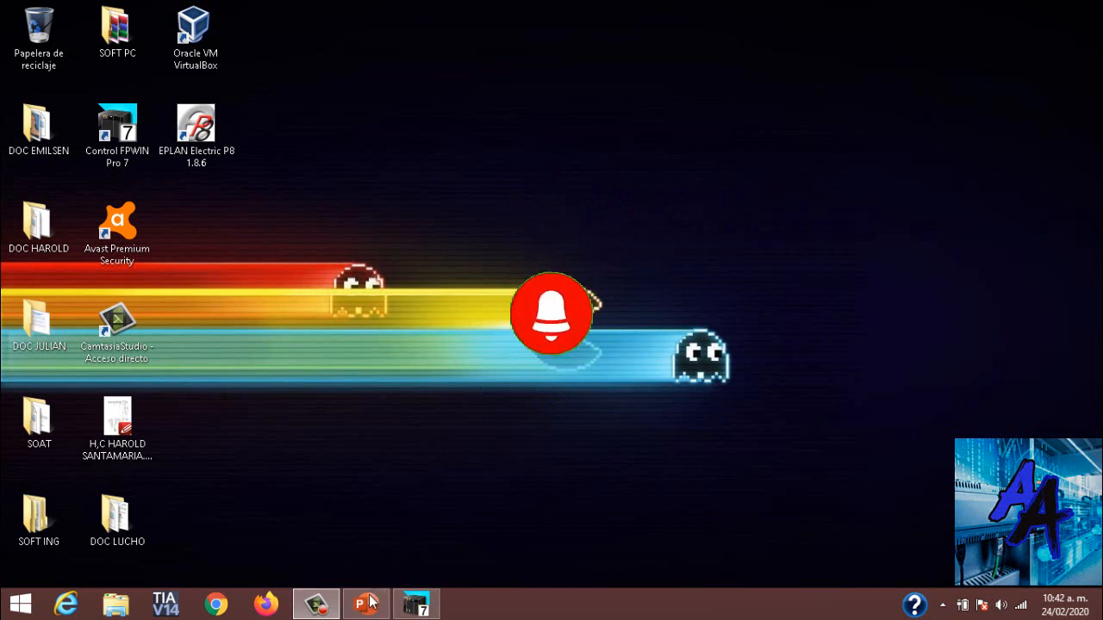
Bring up the PowerPoint course deck on slide 11, '2. Espacio de memoria'
click(361, 603)
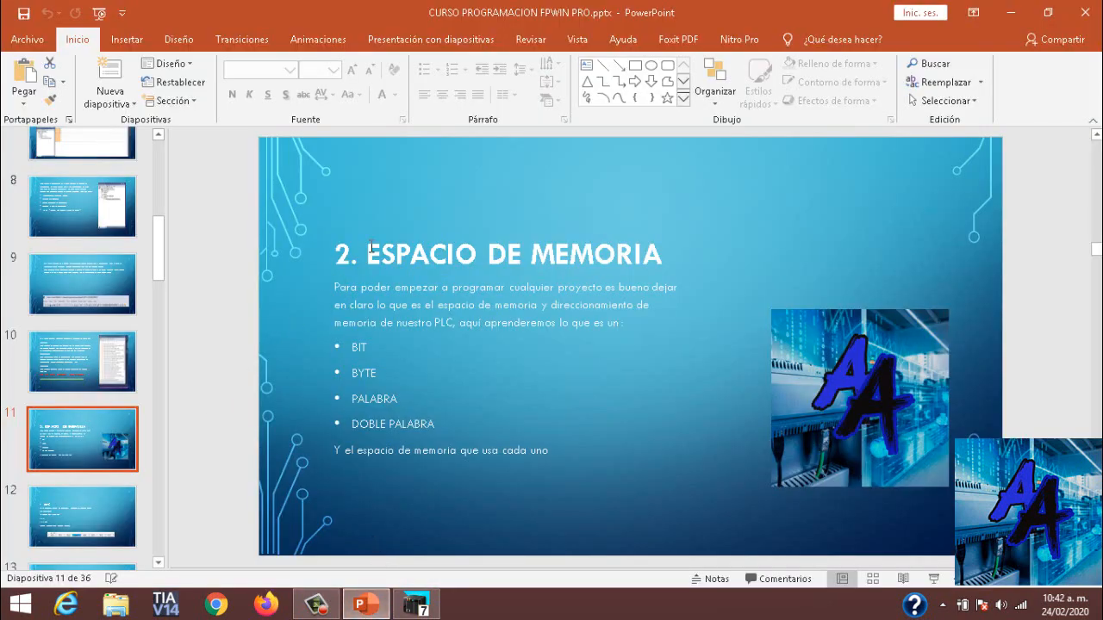
mouse_move(579, 286)
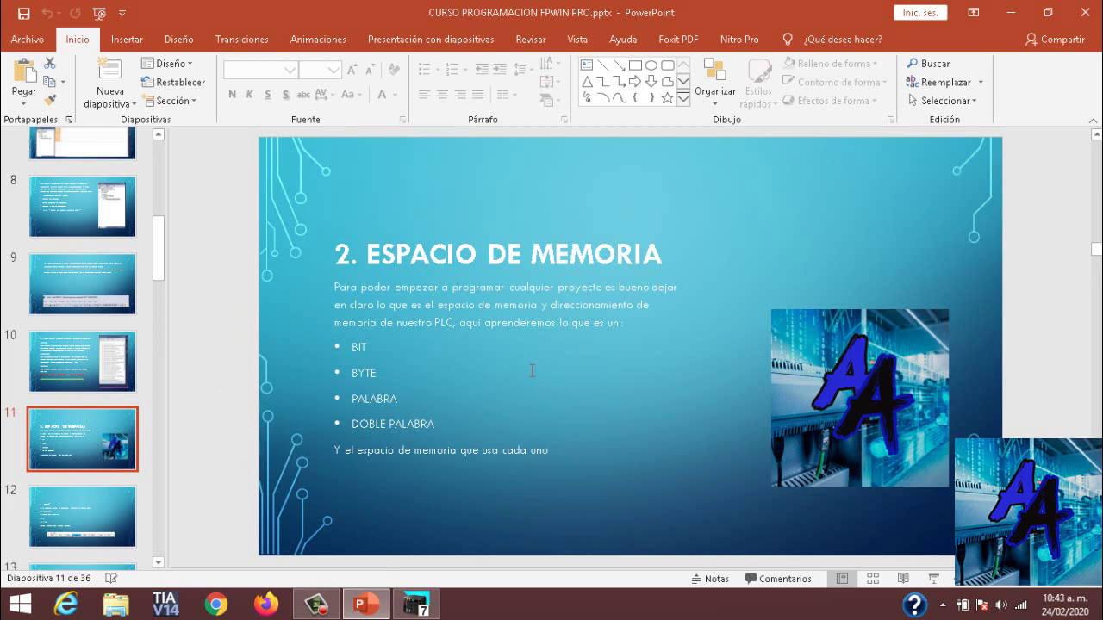
mouse_move(379, 373)
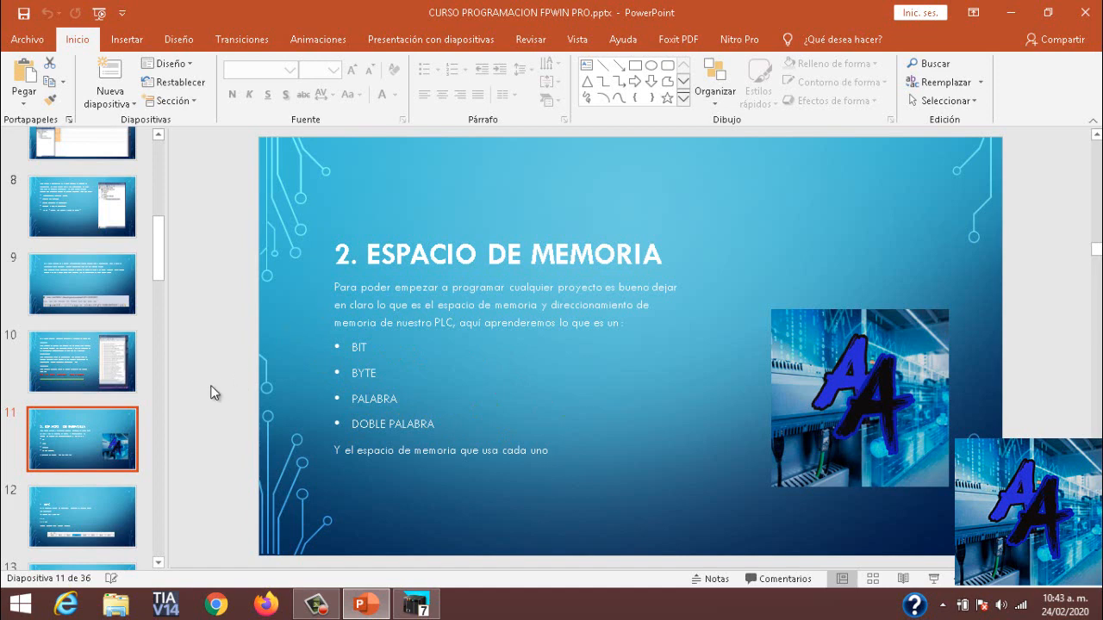
mouse_move(110, 518)
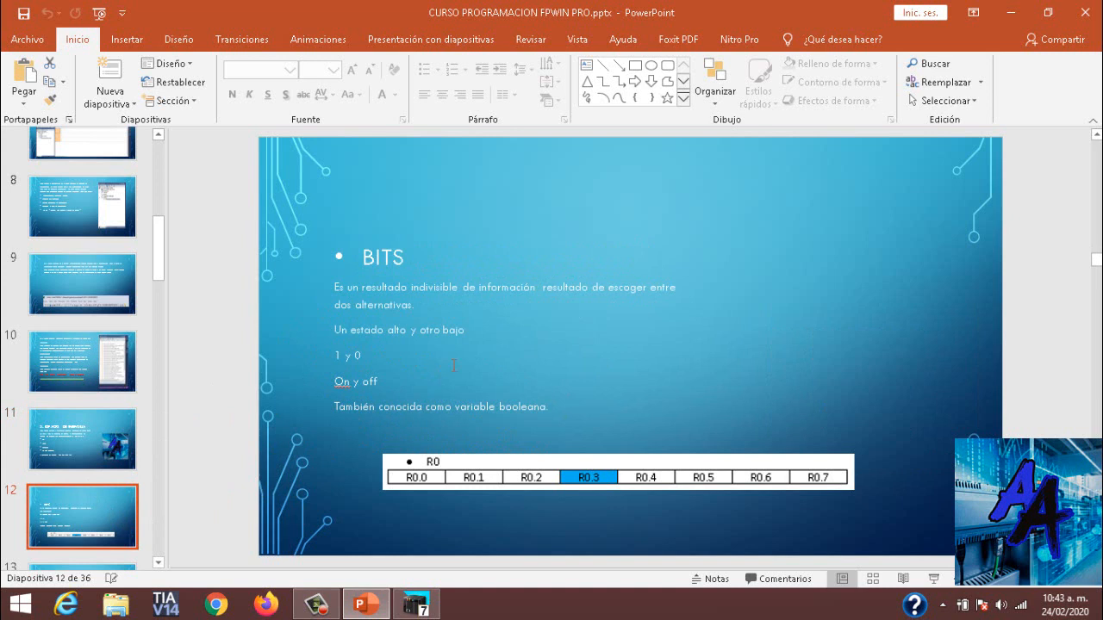
mouse_move(387, 353)
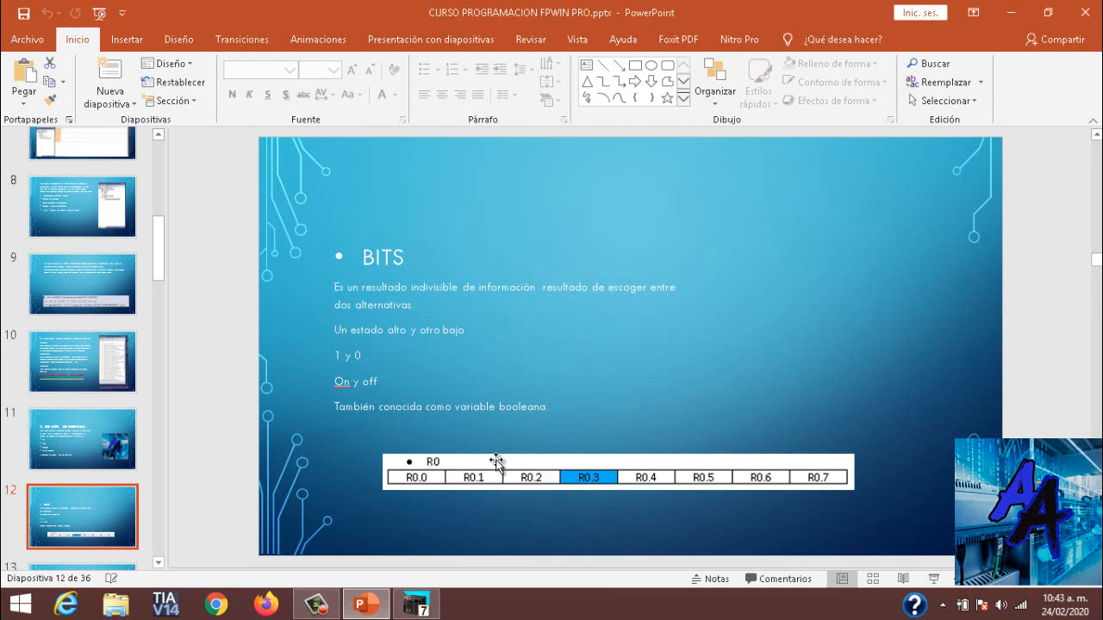
In FPWIN Pro, add global variable 'start' at R0 (%MX0.0.0), BOOL, initial FALSE
click(412, 604)
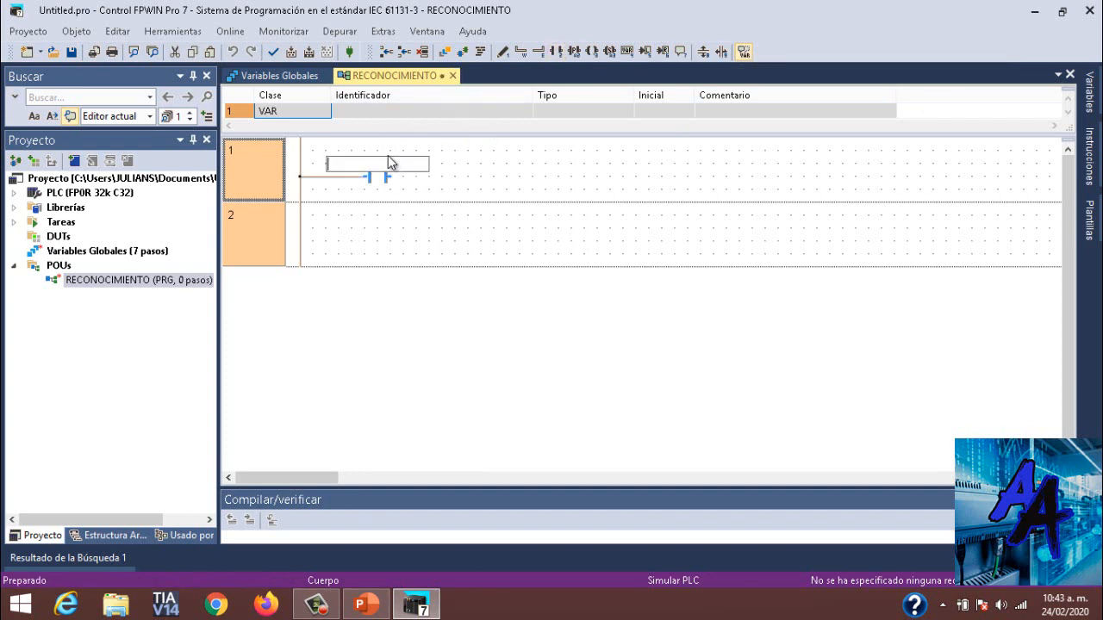
text(start)
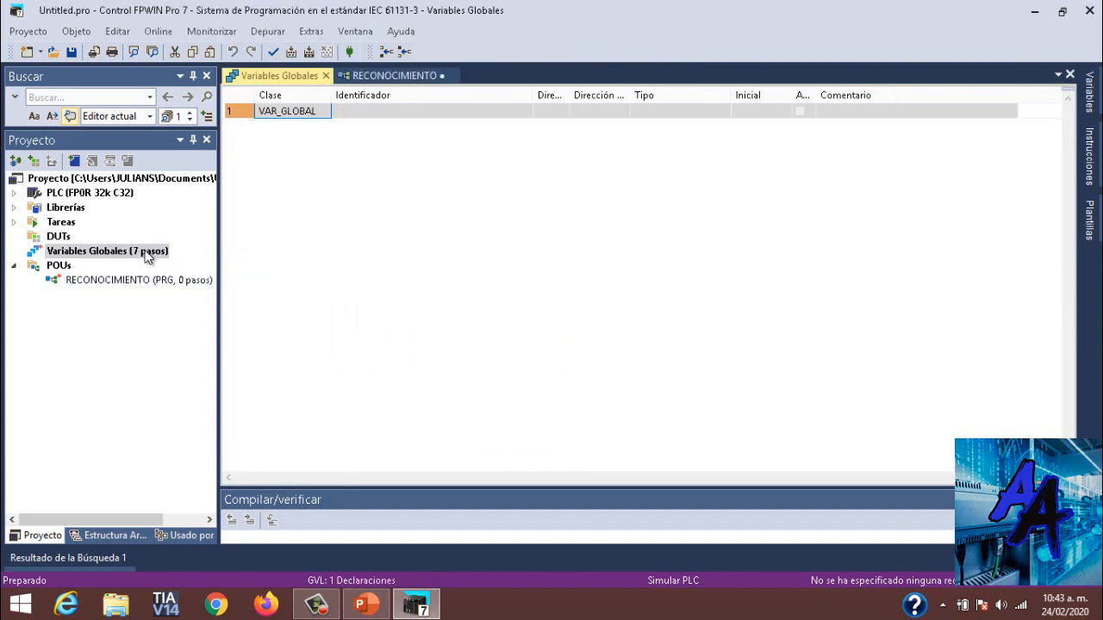
click(431, 110)
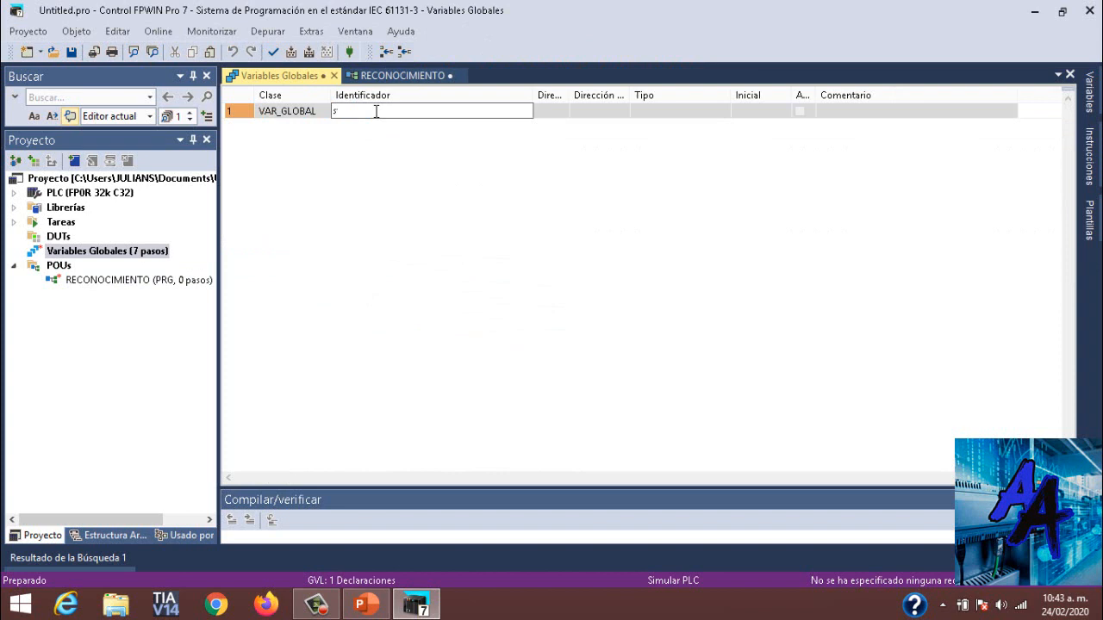
text(start)
click(551, 111)
text(R0)
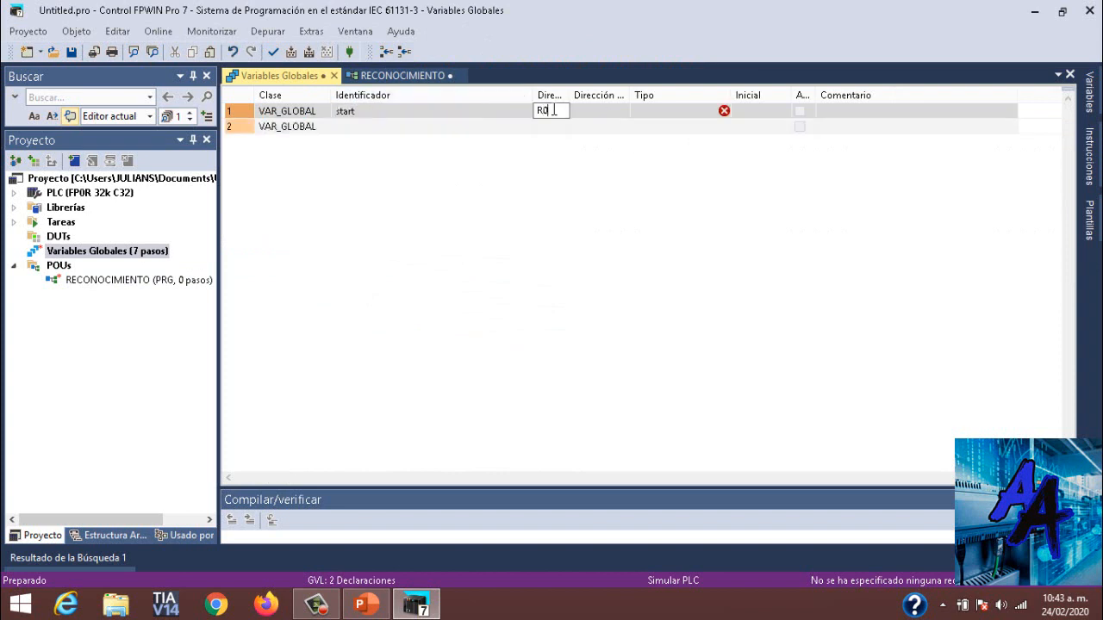
key(Enter)
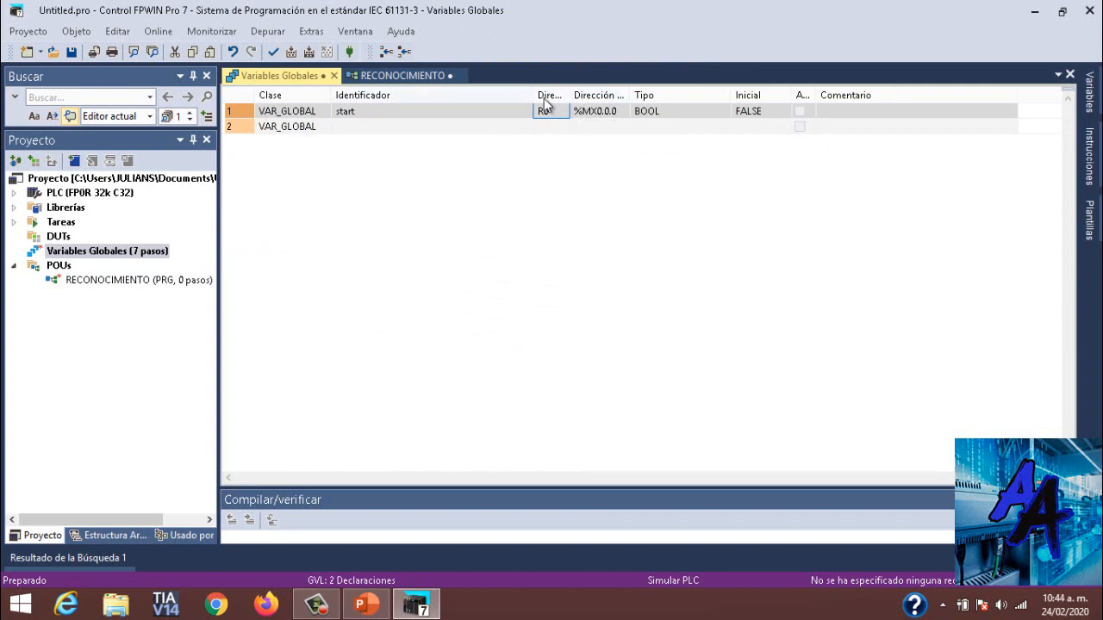
mouse_move(426, 123)
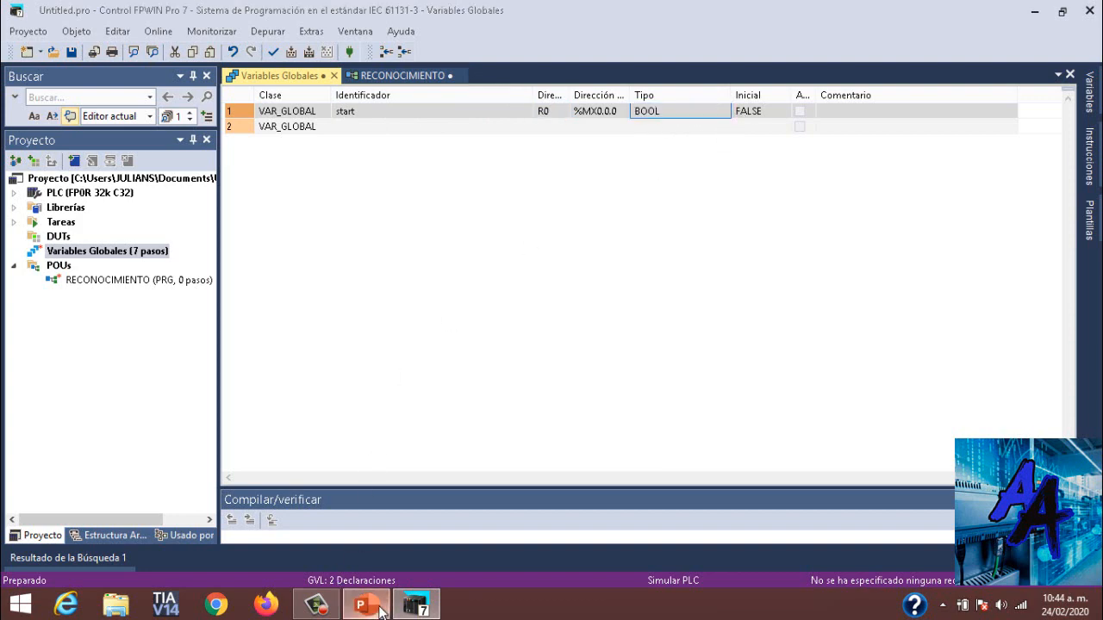
Return to PowerPoint and step through slide 13 (BYTES) to slide 14 (PALABRA)
click(362, 604)
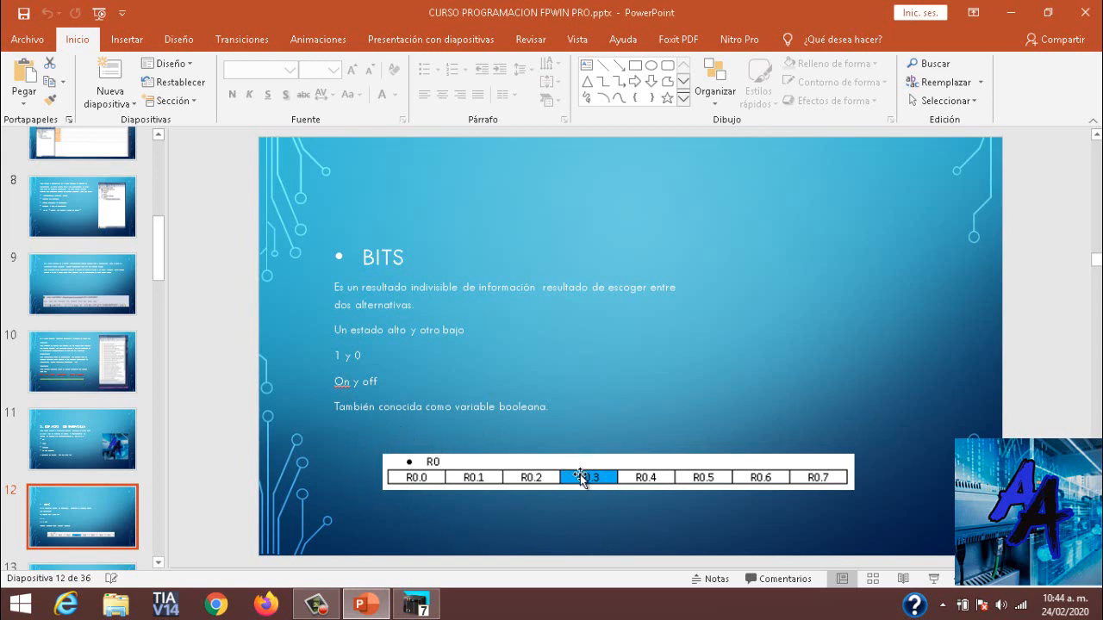
mouse_move(589, 447)
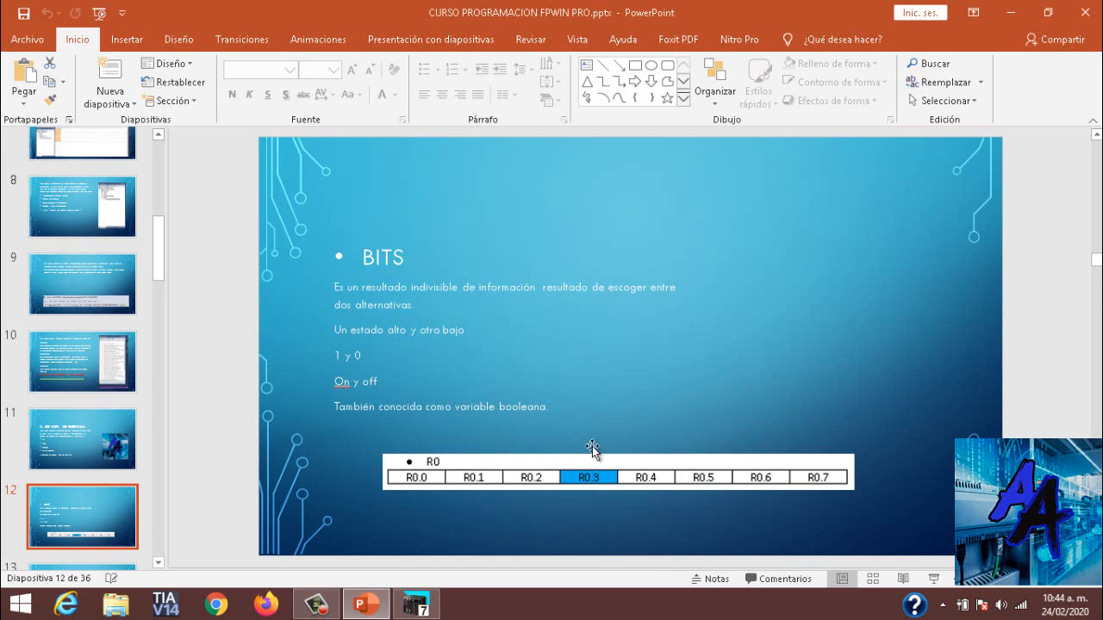
mouse_move(175, 292)
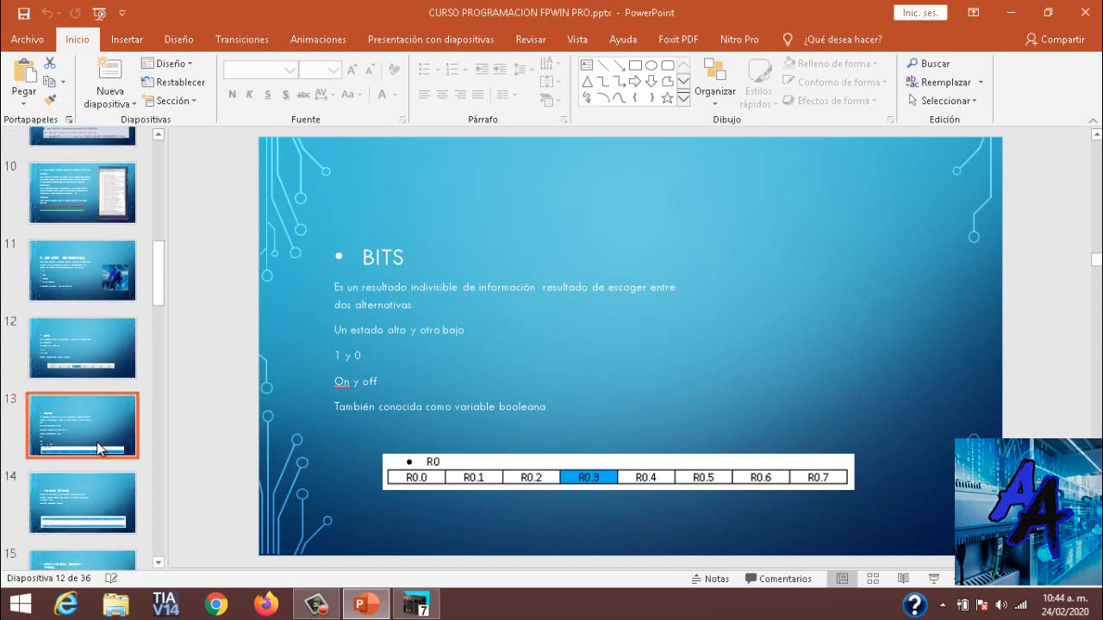
click(82, 425)
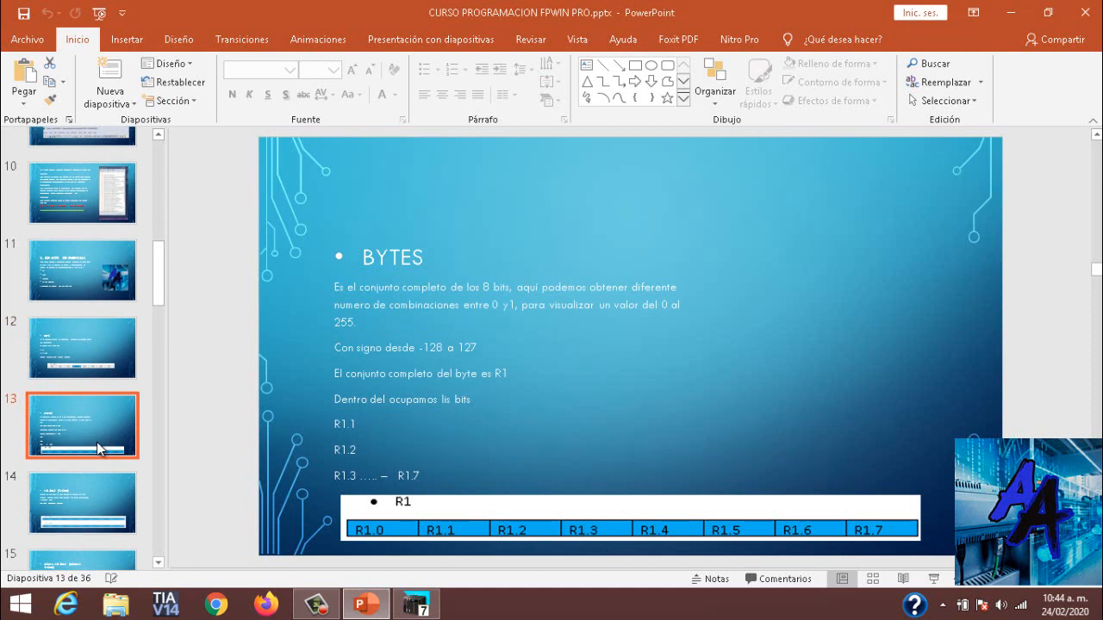
mouse_move(310, 209)
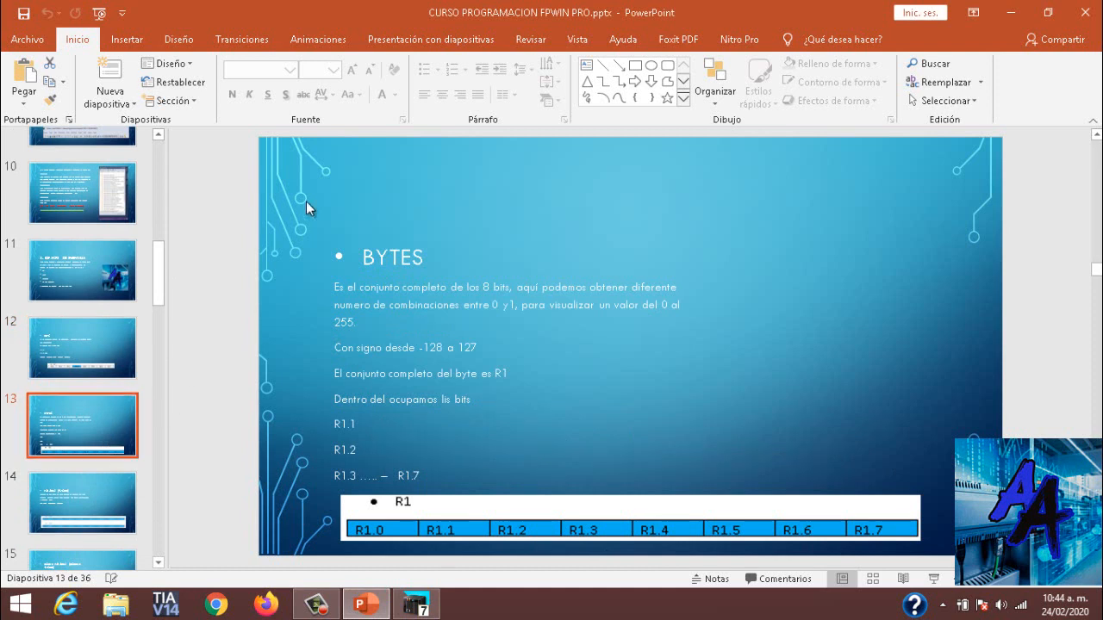
mouse_move(682, 346)
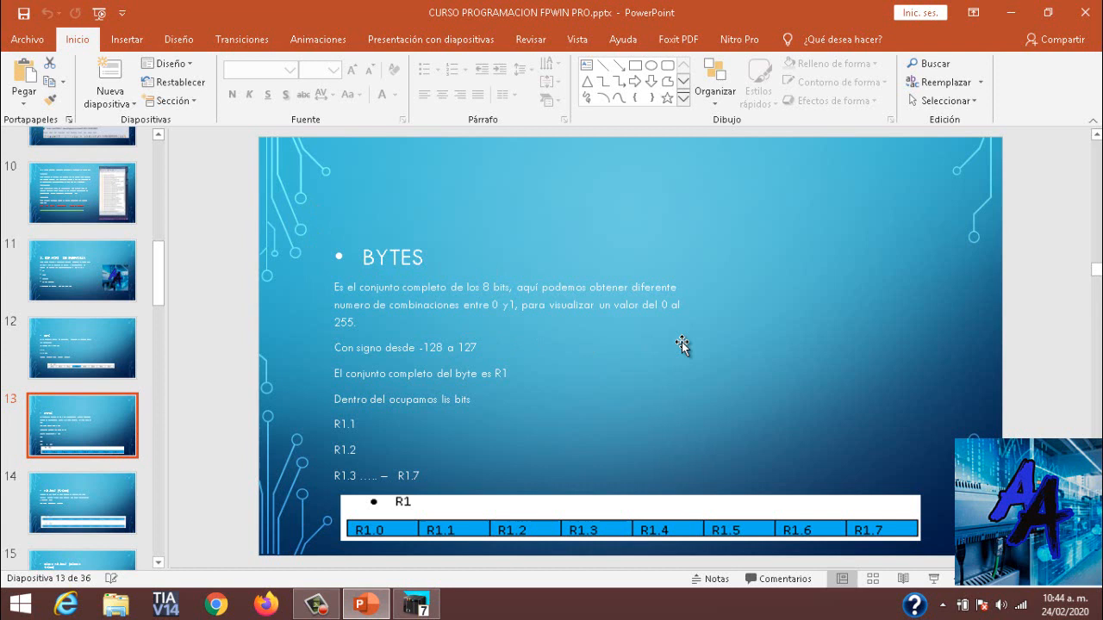
mouse_move(339, 373)
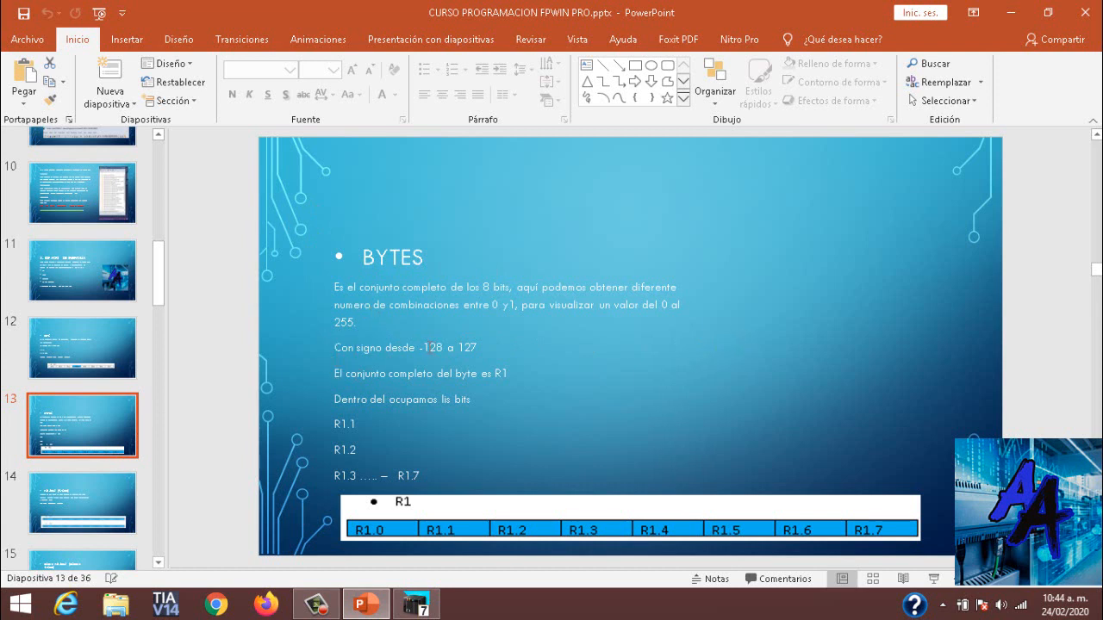
mouse_move(501, 357)
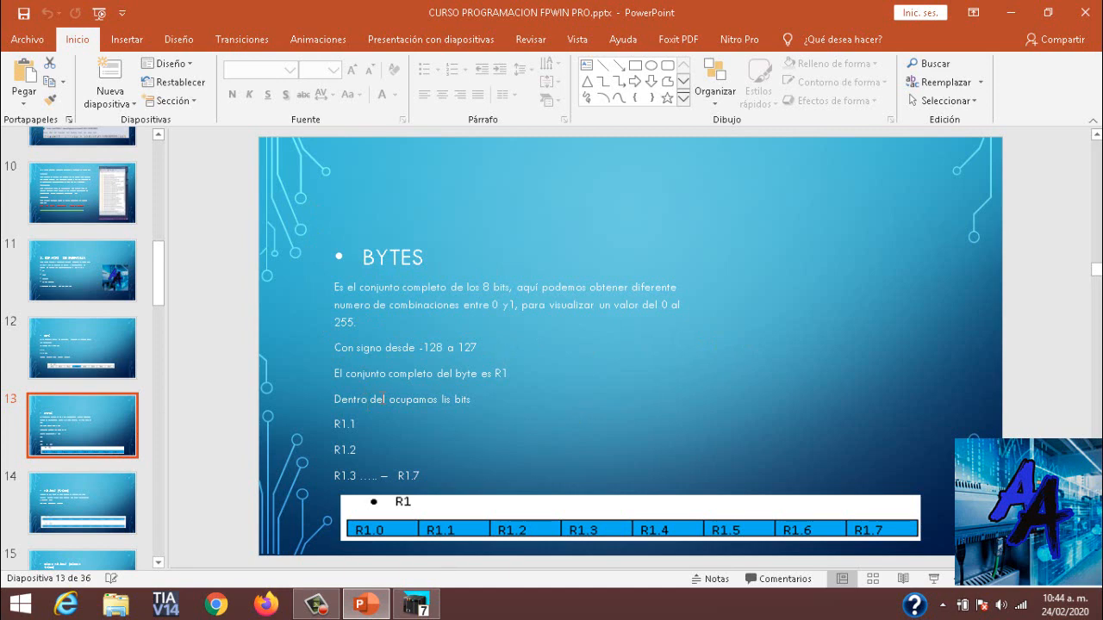
click(82, 503)
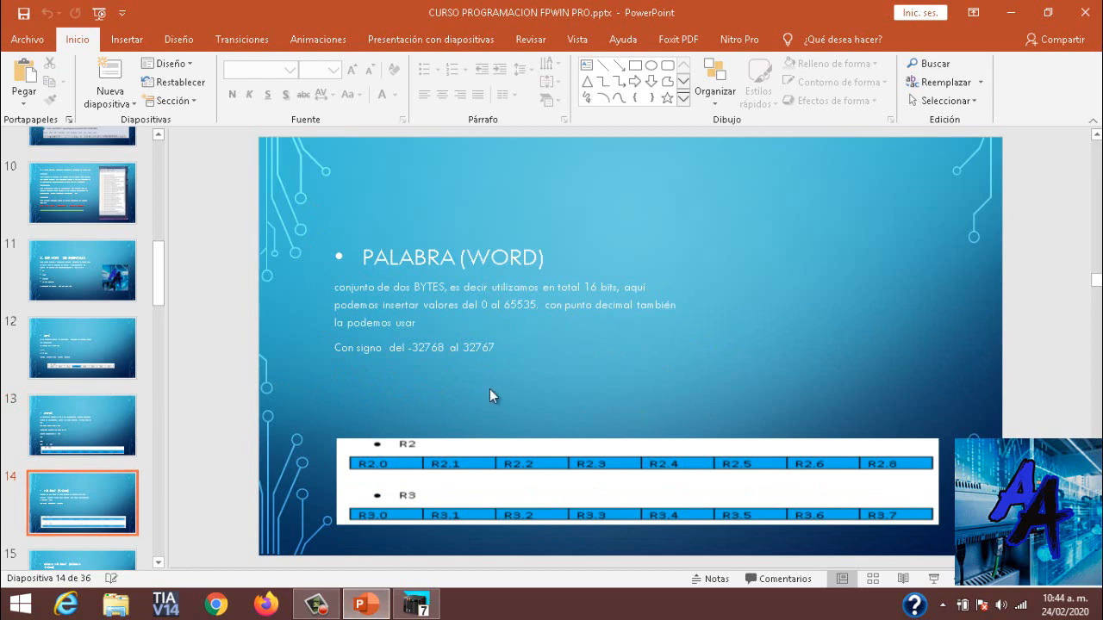
mouse_move(504, 402)
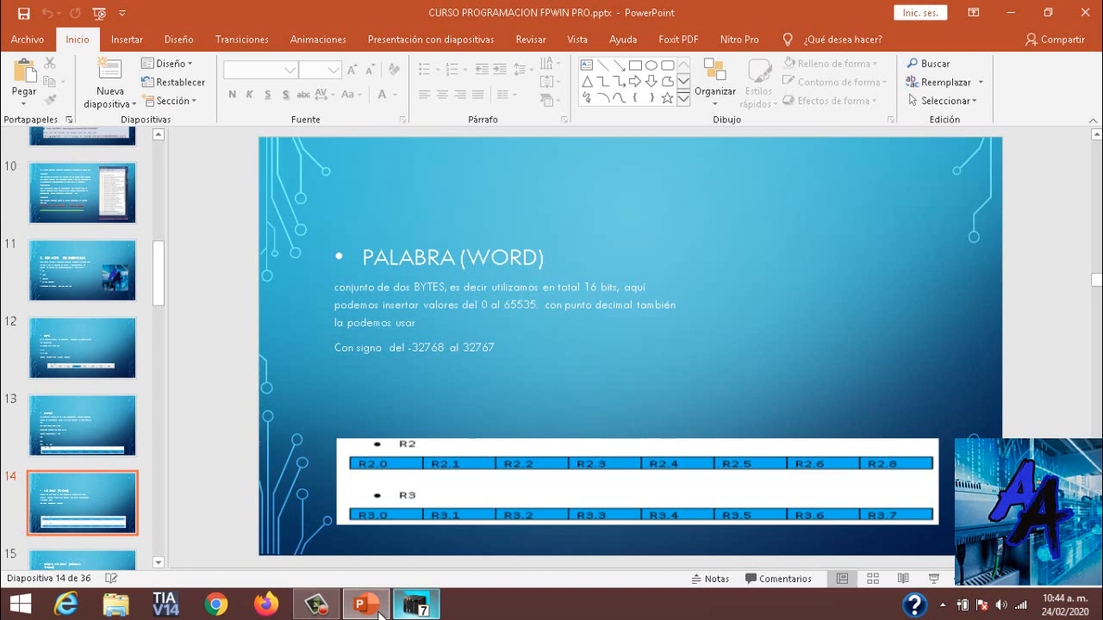
mouse_move(407, 603)
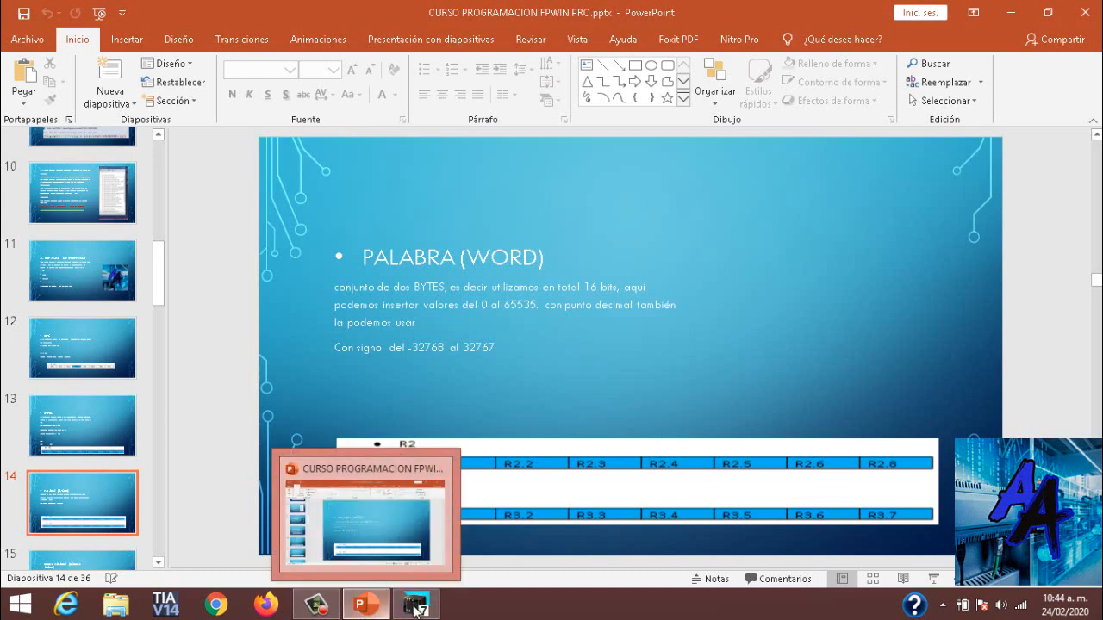
In FPWIN Pro, enter 'off' as the second global variable at R1 (%MX0.0.1)
click(415, 603)
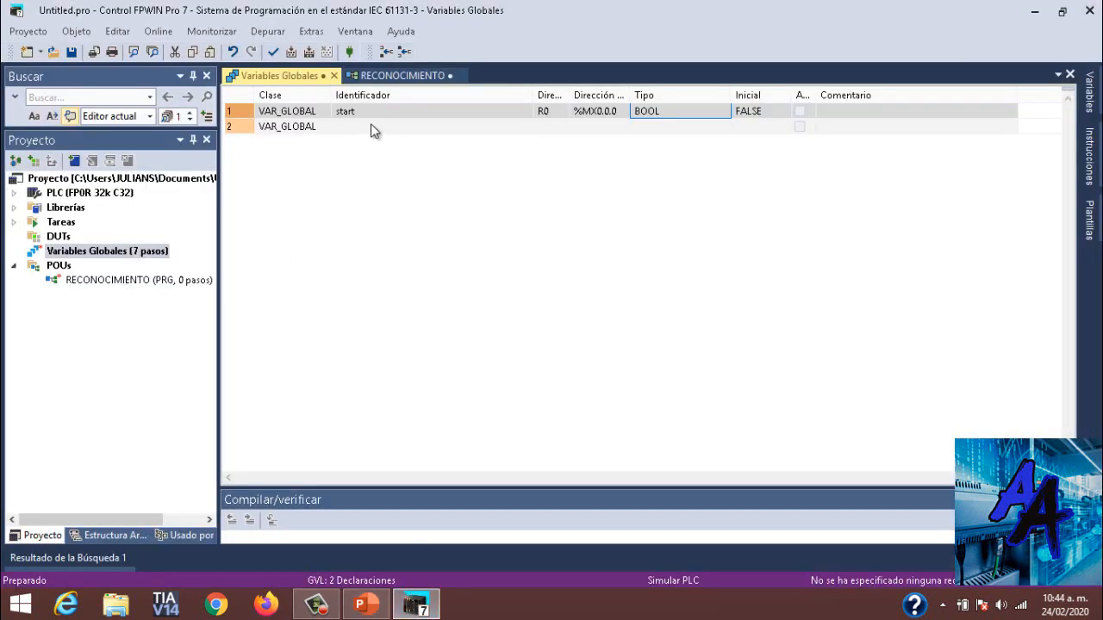
mouse_move(567, 144)
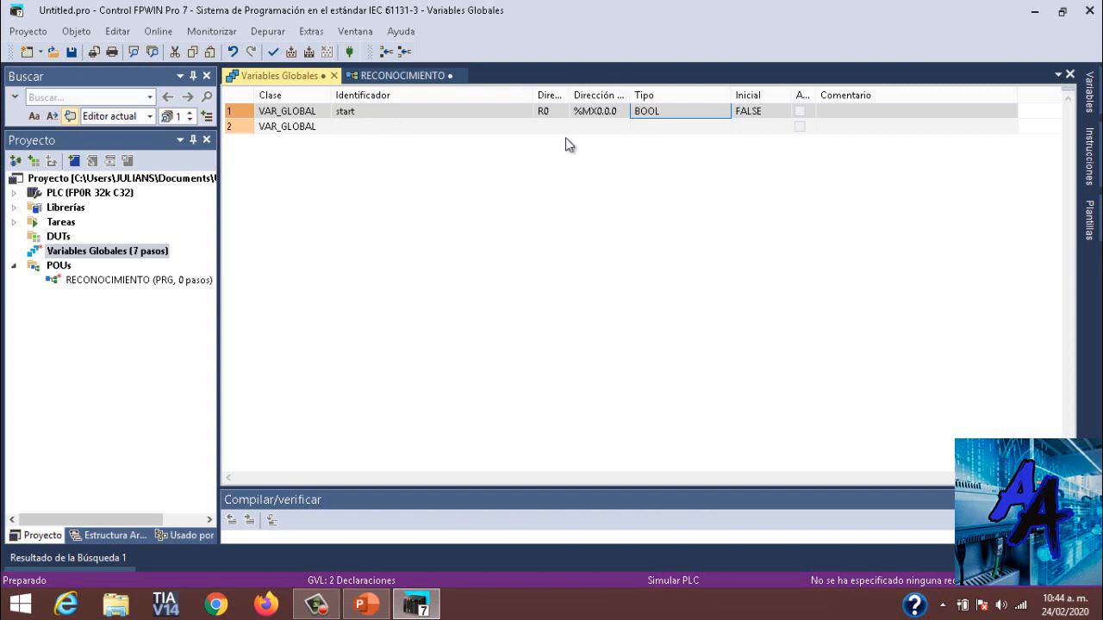
mouse_move(565, 89)
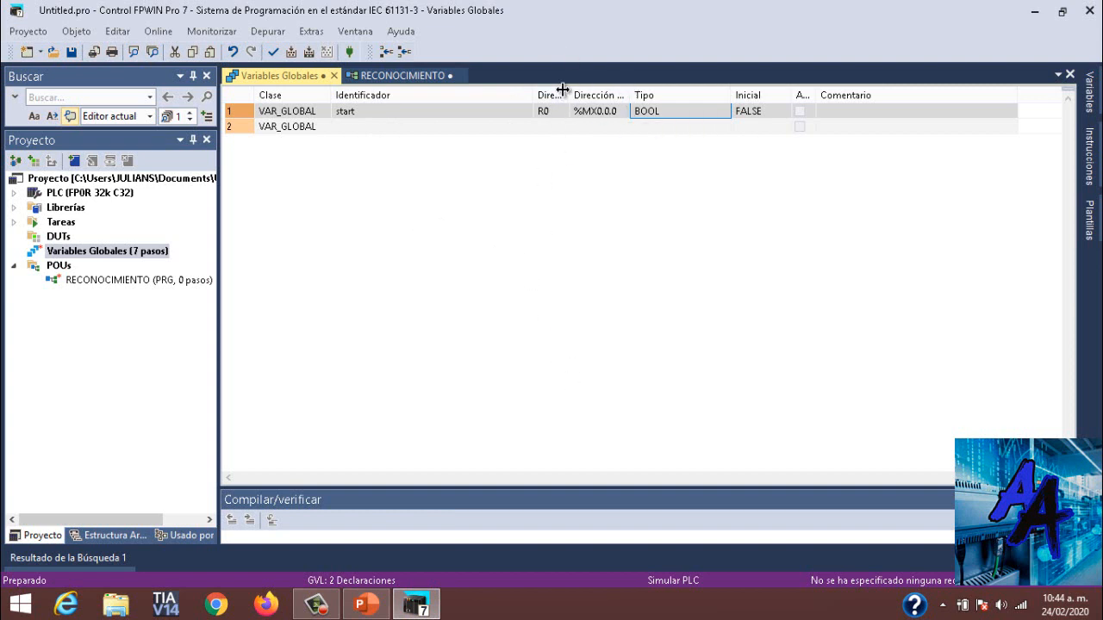
mouse_move(531, 179)
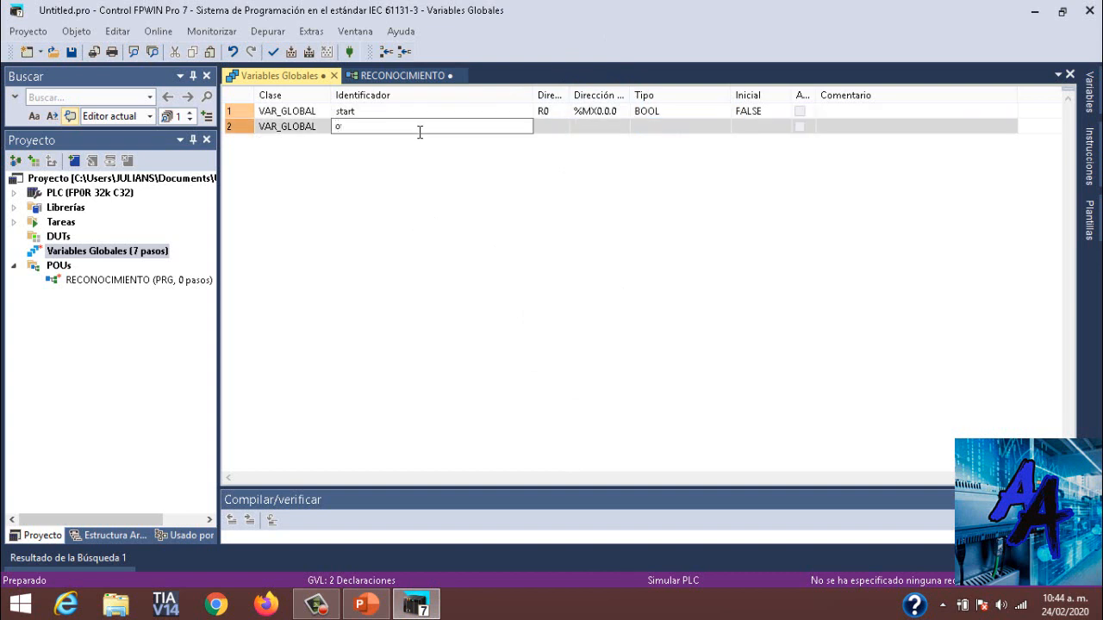
text(off)
click(552, 127)
text(R1)
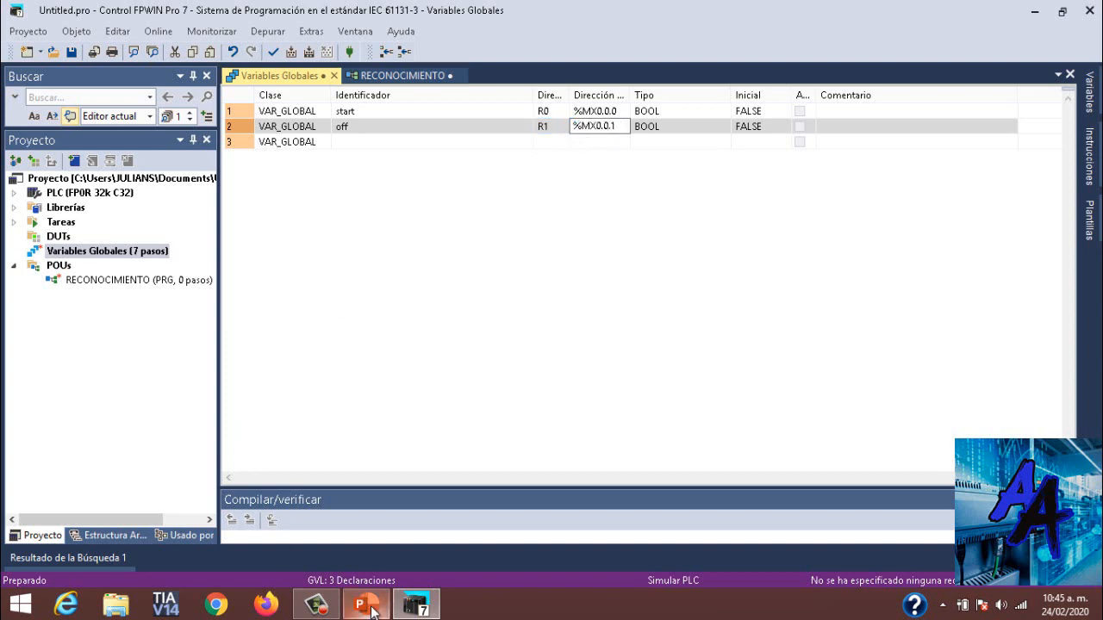
Return to PowerPoint and show slide 12, the BITS table R0.0–R0.7
click(364, 603)
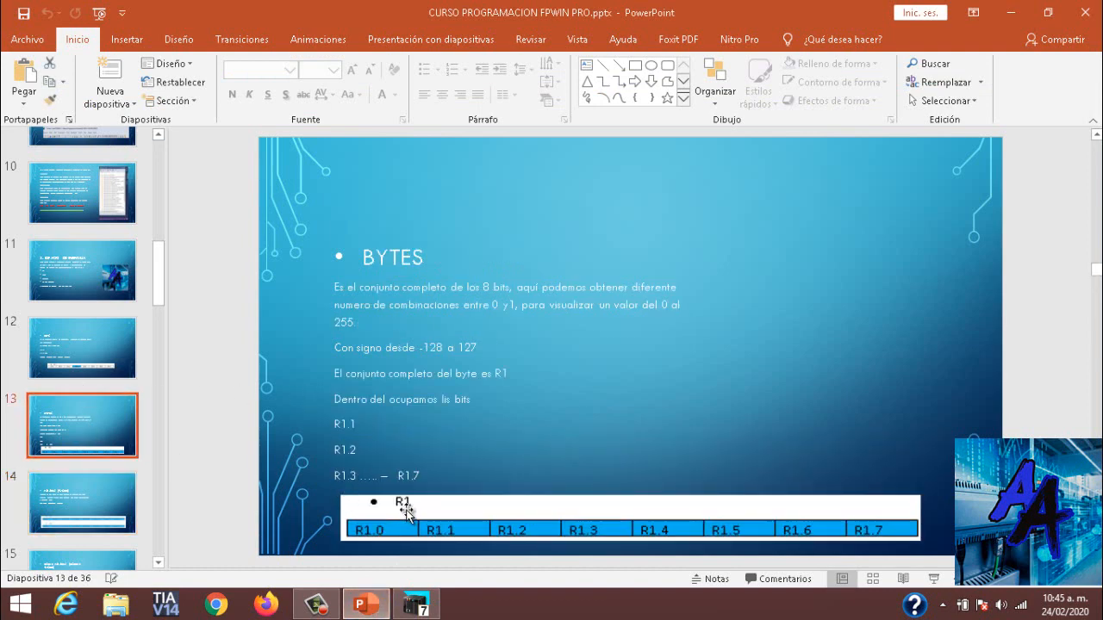
mouse_move(419, 505)
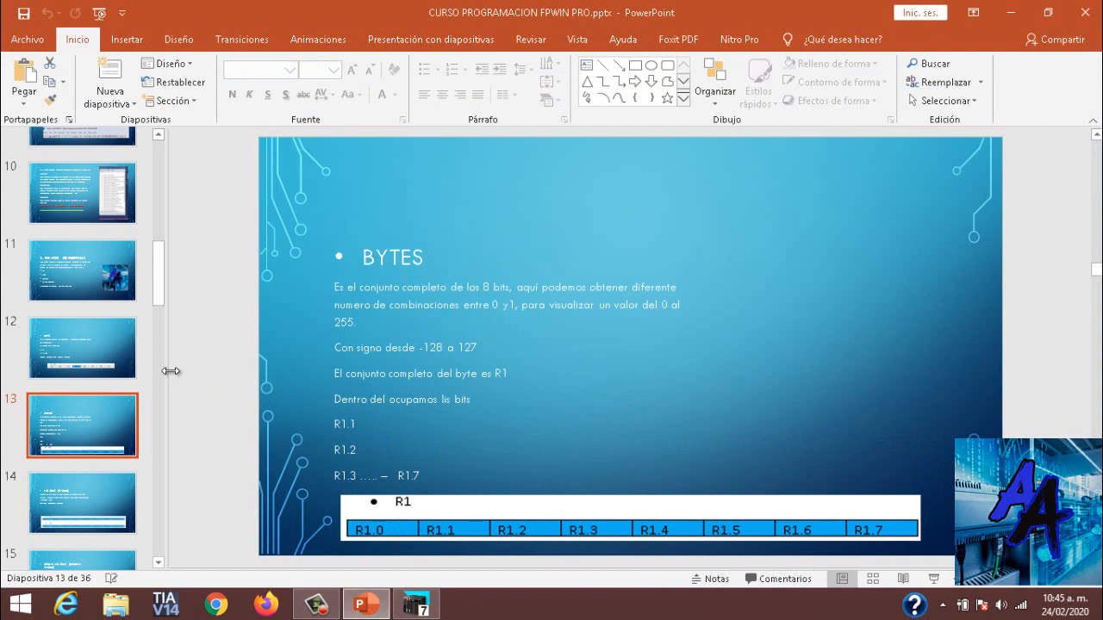
click(82, 347)
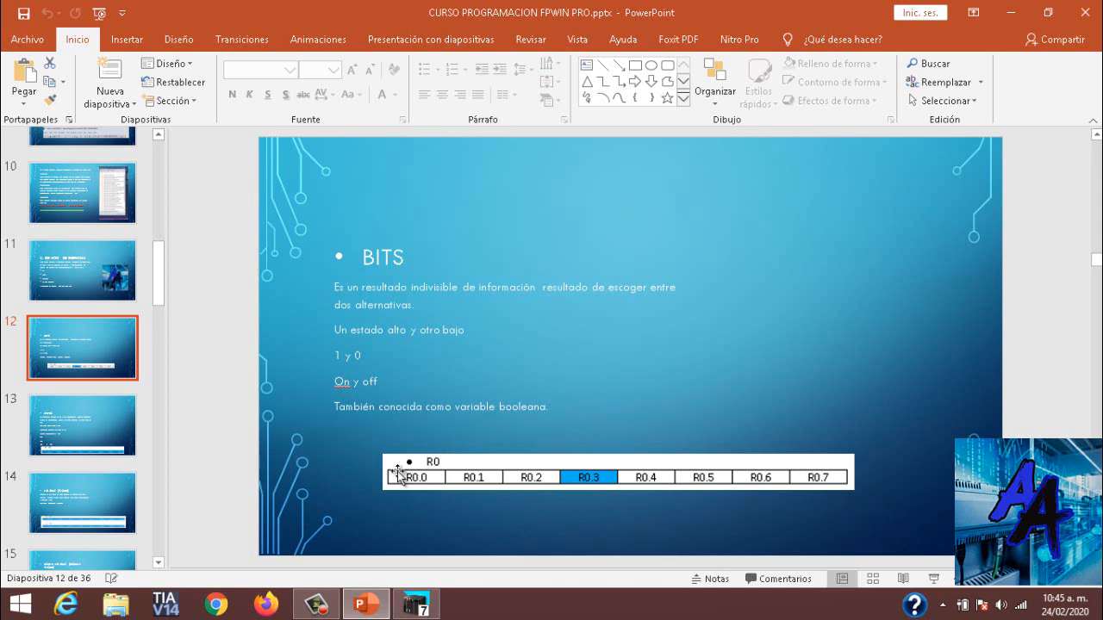
mouse_move(588, 498)
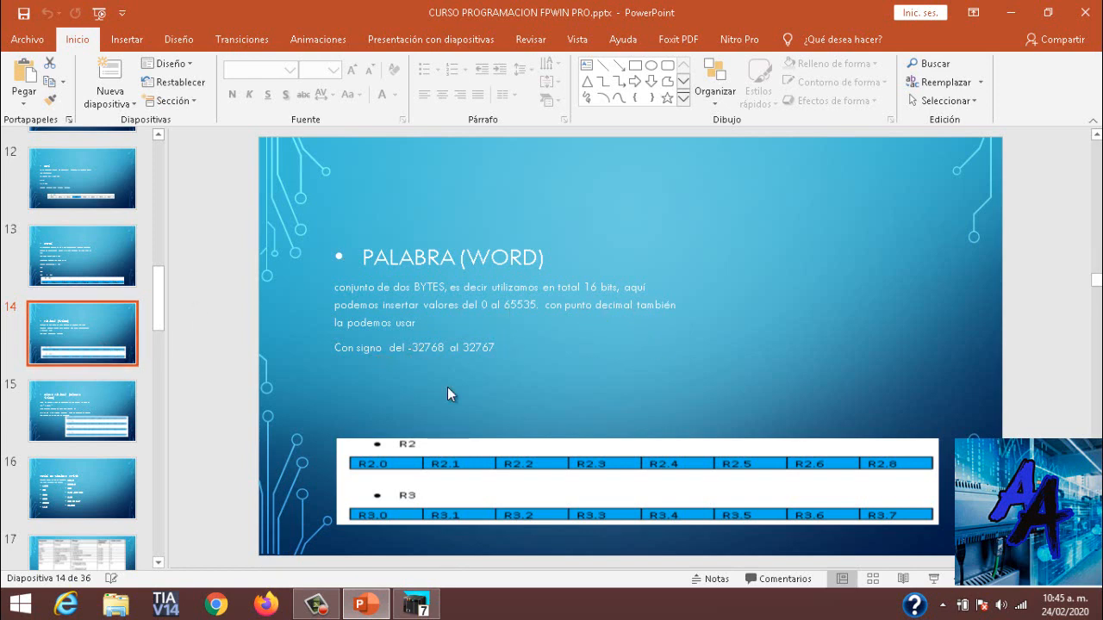
mouse_move(472, 350)
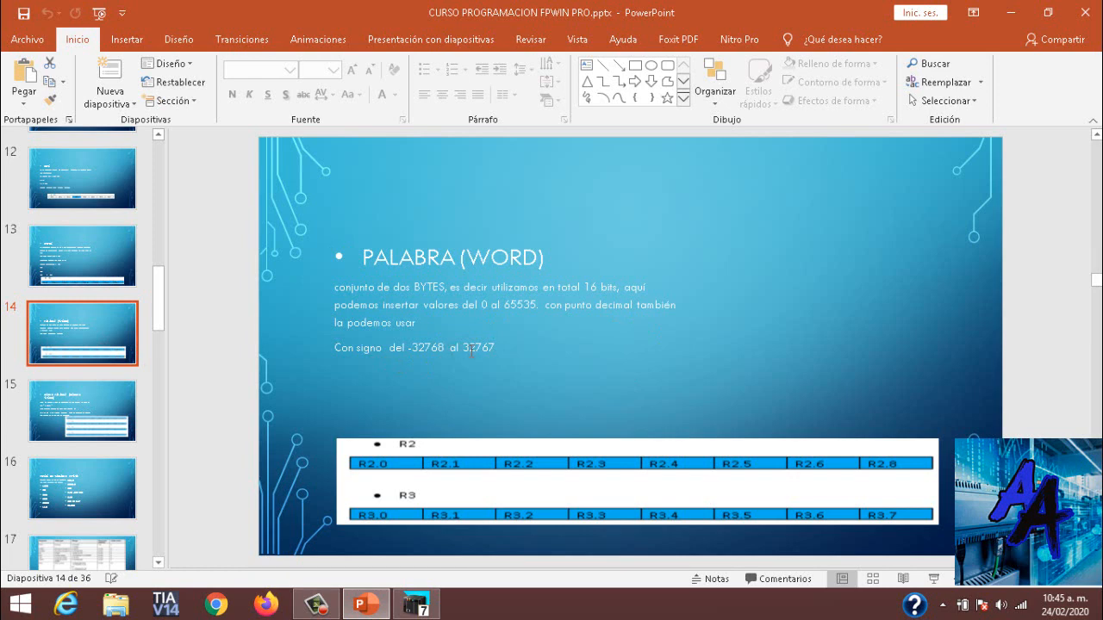
mouse_move(668, 465)
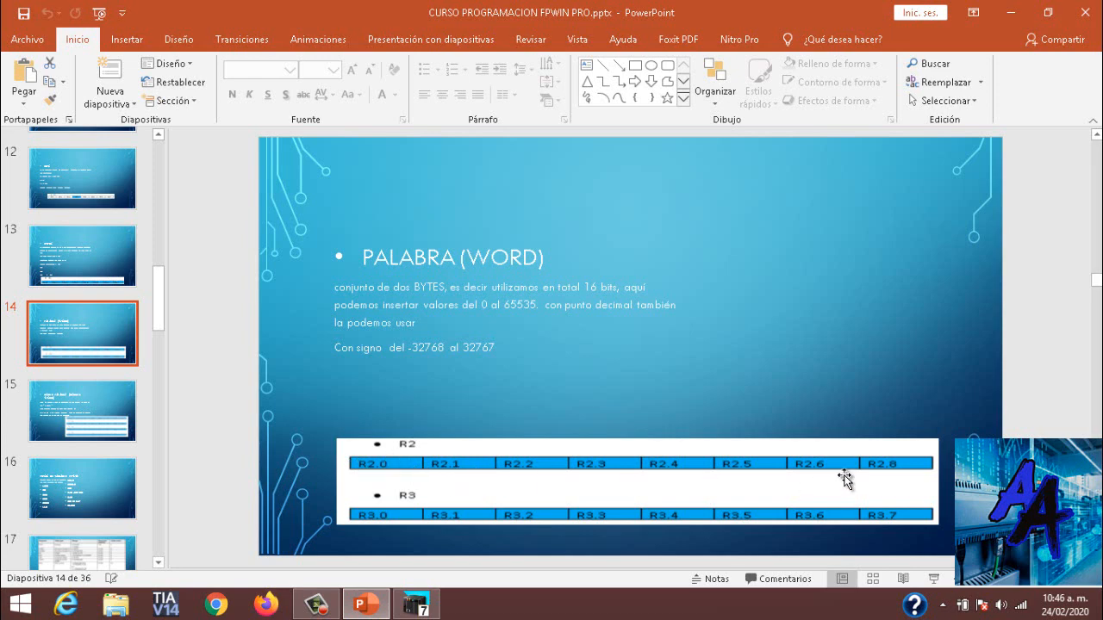
mouse_move(894, 470)
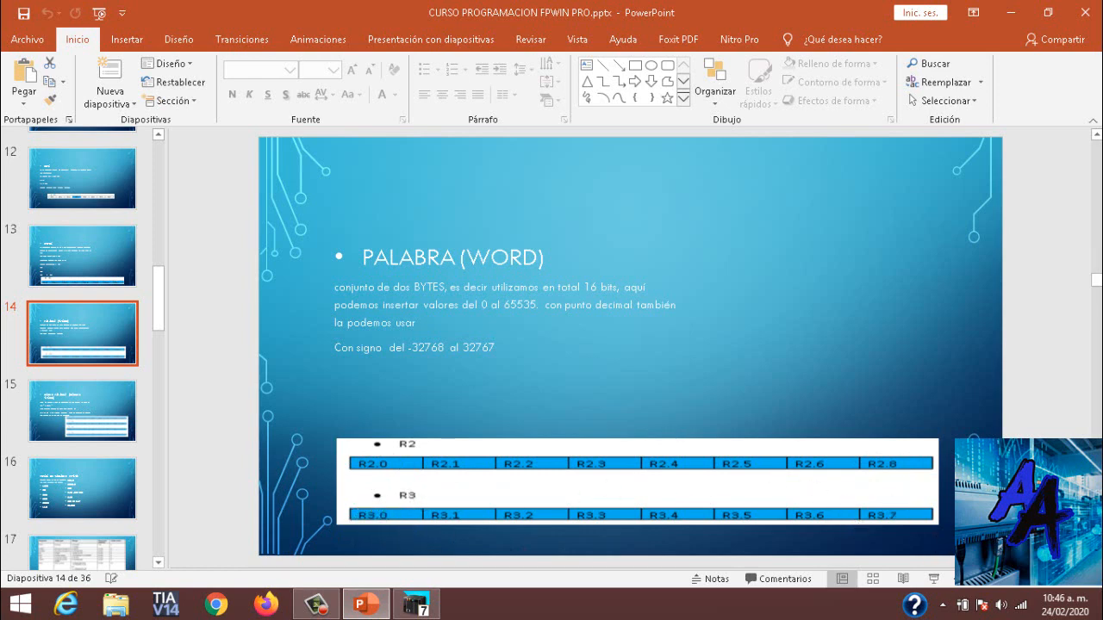
mouse_move(714, 425)
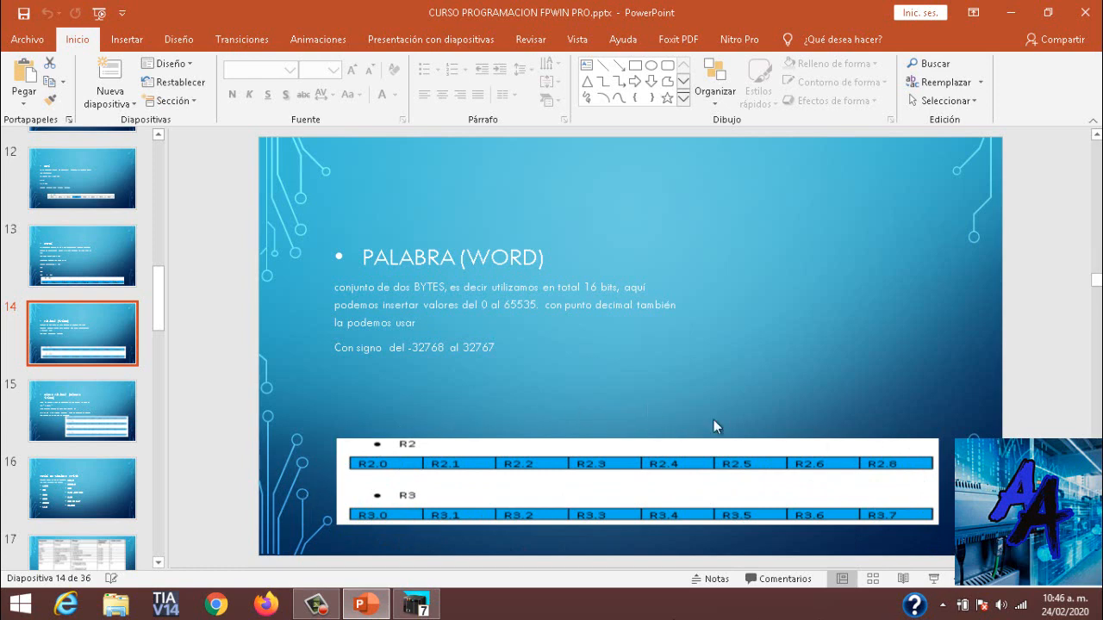
mouse_move(627, 422)
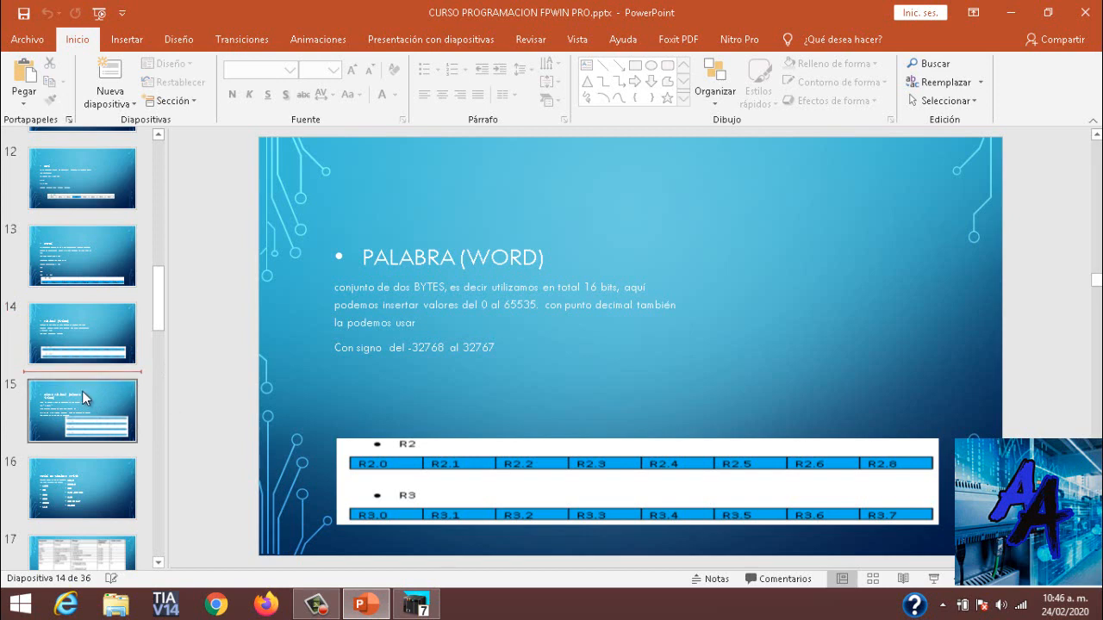
Show slide 15 (DOBLE PALABRA), then return to FPWIN Pro's global variables list
click(81, 411)
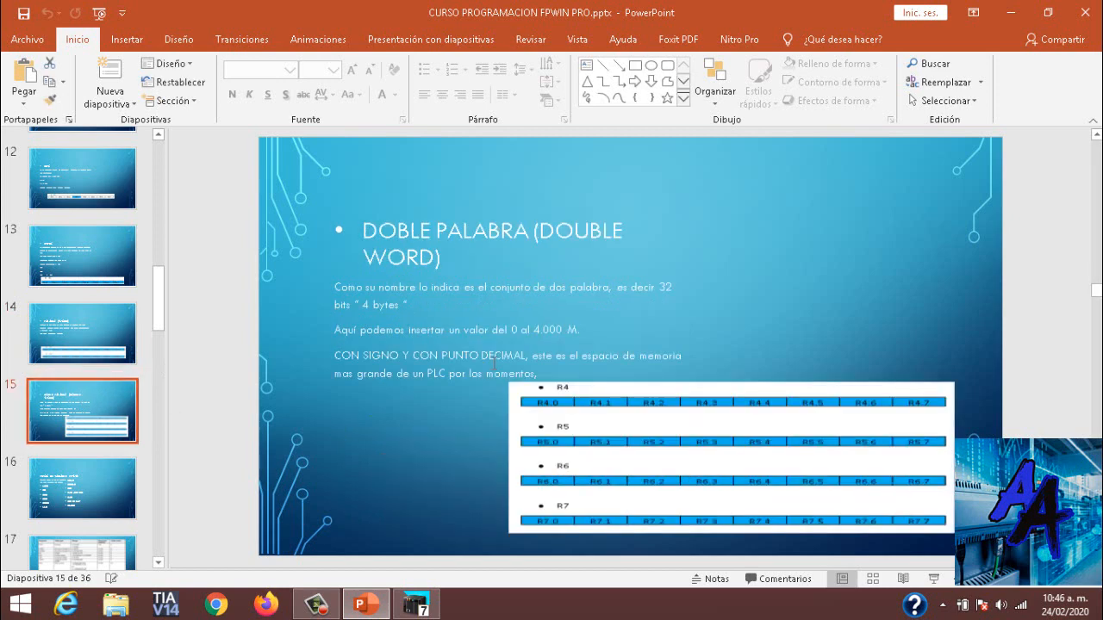
mouse_move(522, 373)
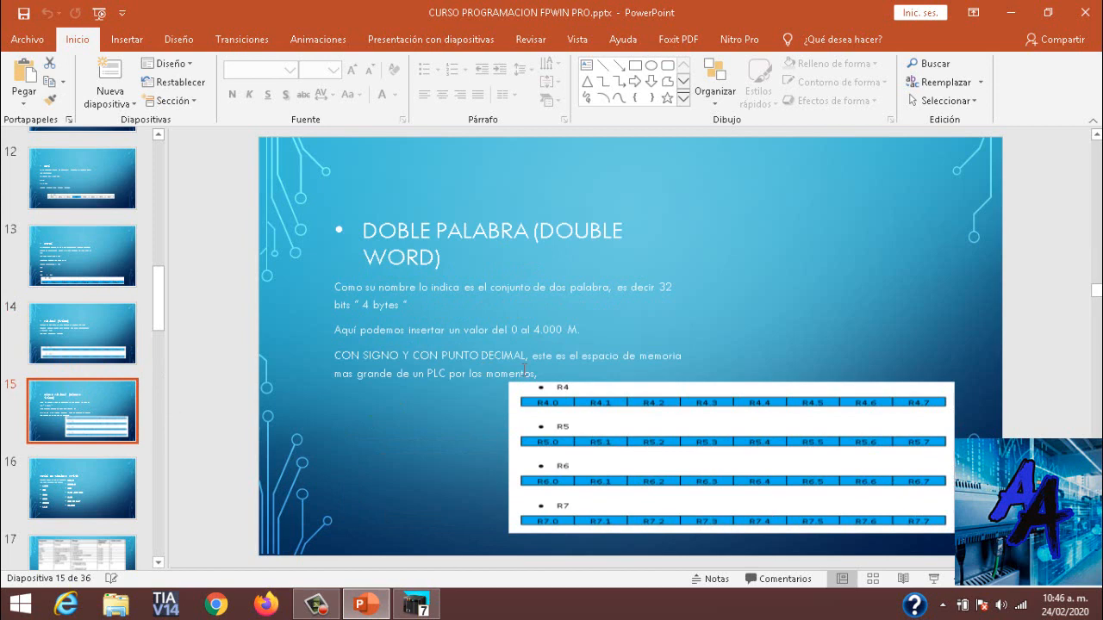
mouse_move(490, 437)
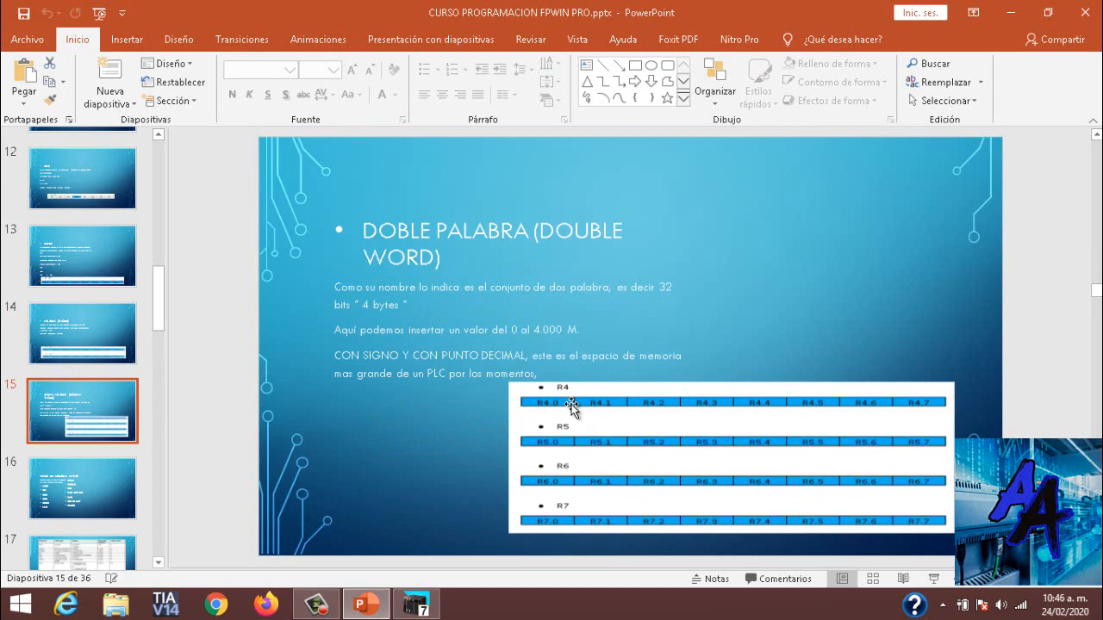
mouse_move(566, 525)
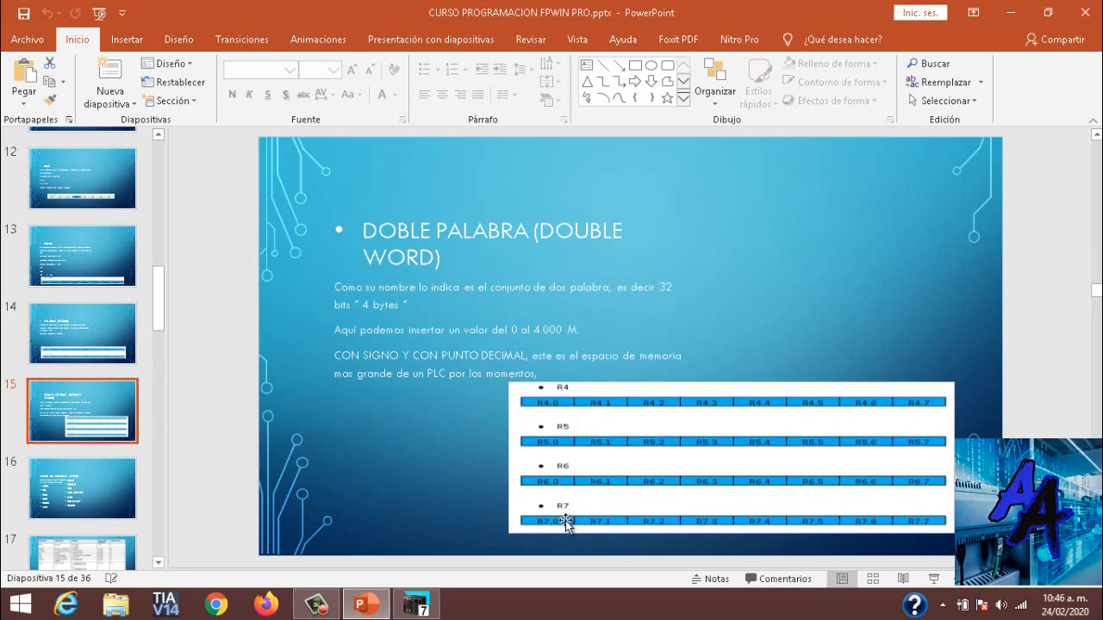
mouse_move(550, 504)
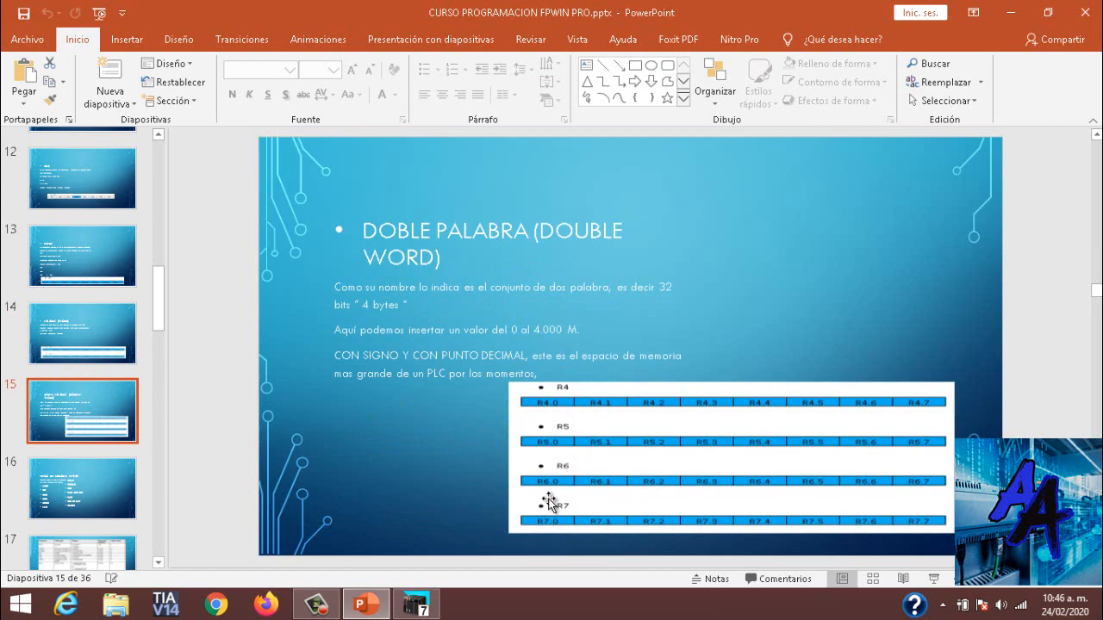
mouse_move(600, 408)
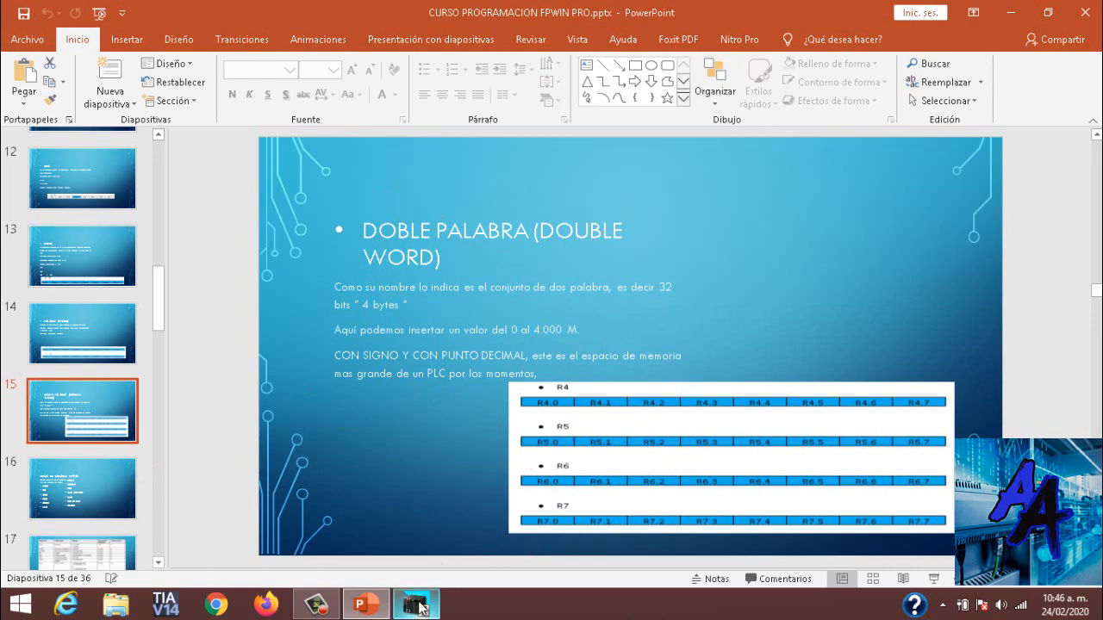
click(407, 603)
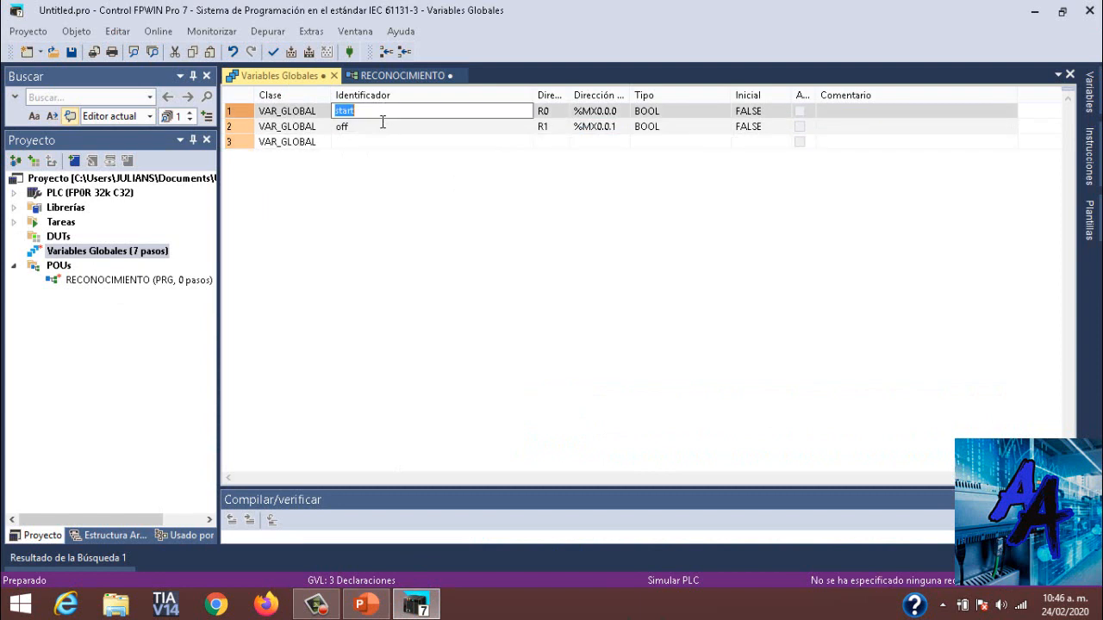
Add global variable PALABRA at DT100 (%MW5.100), type WORD, initial value 0
click(430, 142)
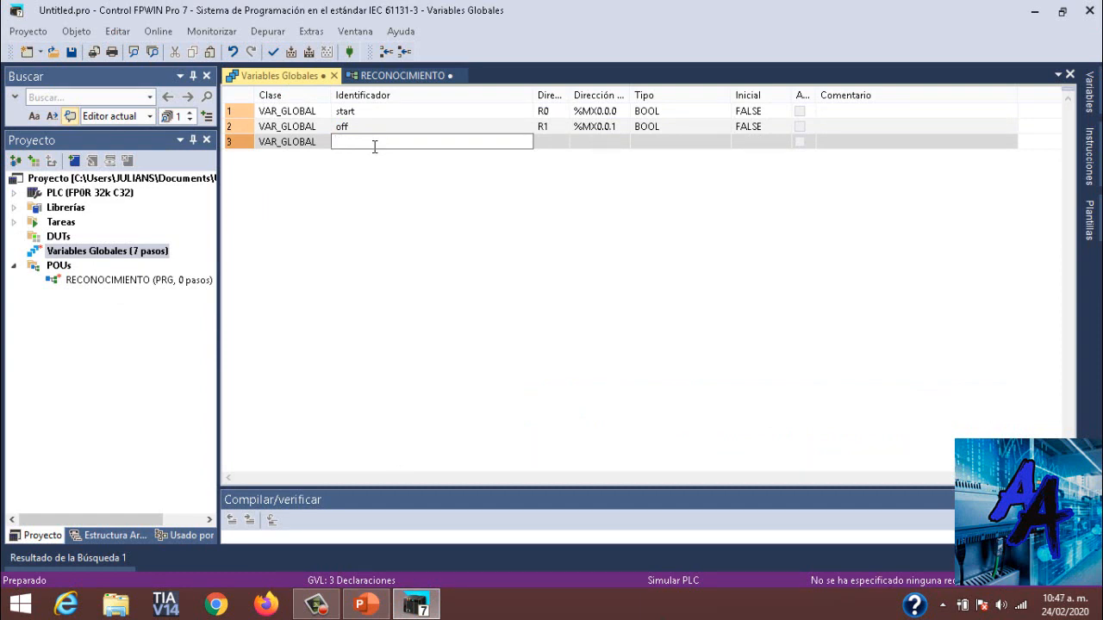
text(PAL)
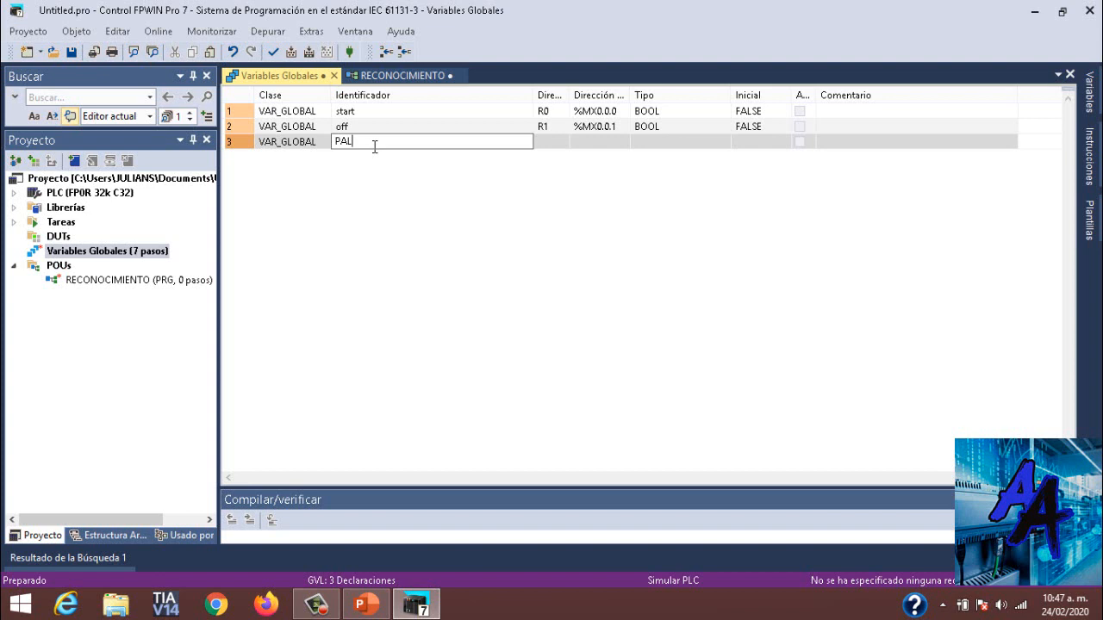
text(ABRA)
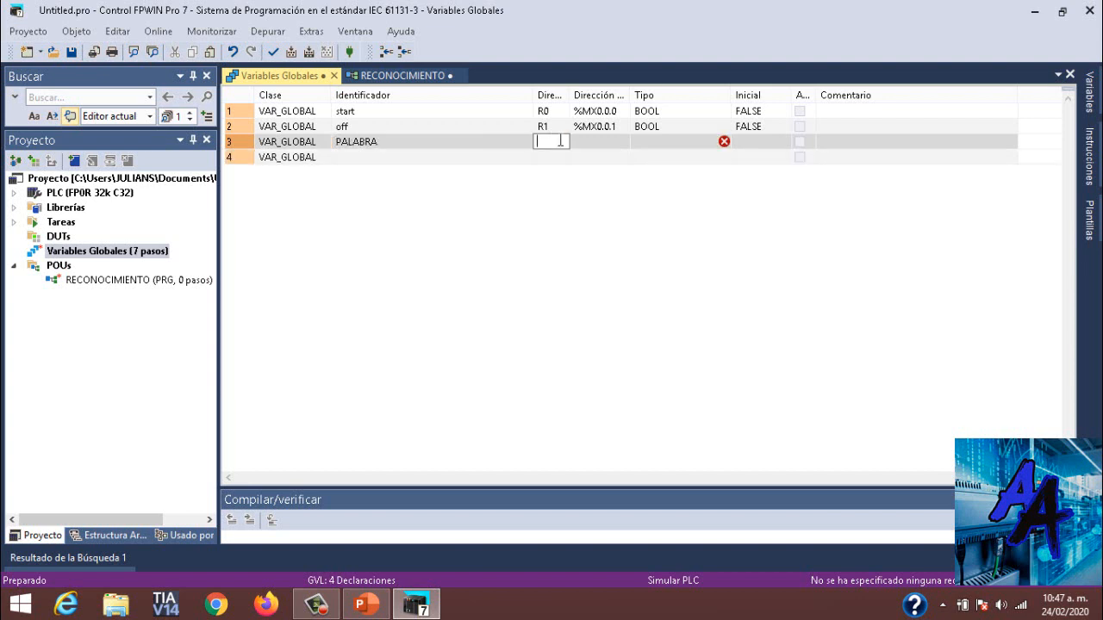
text(DT100)
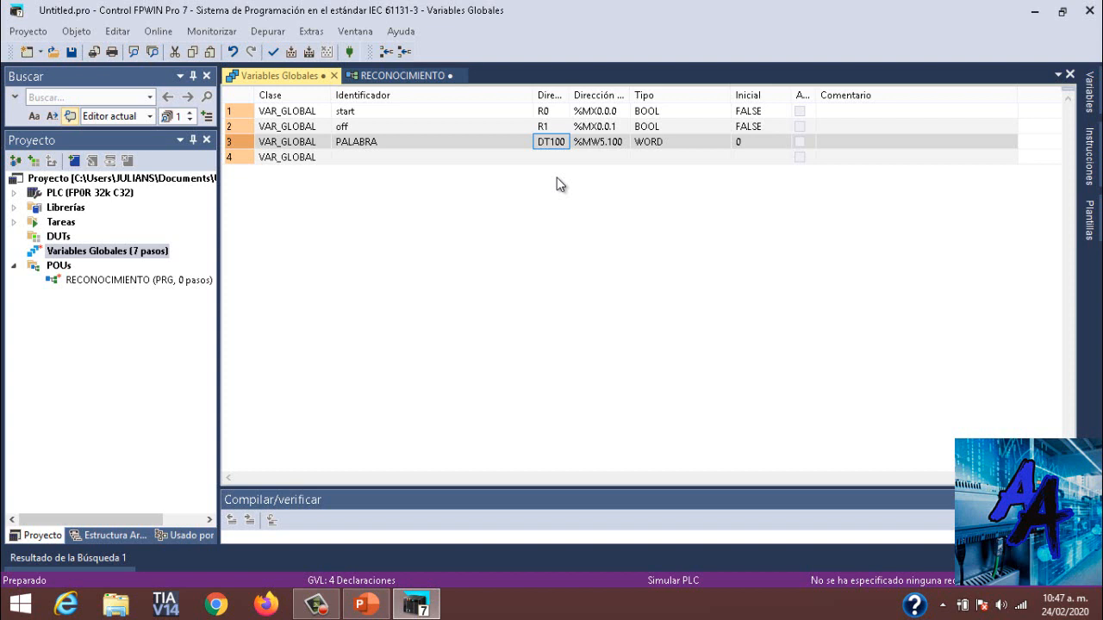
mouse_move(438, 215)
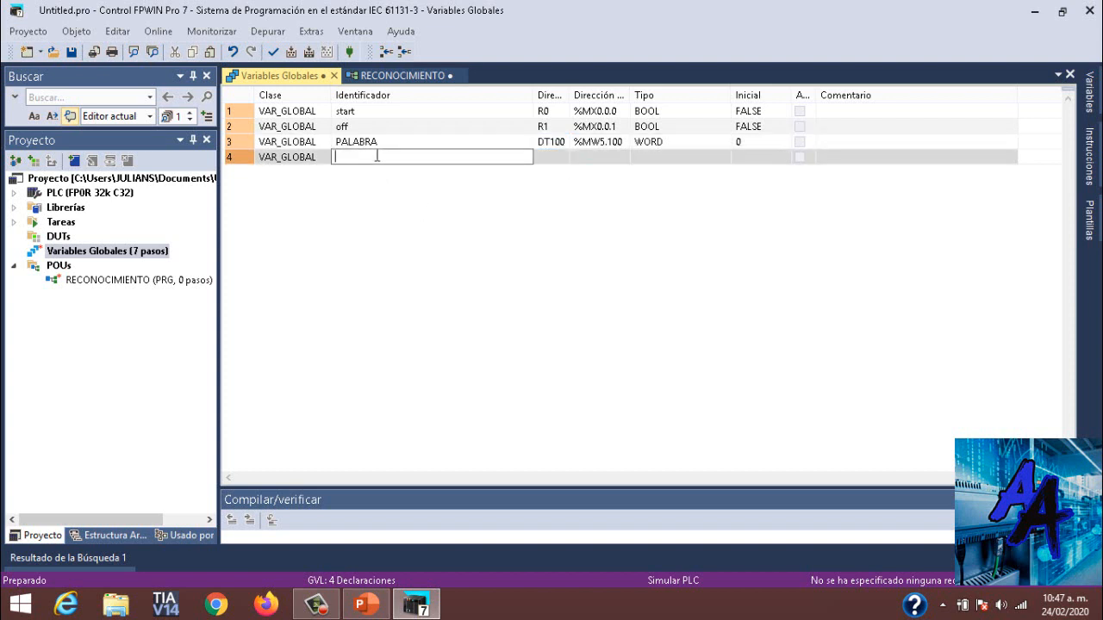
Add global variable DOBLE_PALABRA at DDT100 (%MD5.100), type DWORD, initial value 0
text(DOBLE PAL)
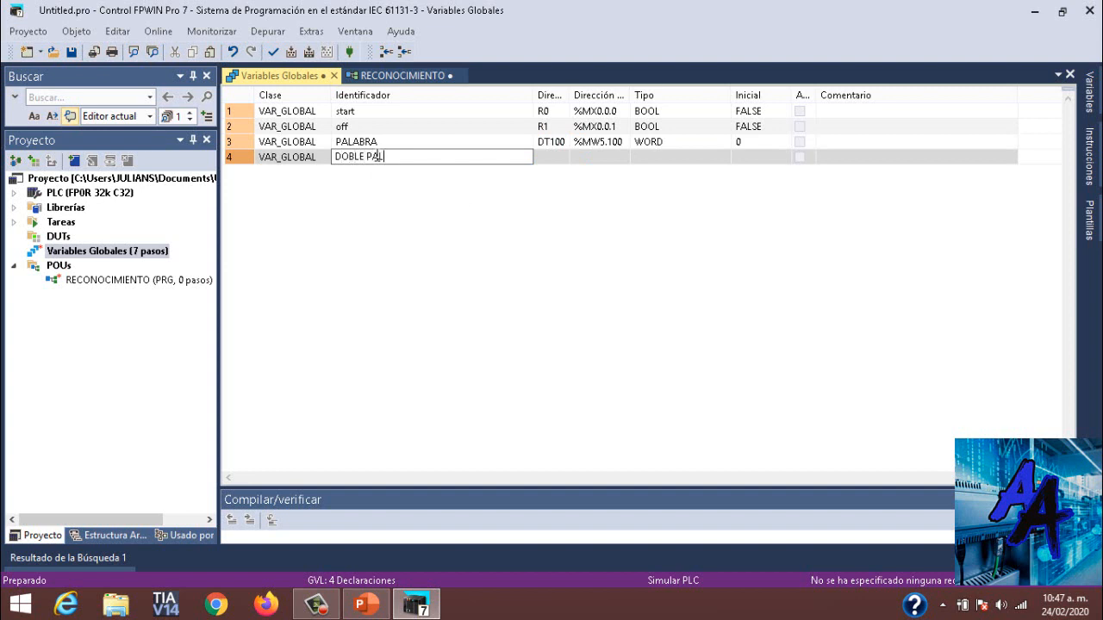
text(ABR)
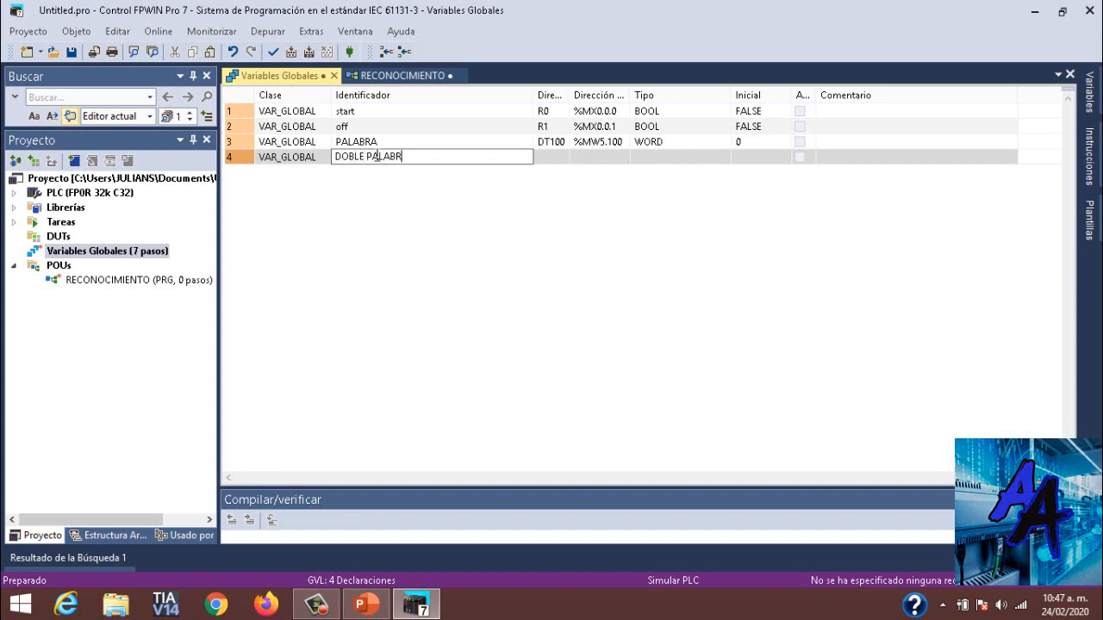
key(Tab)
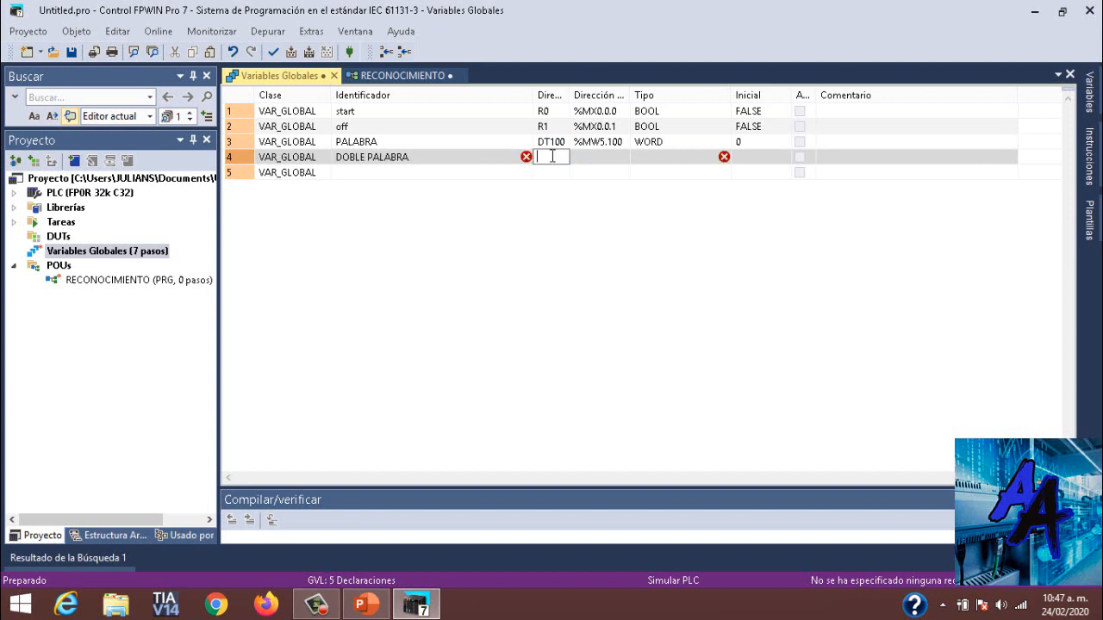
text(DDT...)
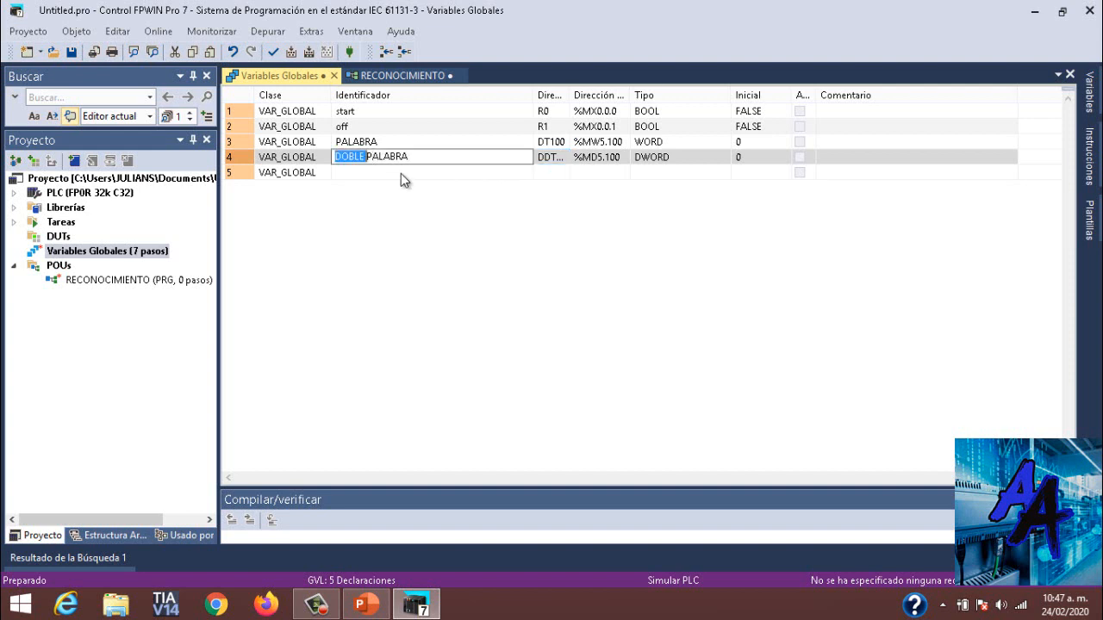
key(Delete)
text(_)
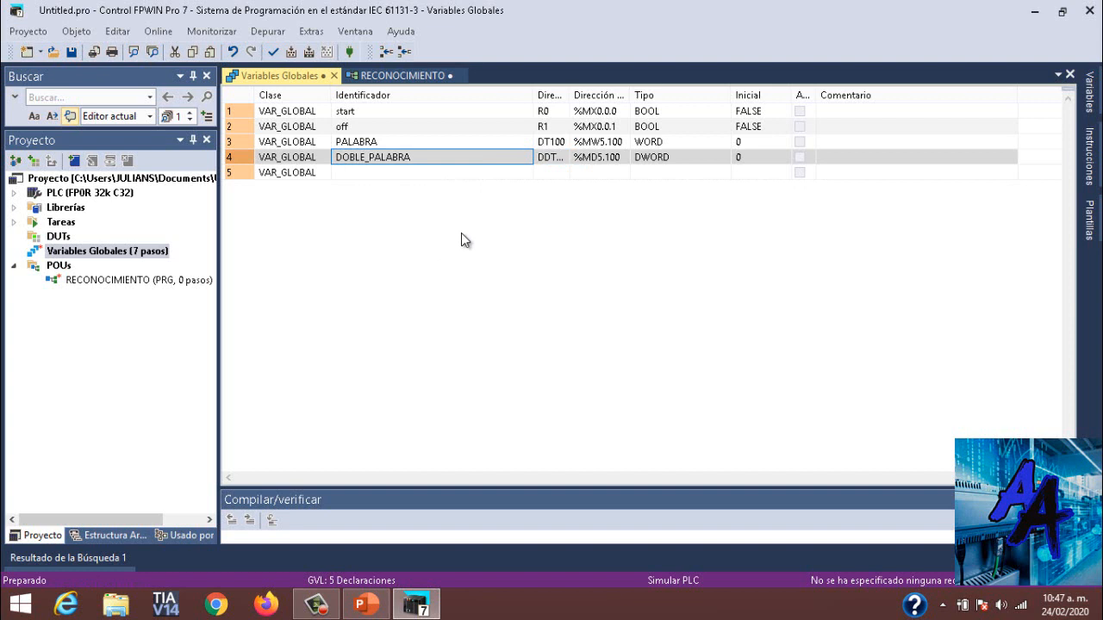
mouse_move(377, 166)
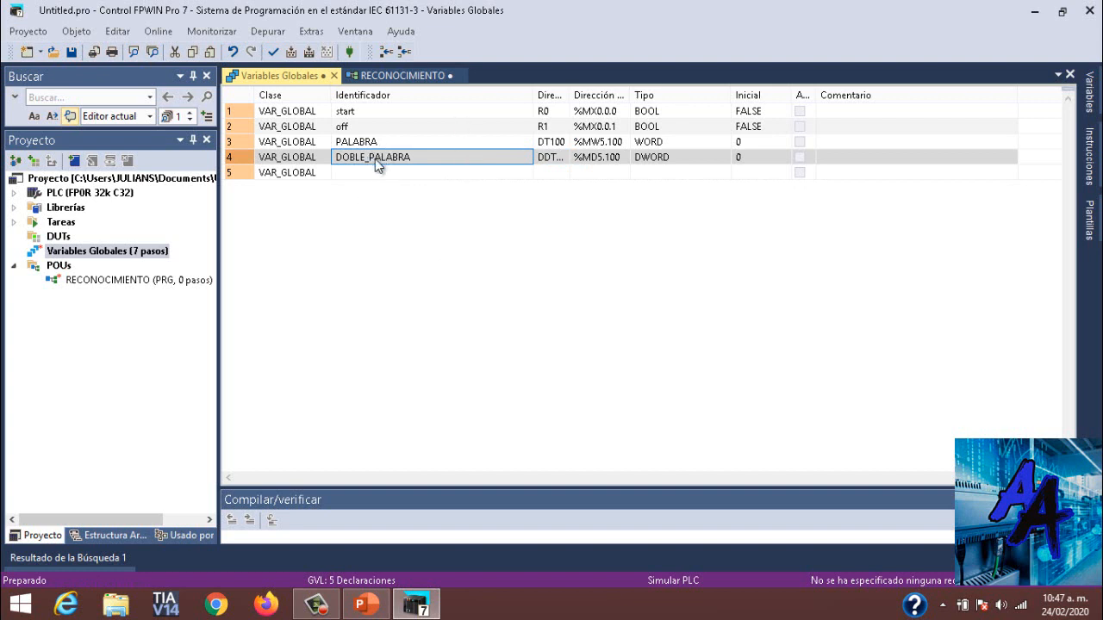
mouse_move(693, 185)
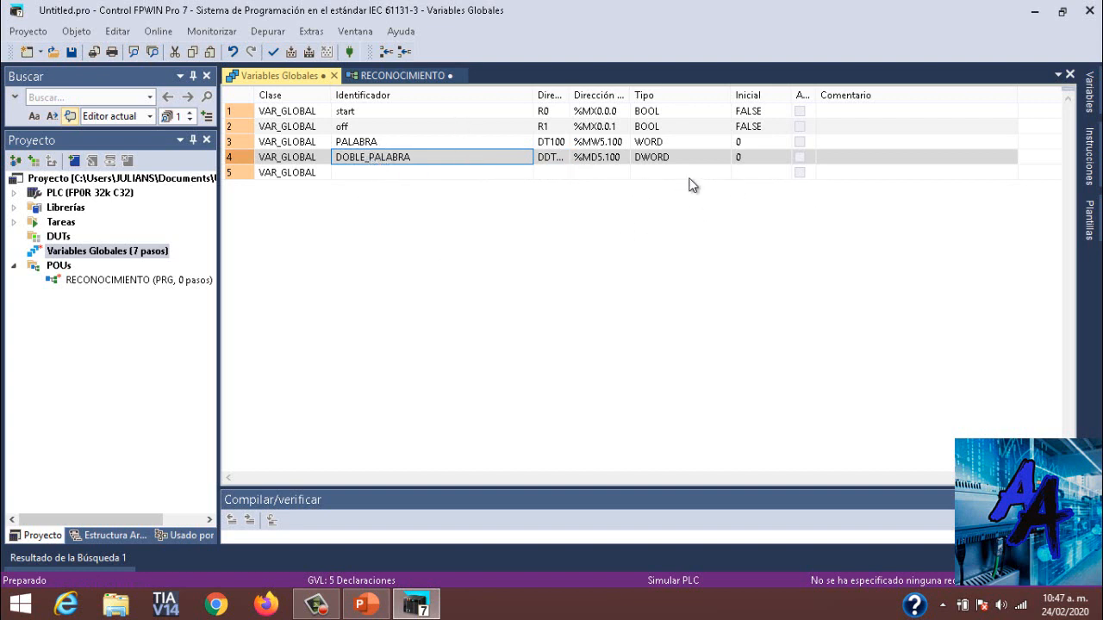
mouse_move(568, 102)
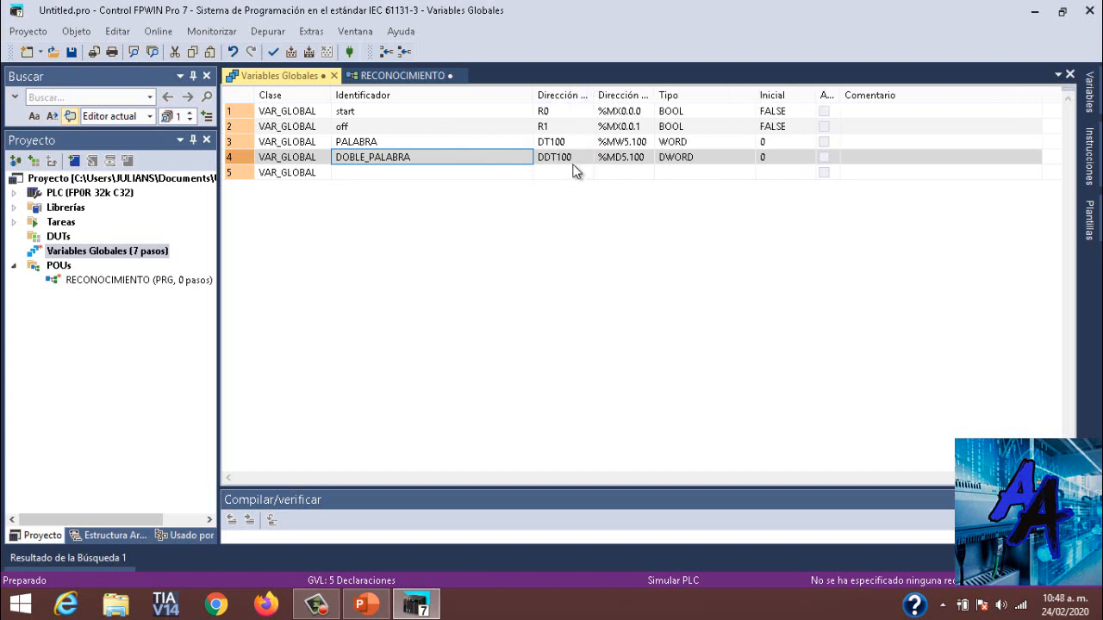
mouse_move(533, 218)
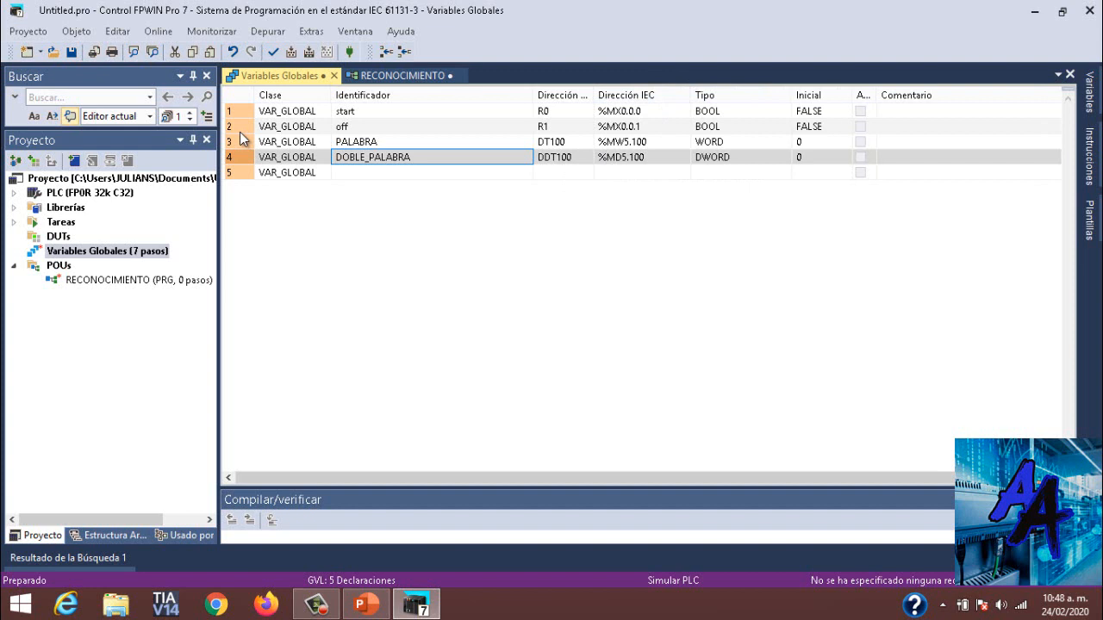
mouse_move(616, 114)
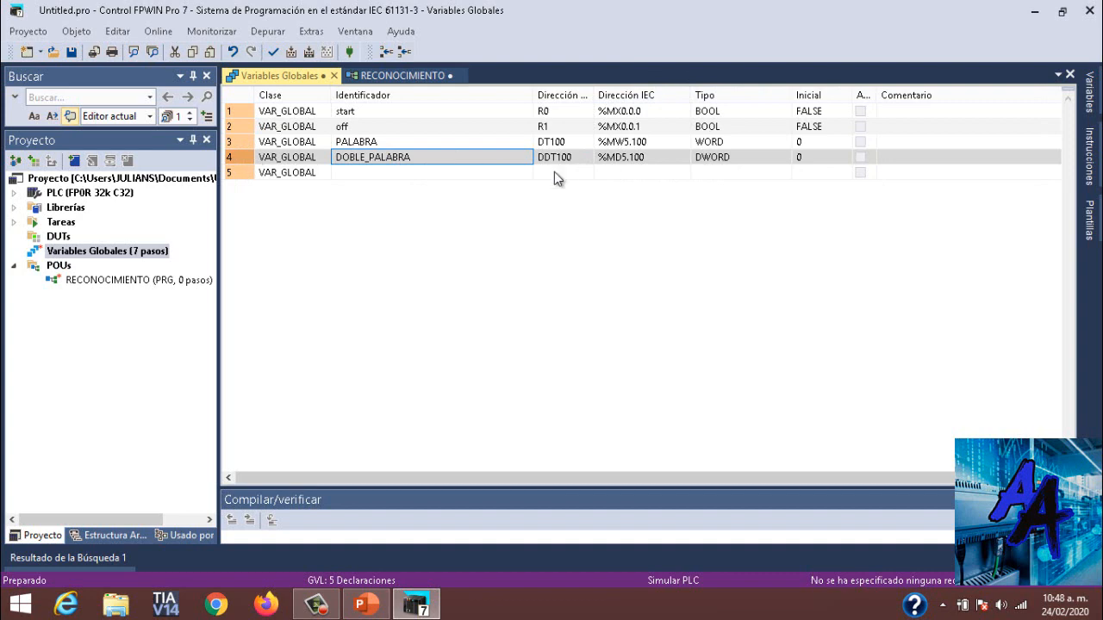
mouse_move(121, 298)
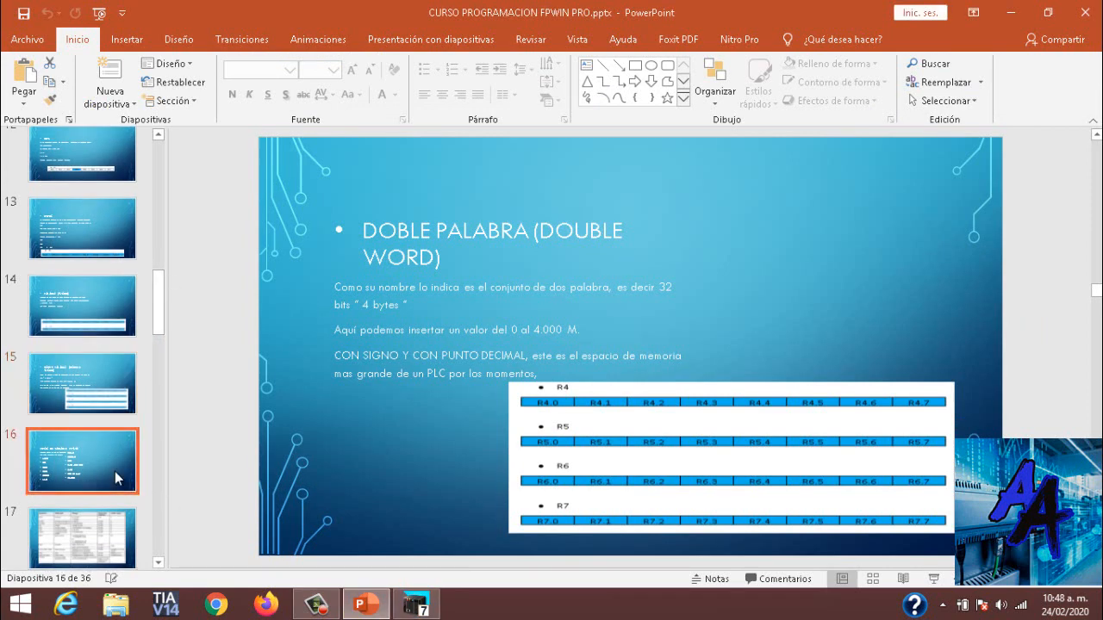
Step through slides 15, 17 and 16 to reach the FPWIN data-type table
click(82, 383)
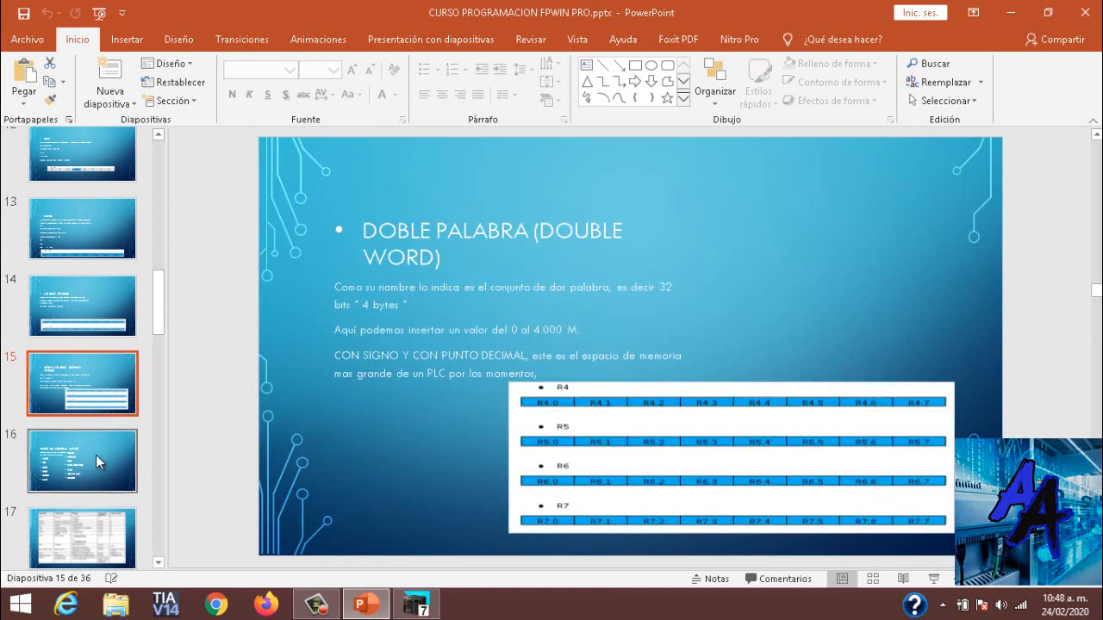
click(82, 461)
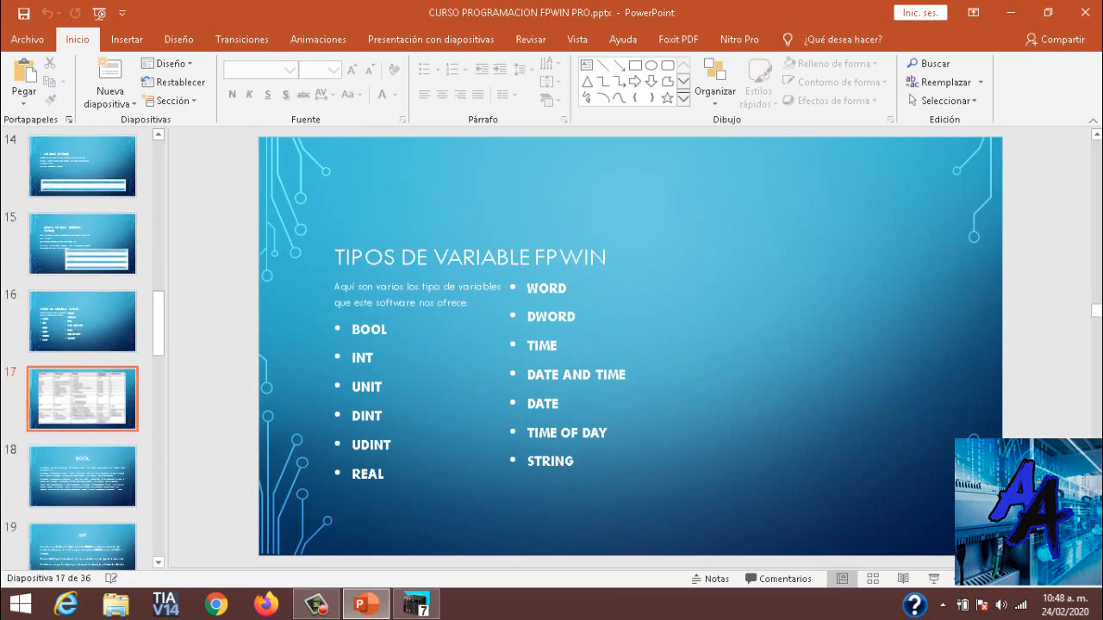
click(84, 320)
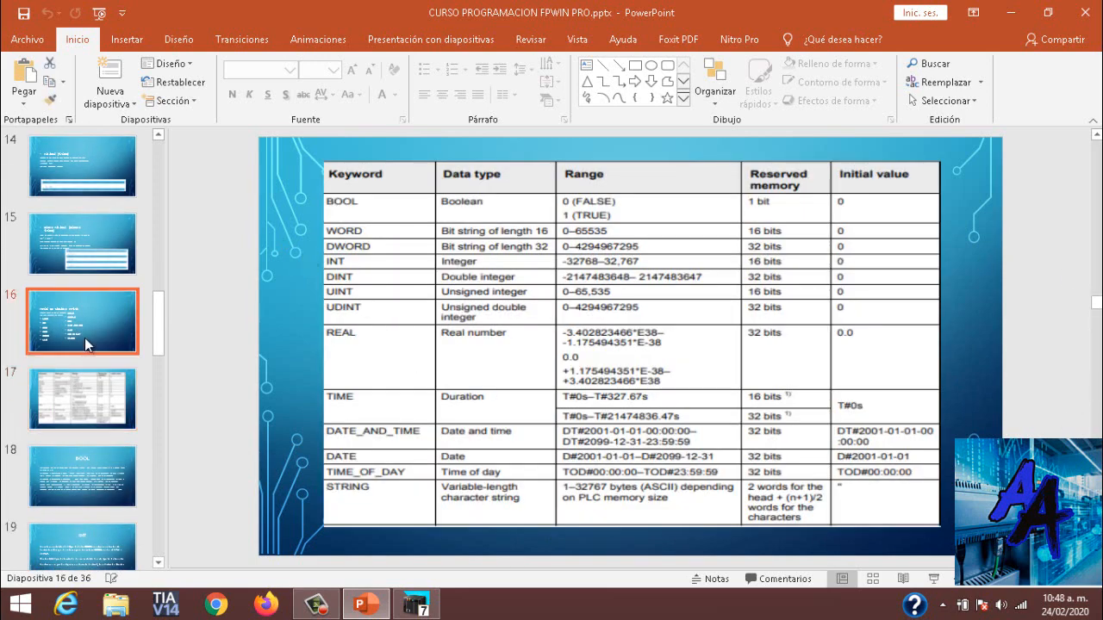
Show slide 17's data-type table with ranges, reserved memory and initial values
click(82, 399)
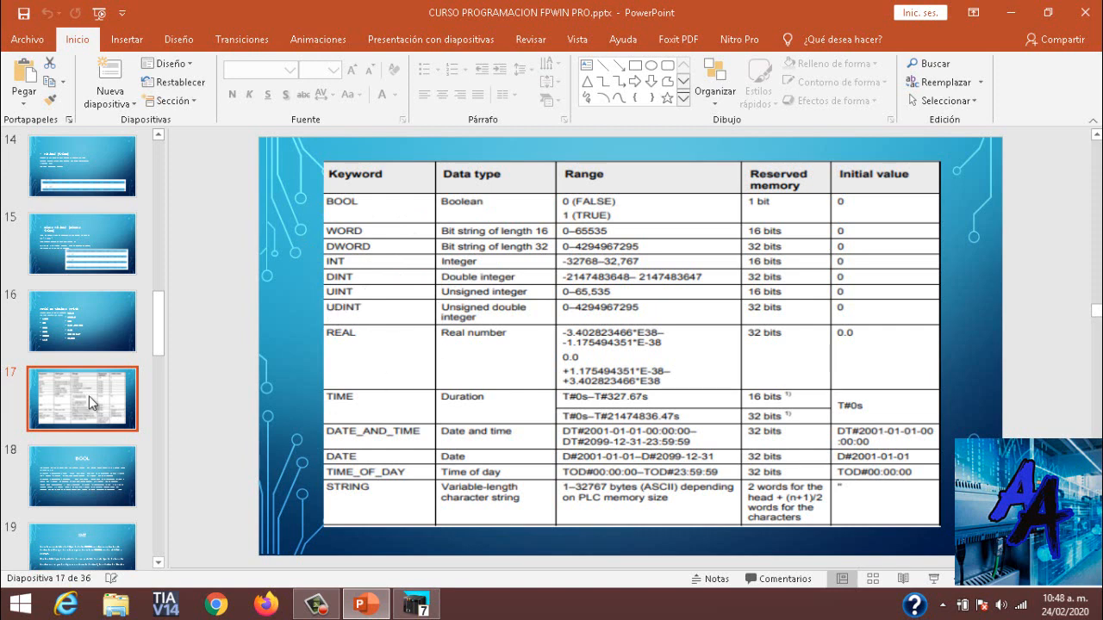
mouse_move(711, 233)
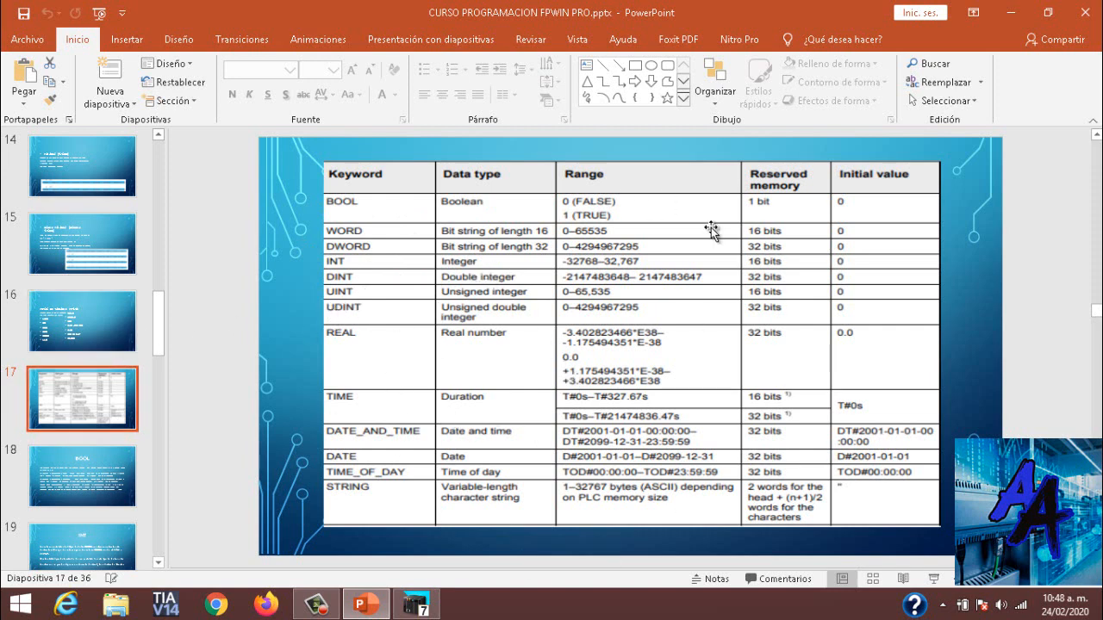
mouse_move(428, 309)
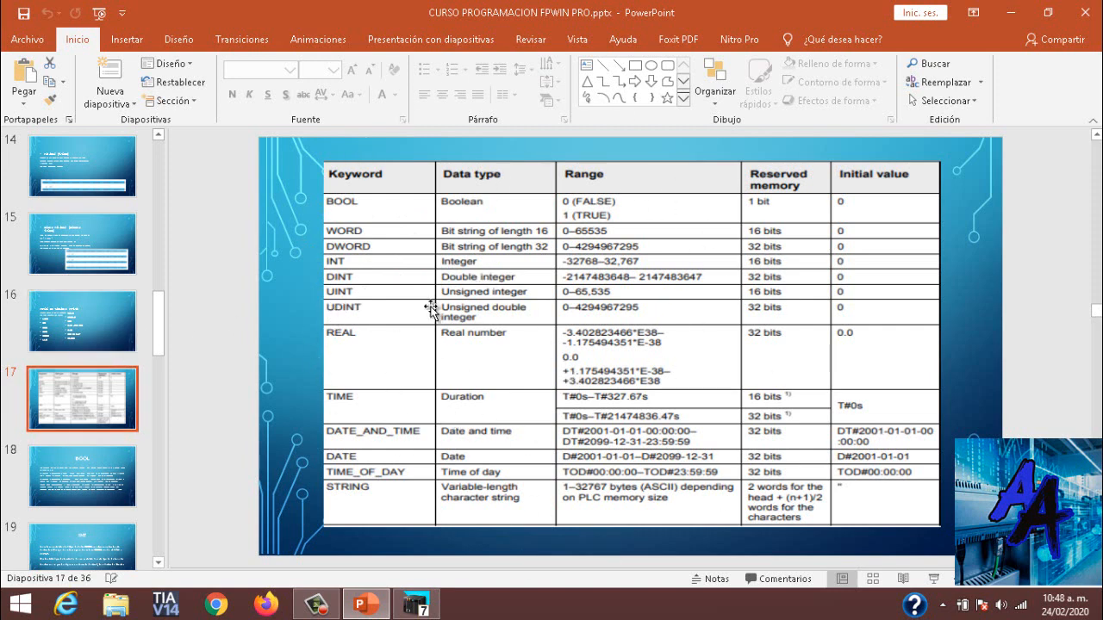
mouse_move(776, 207)
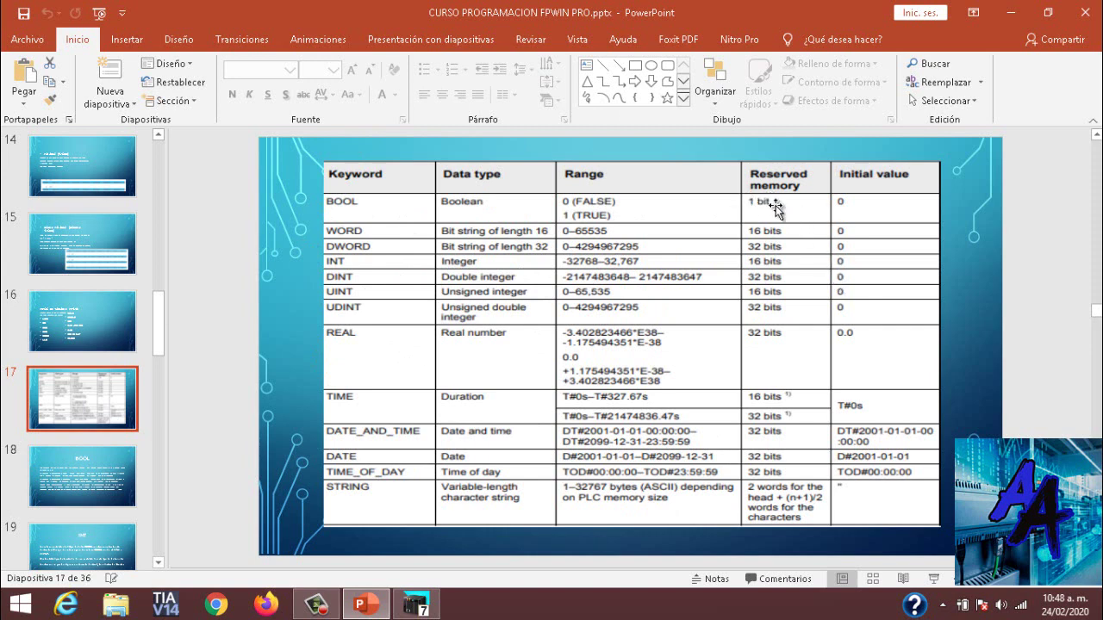
mouse_move(752, 210)
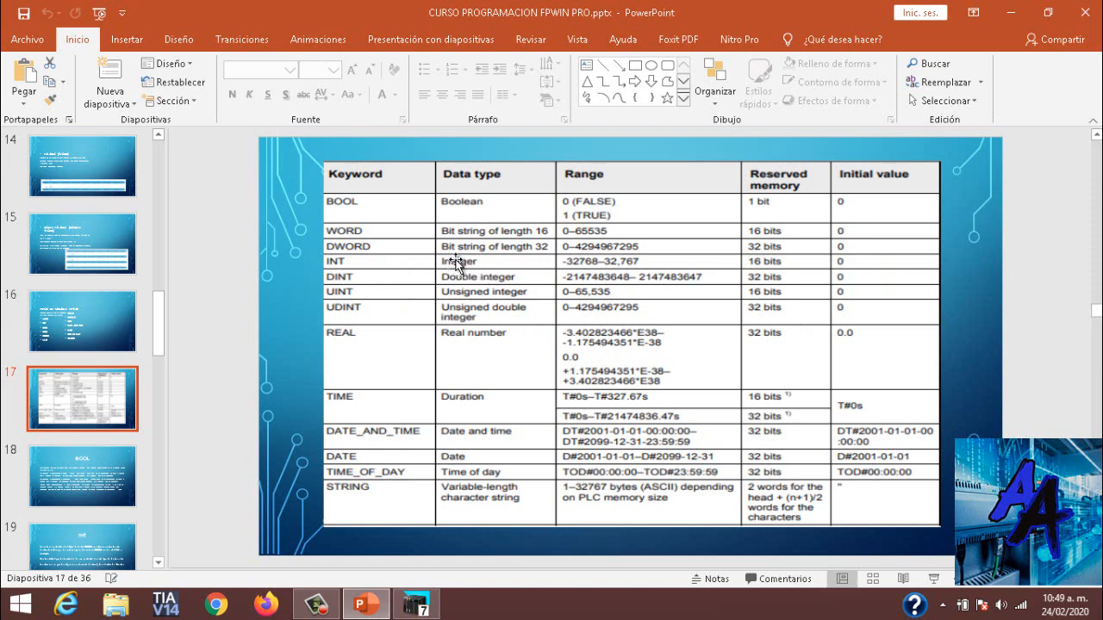
mouse_move(326, 284)
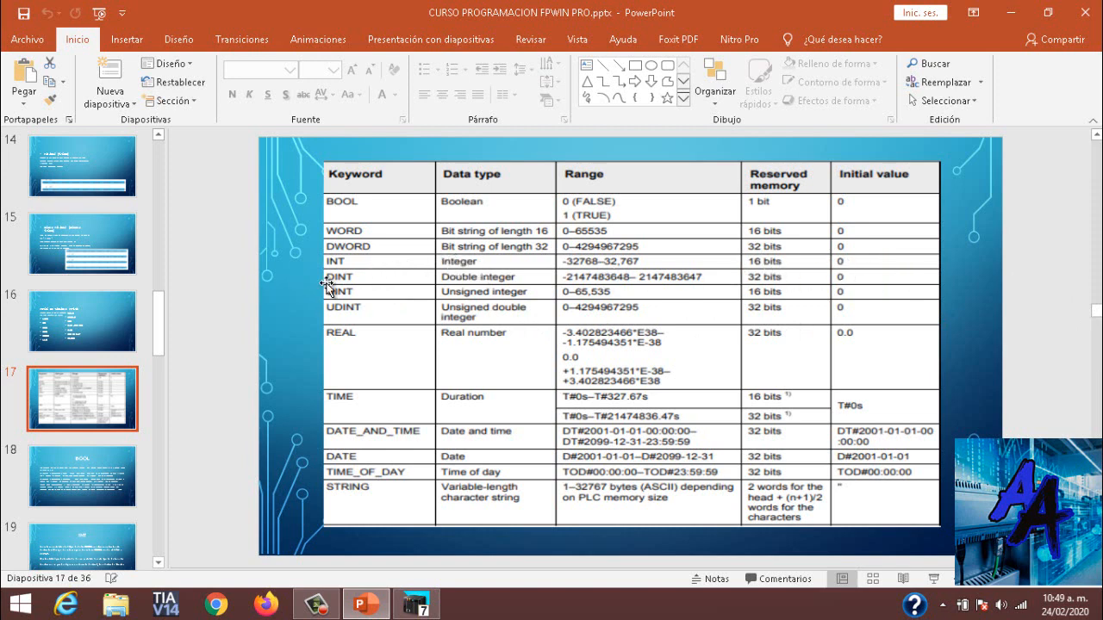
mouse_move(795, 287)
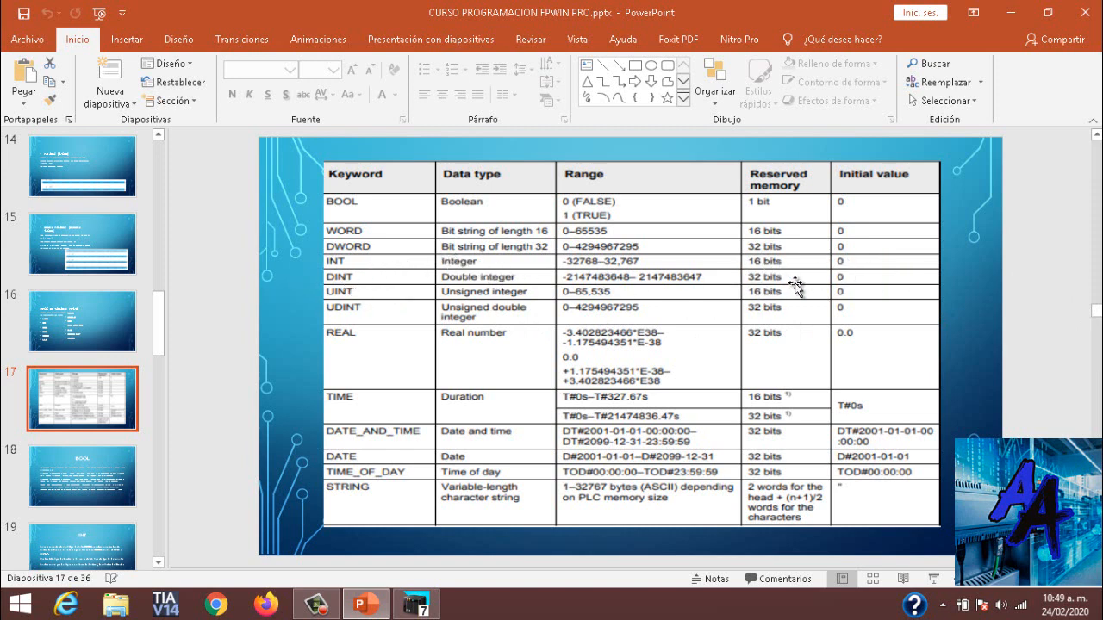
mouse_move(516, 332)
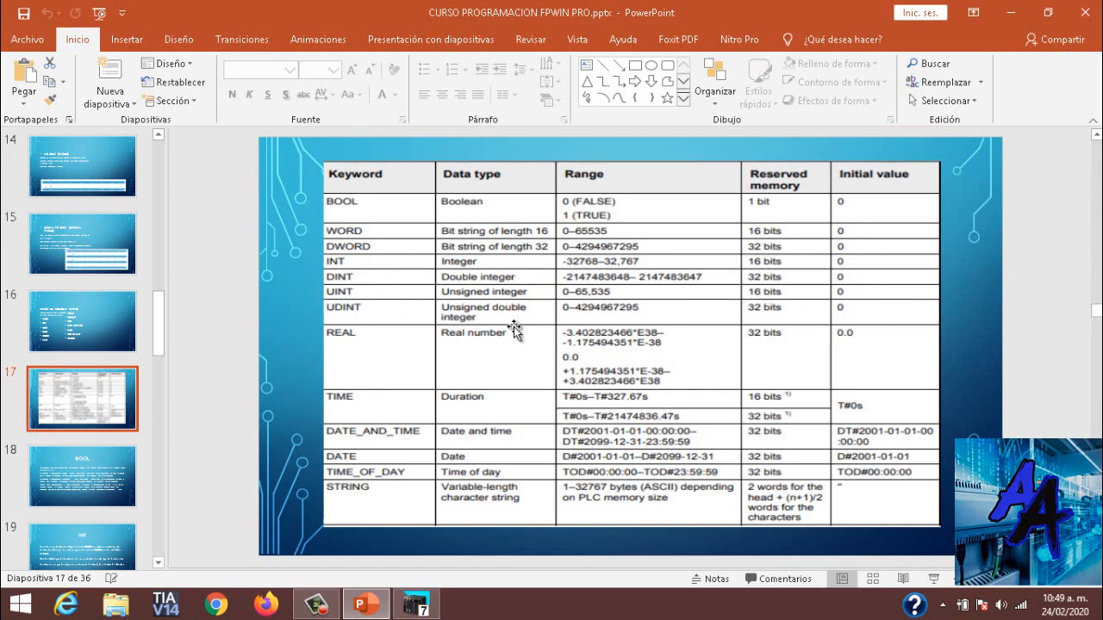
mouse_move(857, 336)
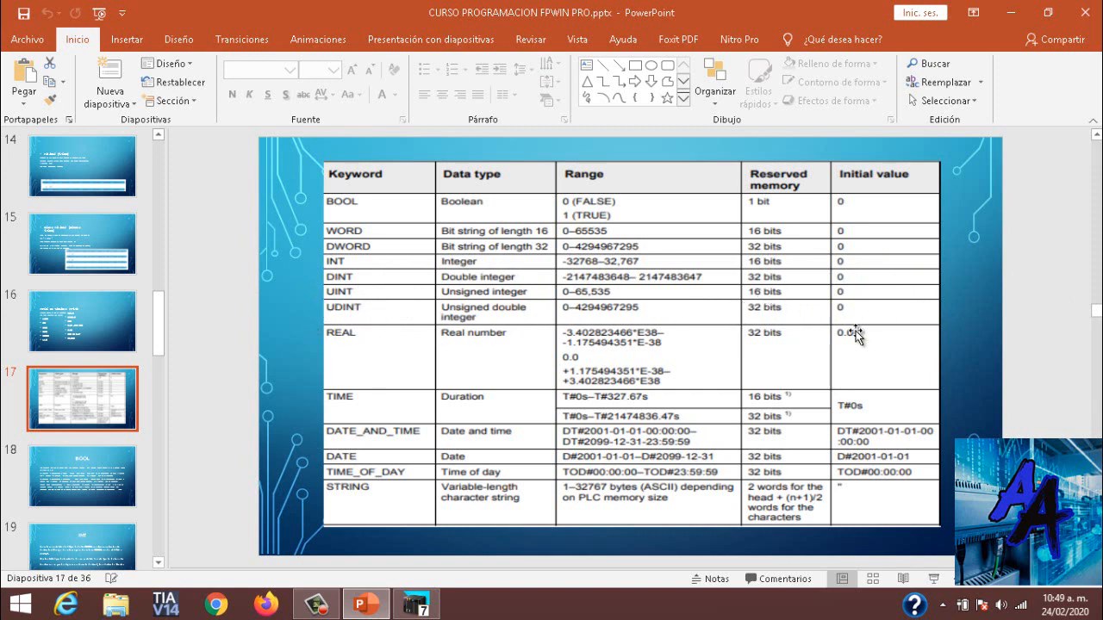
mouse_move(878, 363)
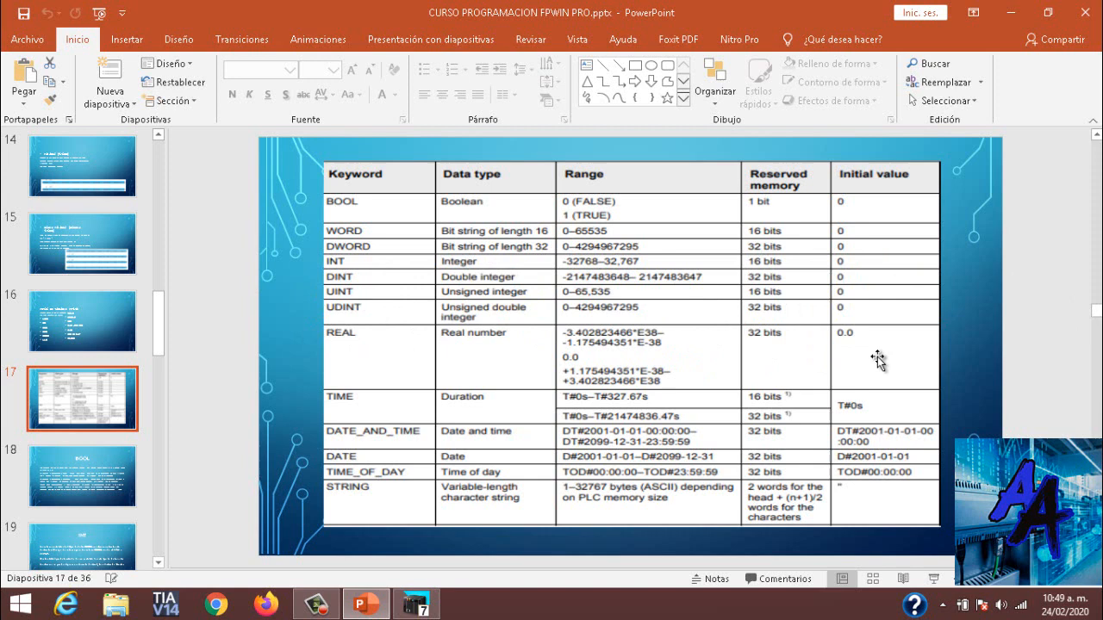
mouse_move(771, 410)
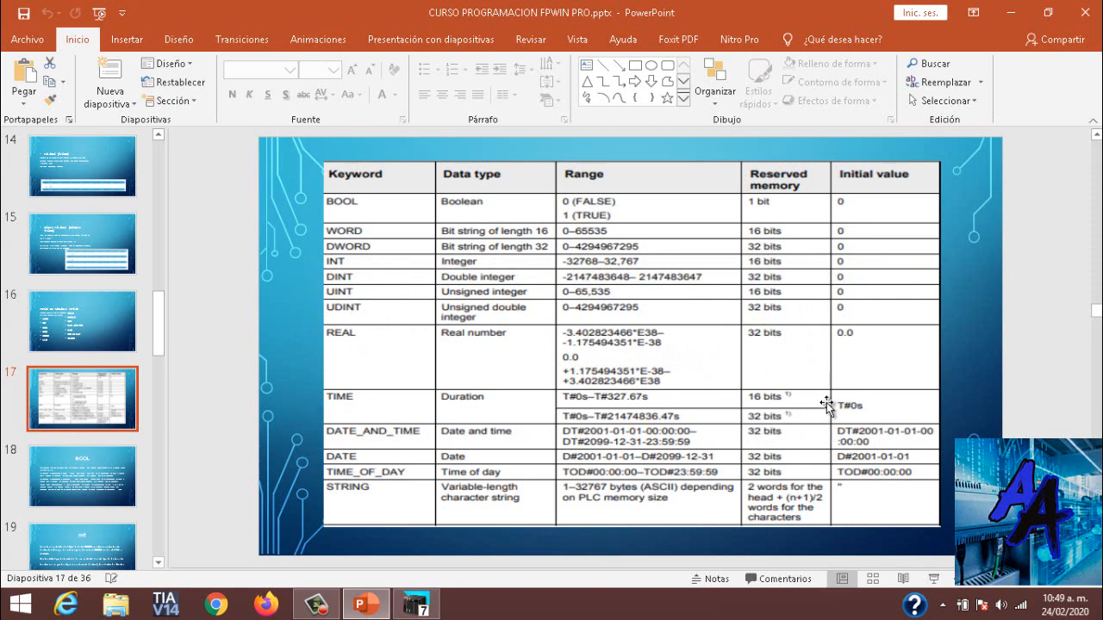
mouse_move(788, 419)
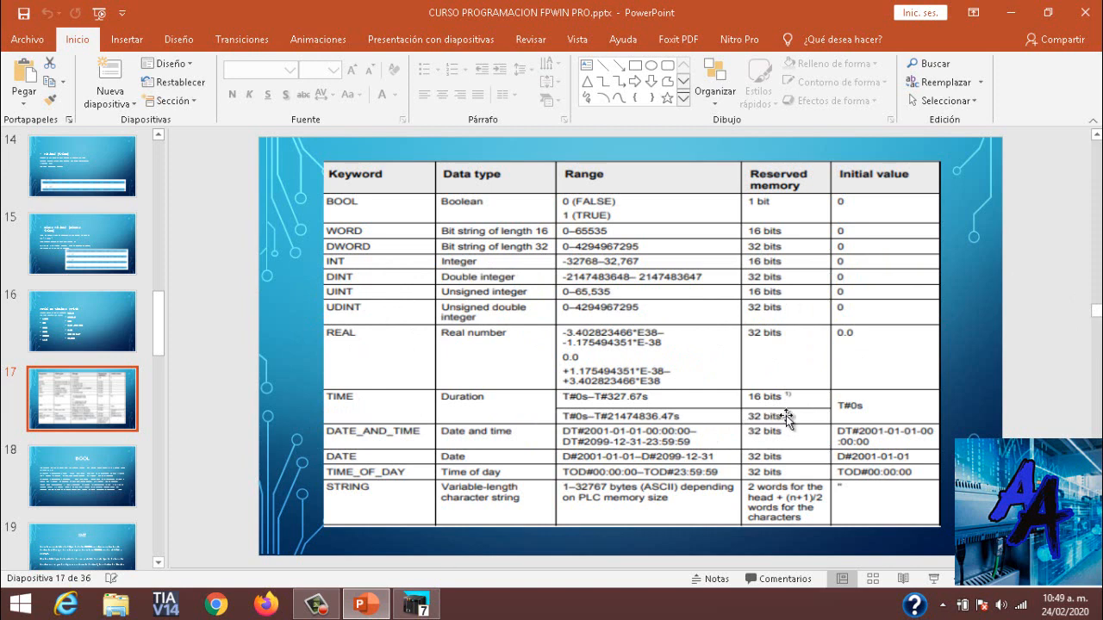
mouse_move(432, 448)
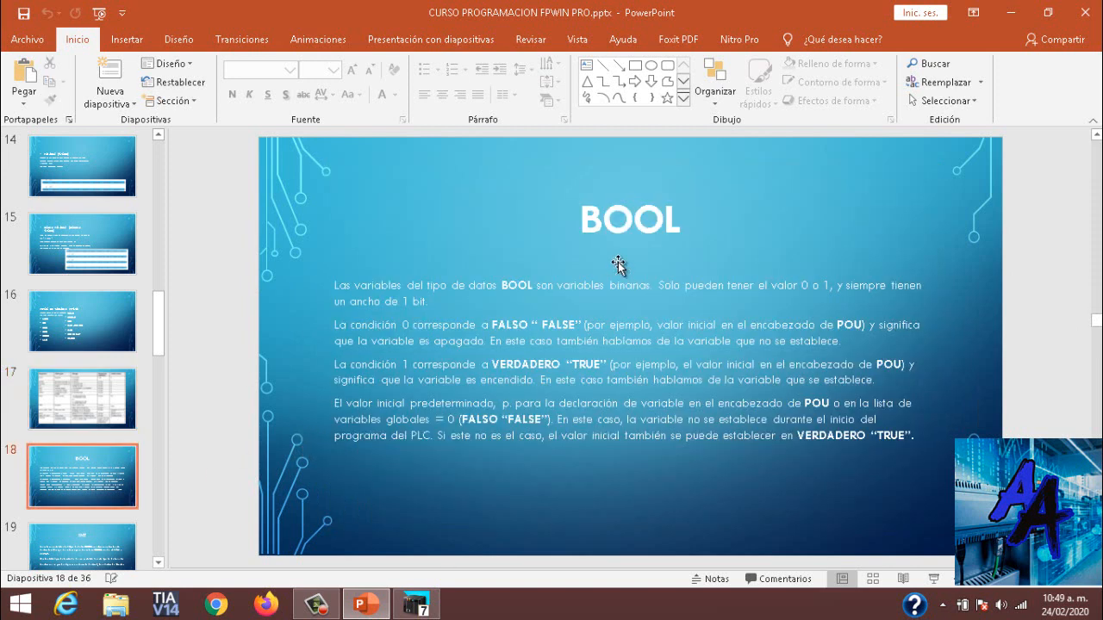
mouse_move(646, 384)
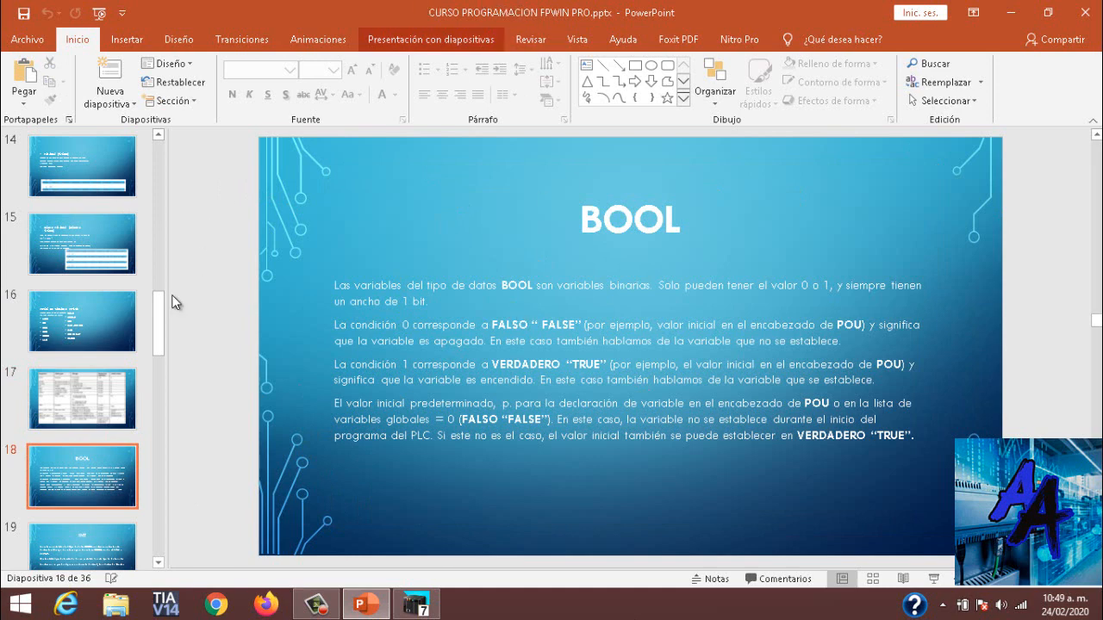
Scroll the thumbnails and display slide 19, INT, on integer value ranges
scroll(down, 3)
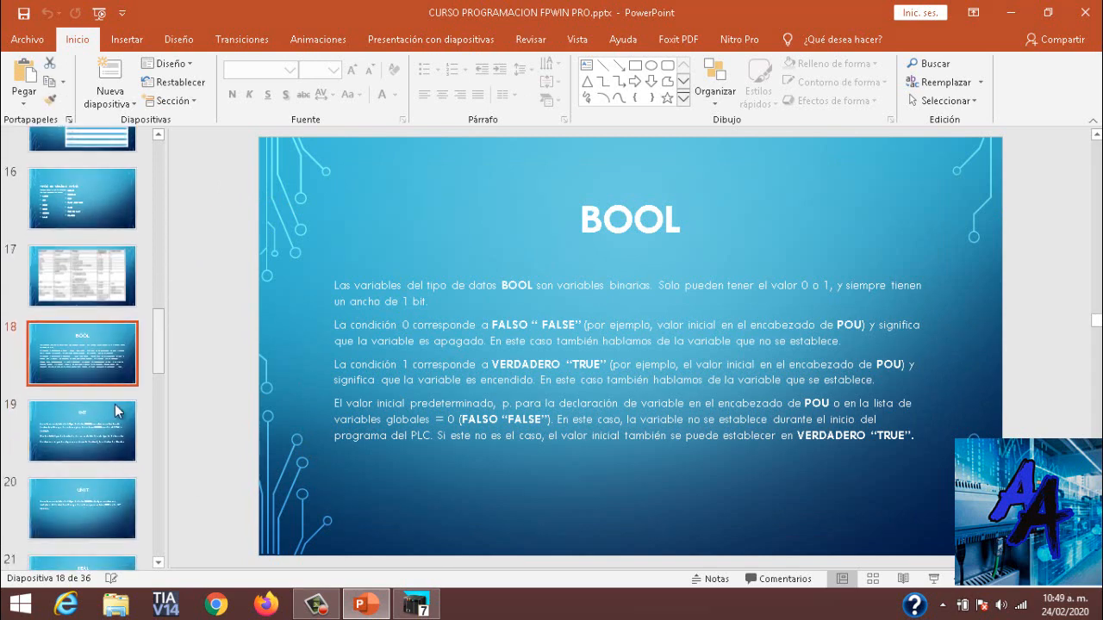
click(83, 431)
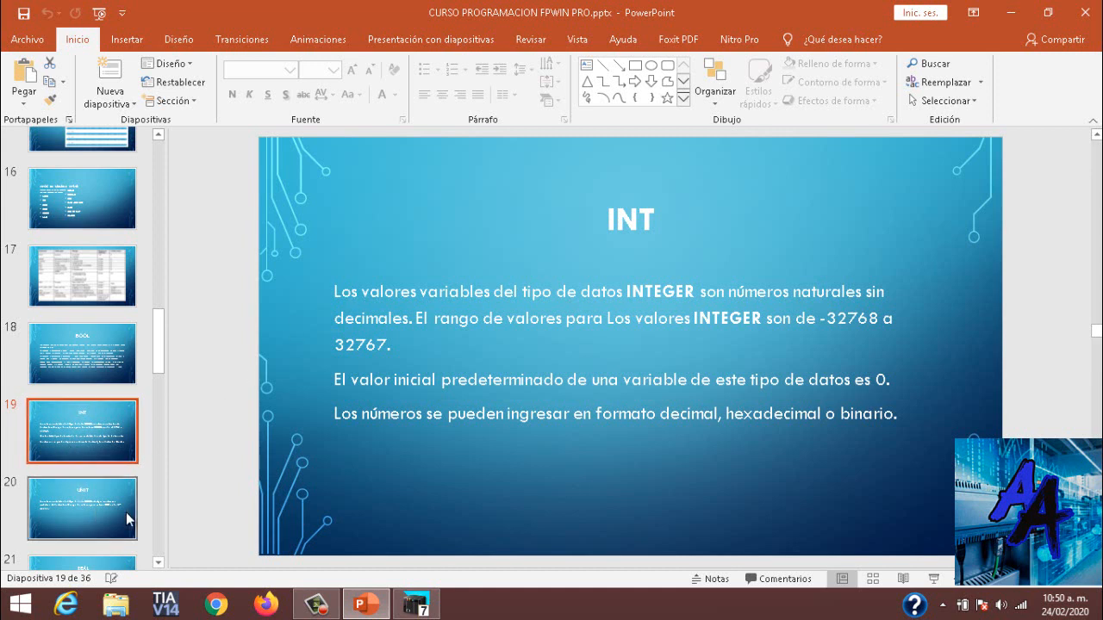
Jump to slide 24 on the TIME type, then return to Control FPWIN Pro 7
scroll(down, 3)
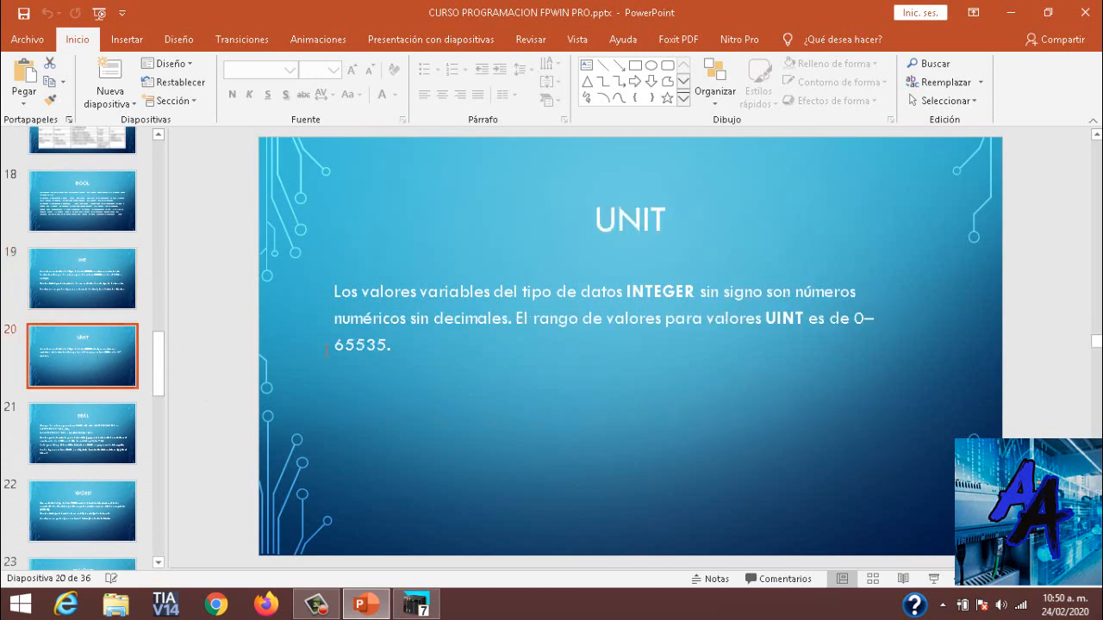
click(82, 433)
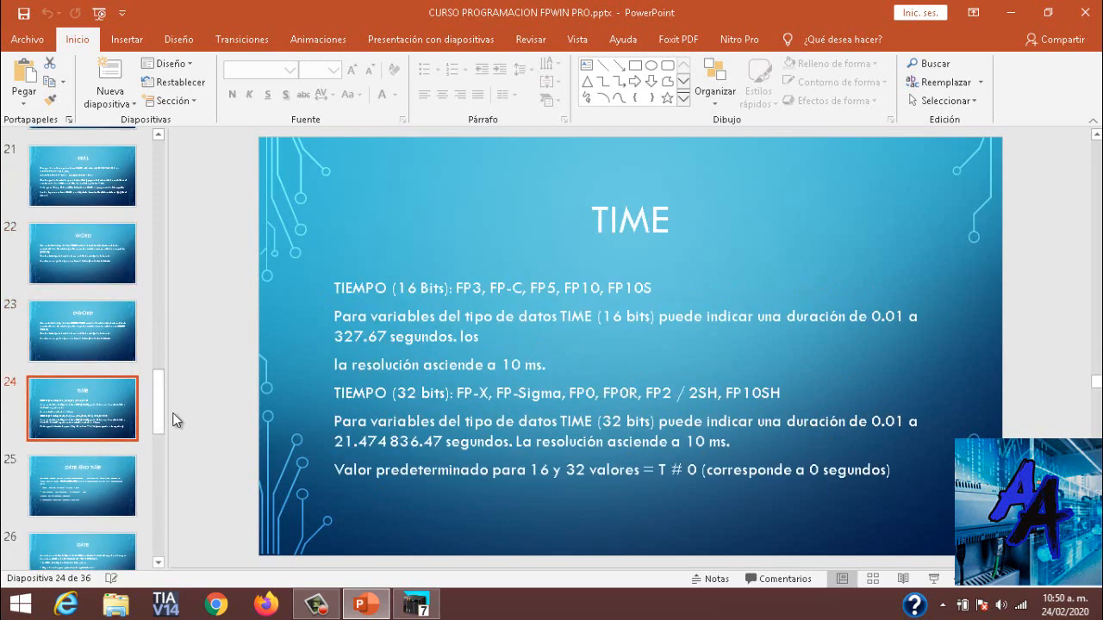
mouse_move(595, 55)
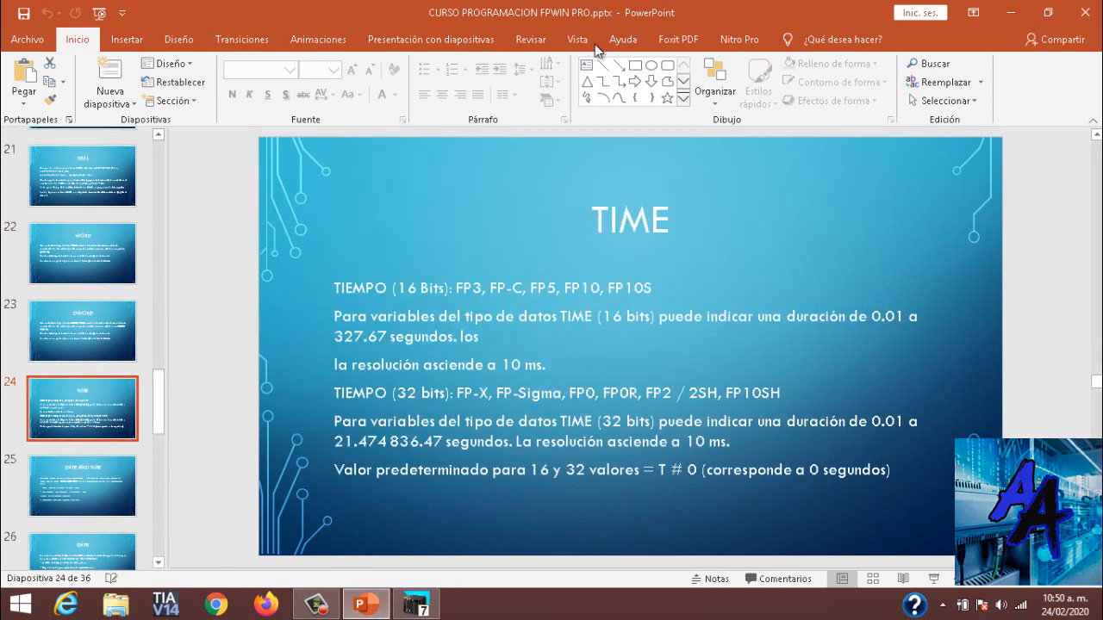
mouse_move(428, 544)
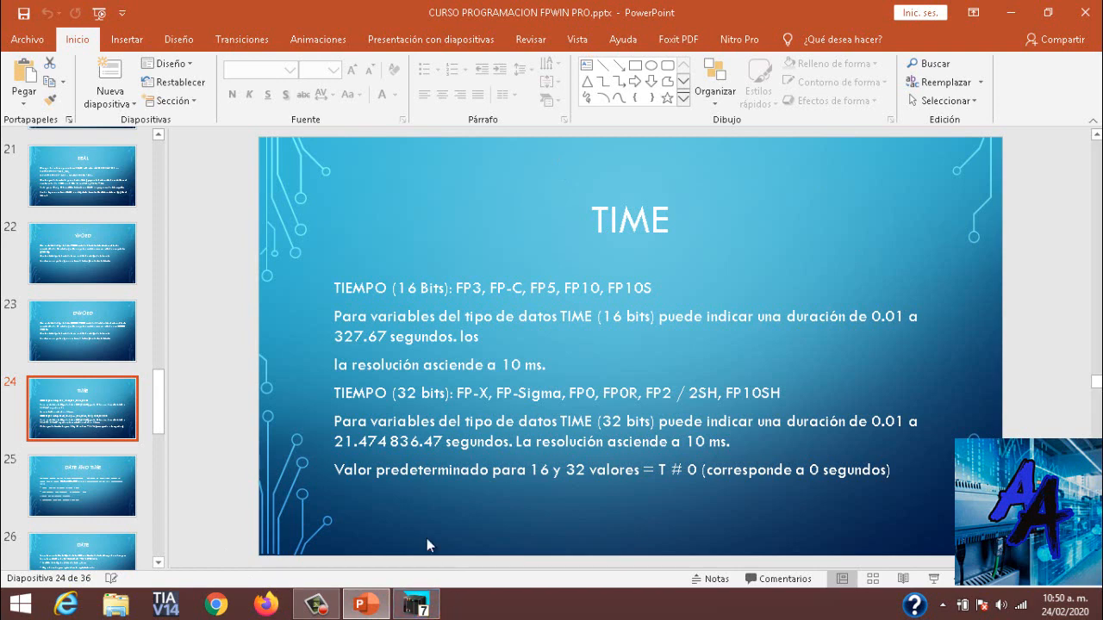
click(413, 604)
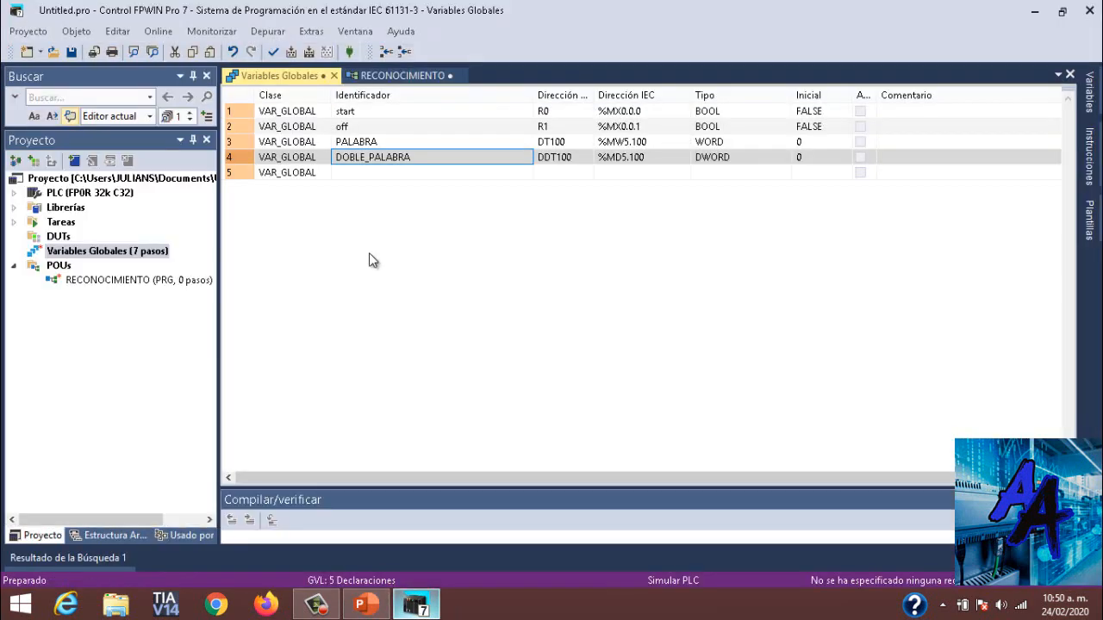
Open the RECONOCIMIENTO ladder, expand counter instructions, and open CTU1's declarations
click(407, 75)
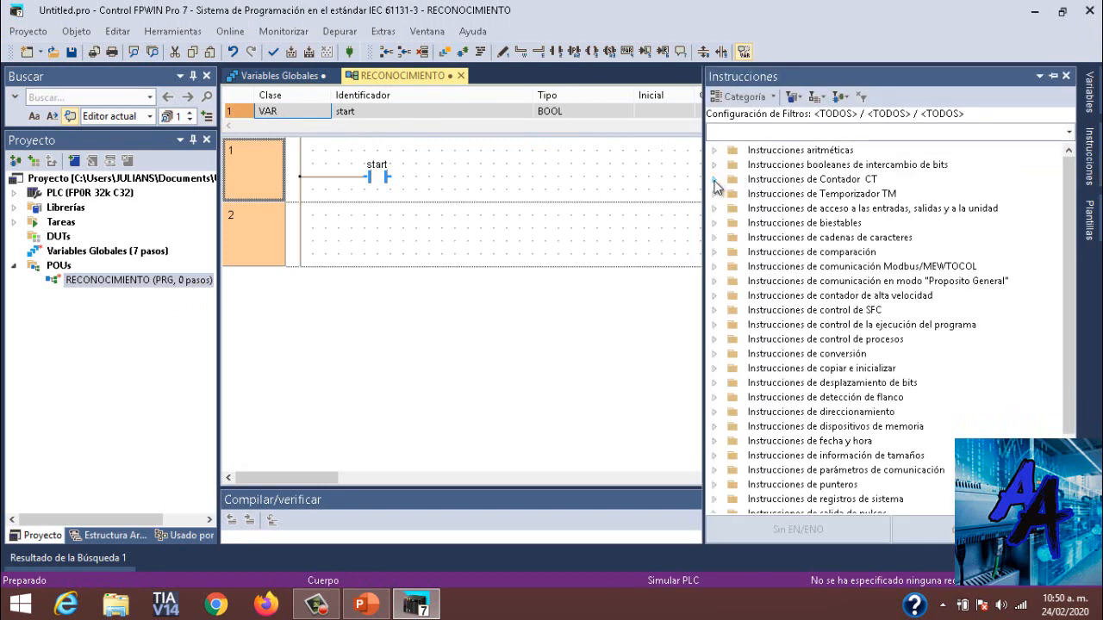
click(715, 179)
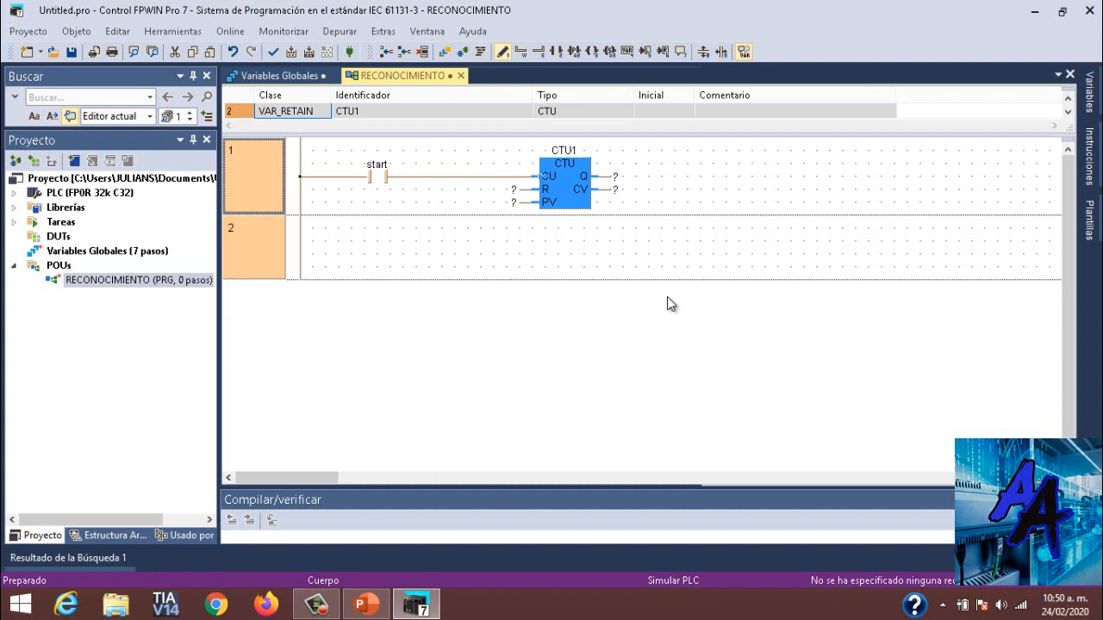
mouse_move(651, 264)
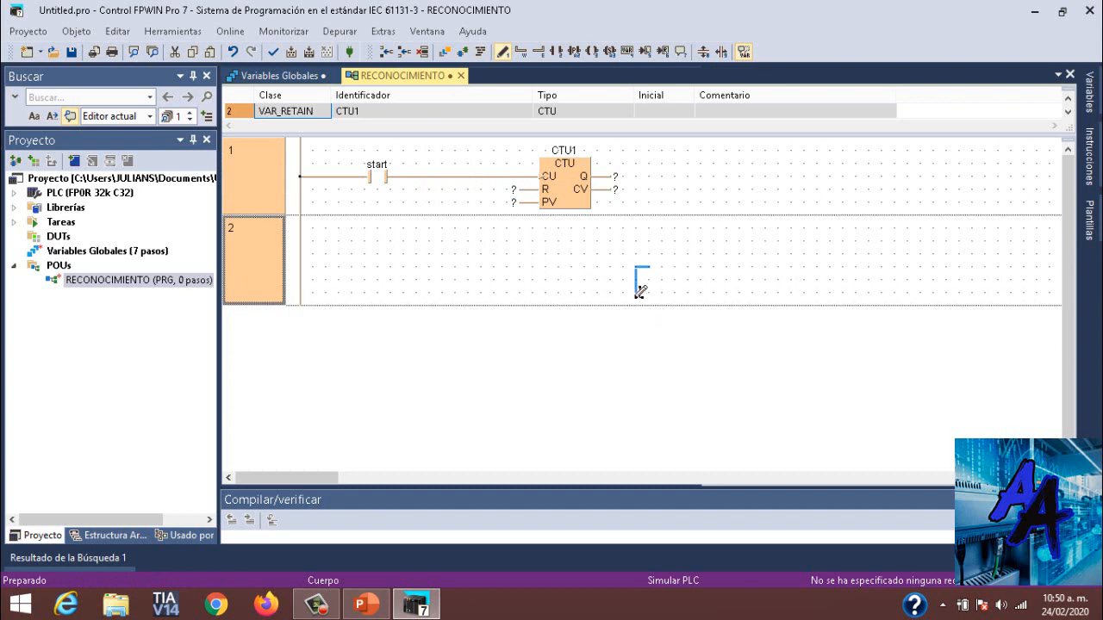
mouse_move(638, 305)
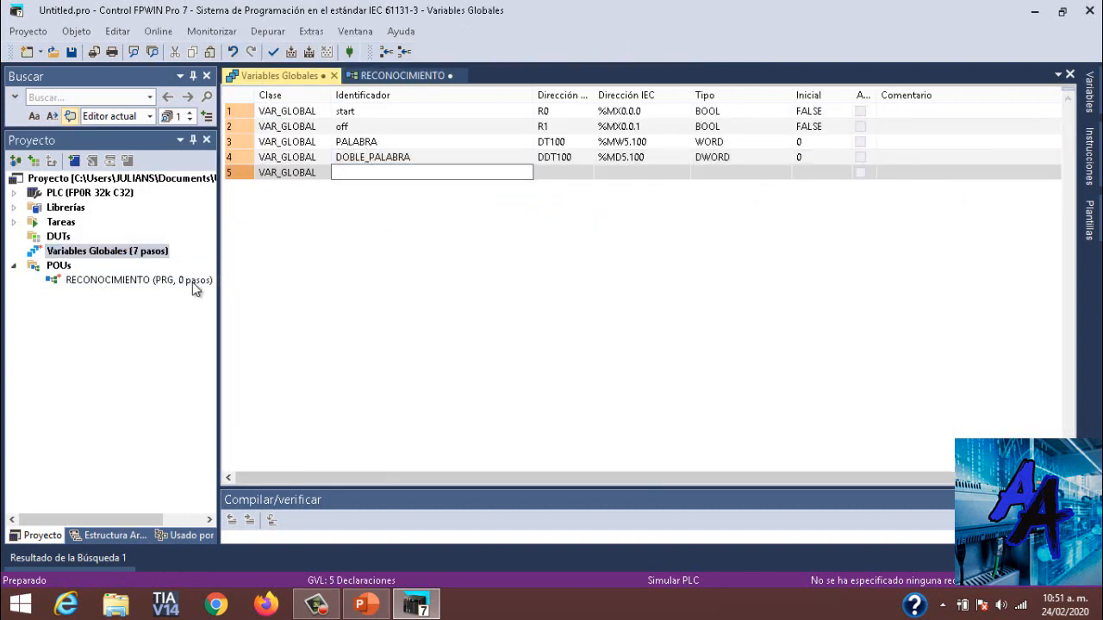
click(403, 75)
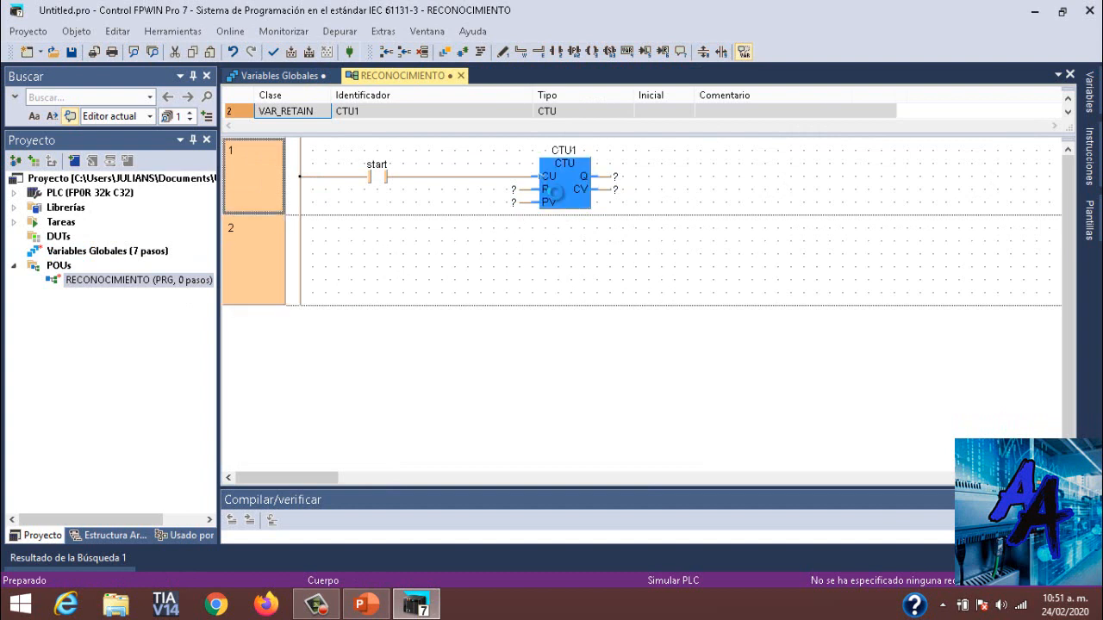
double_click(566, 181)
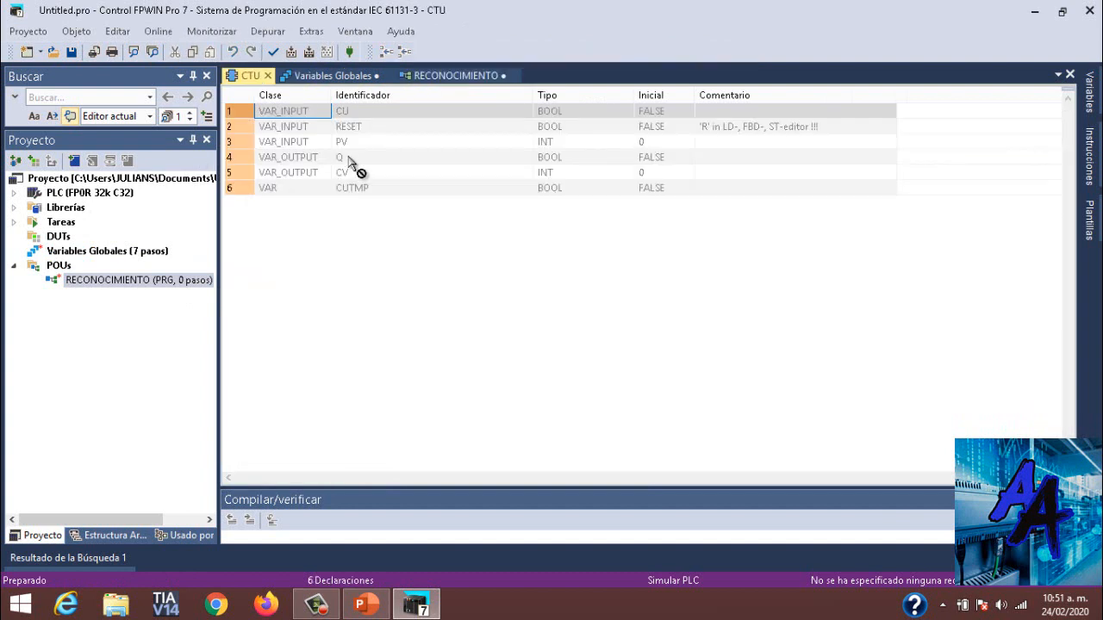
mouse_move(336, 182)
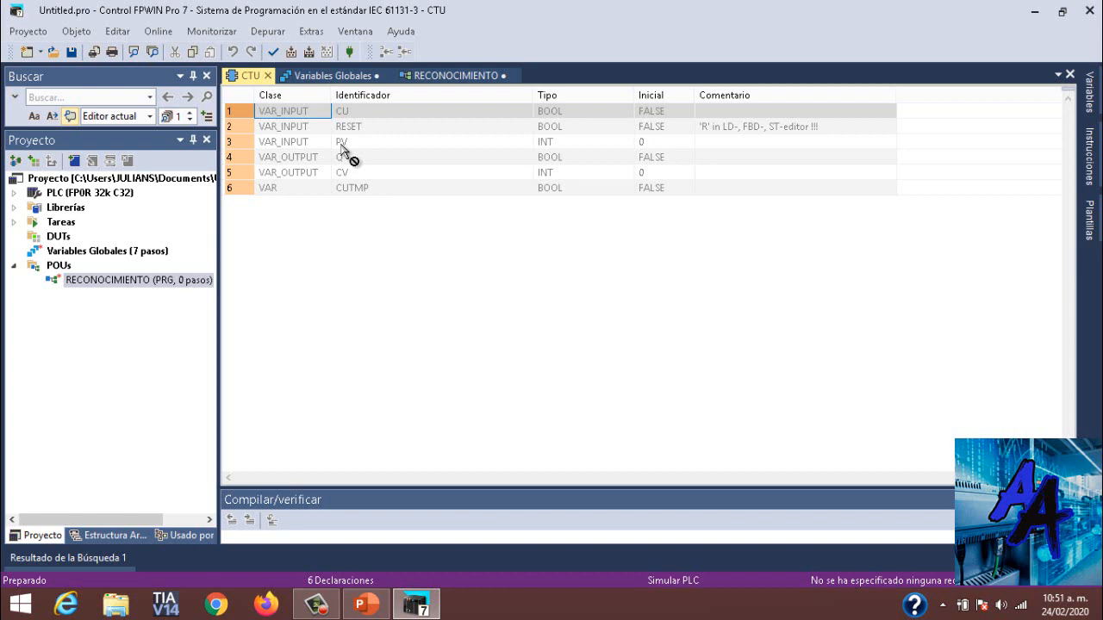
mouse_move(397, 146)
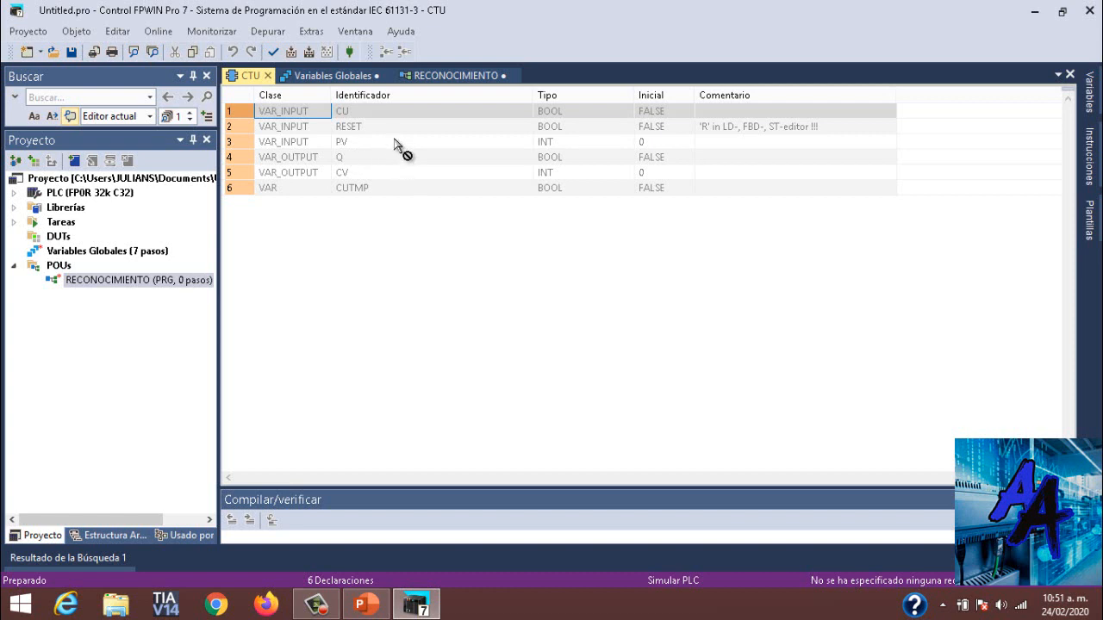
mouse_move(422, 142)
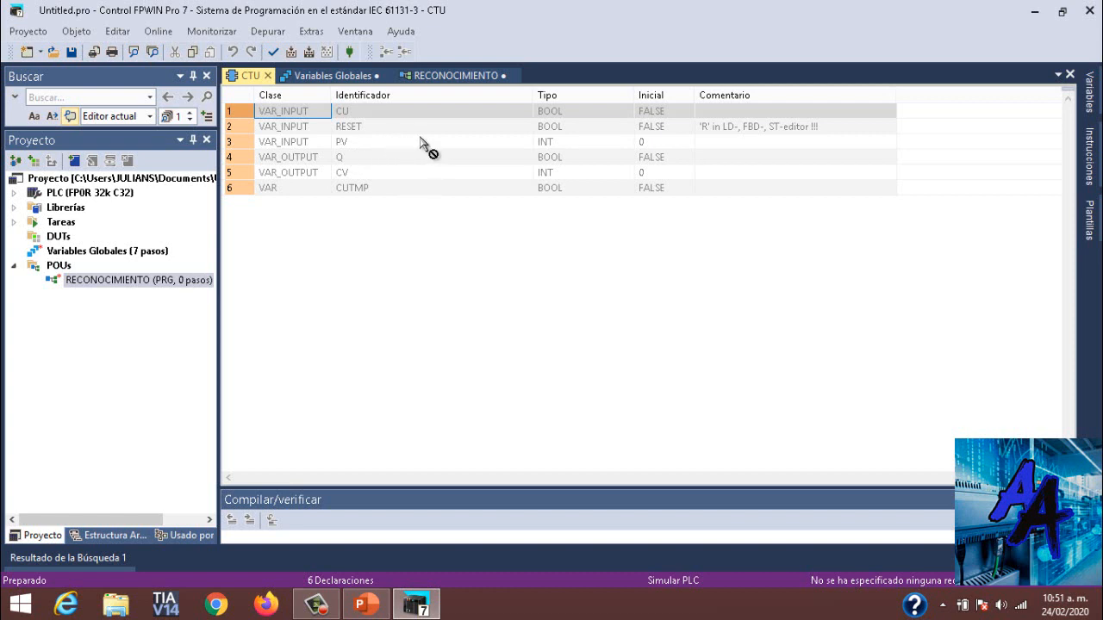
mouse_move(375, 179)
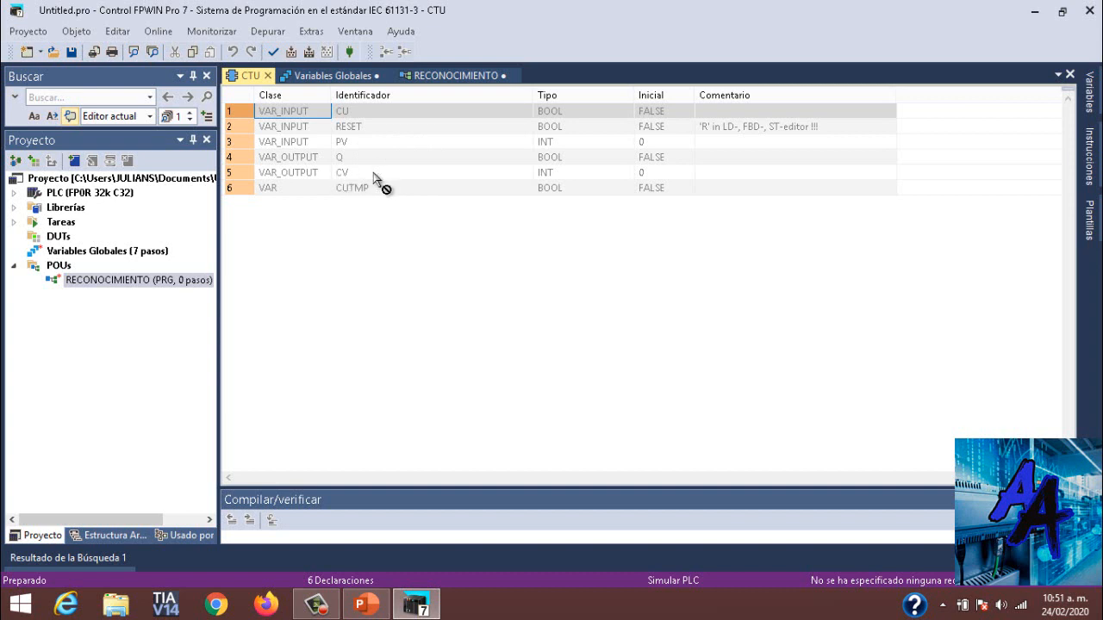
mouse_move(551, 186)
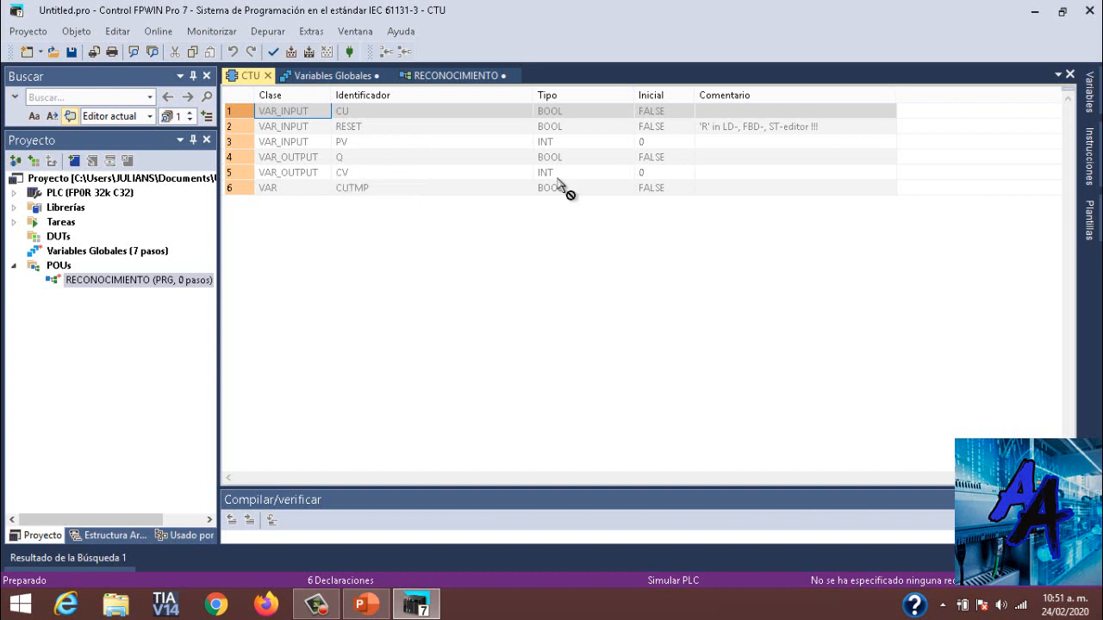
mouse_move(603, 157)
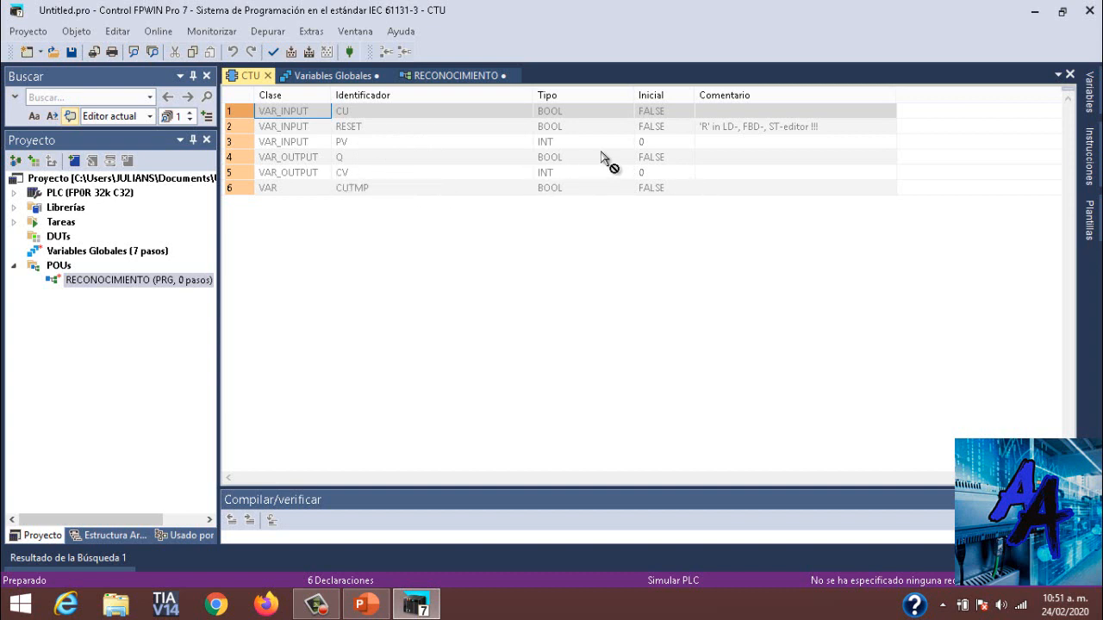
Review CTU's CU, RESET, PV, Q, CV inputs/outputs, then reopen Variables Globales
click(362, 603)
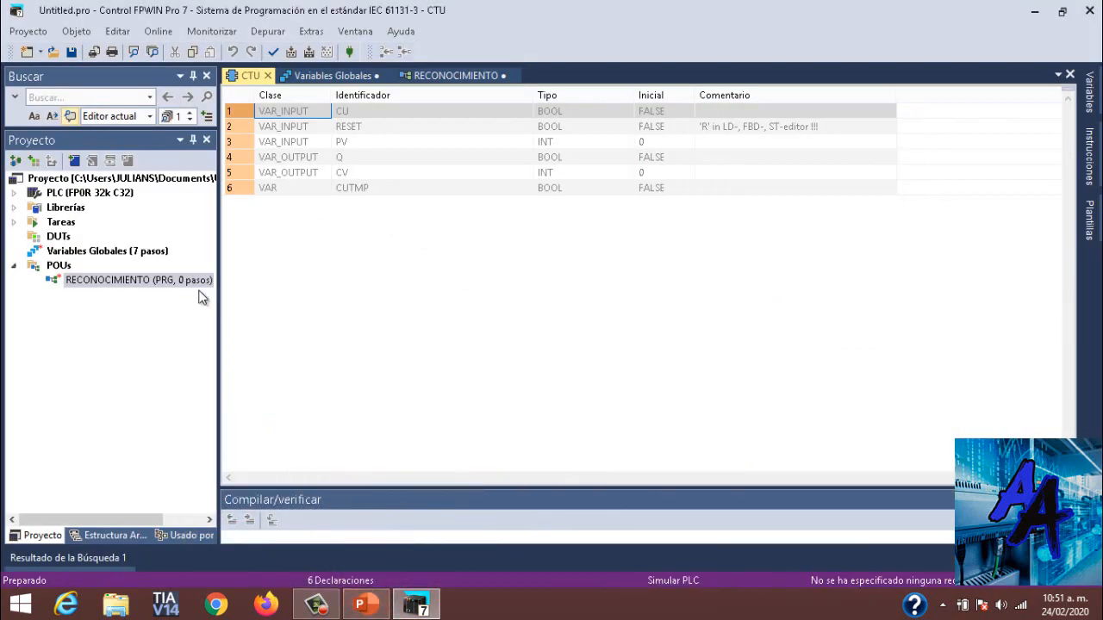
click(333, 76)
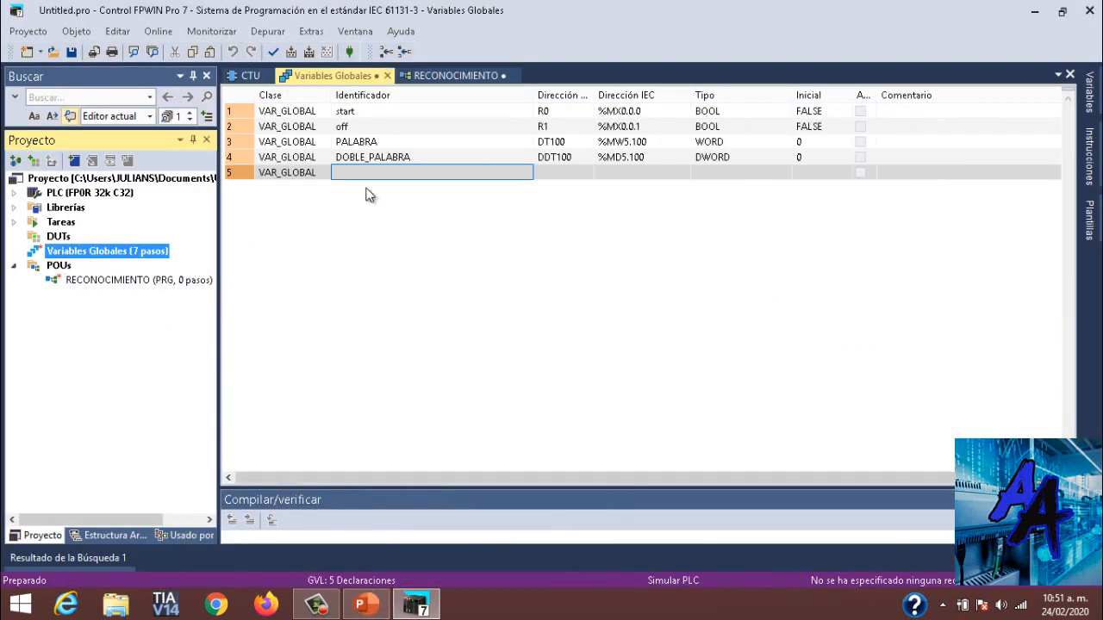
Enter global variable CONTAR with address DT104
text(C)
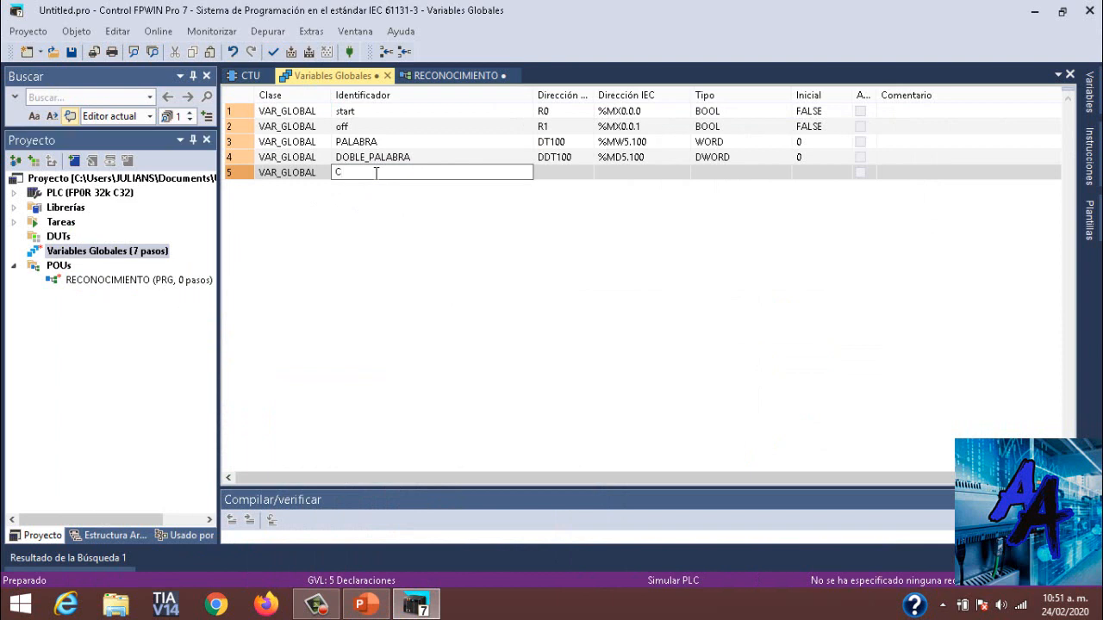
text(ONT.)
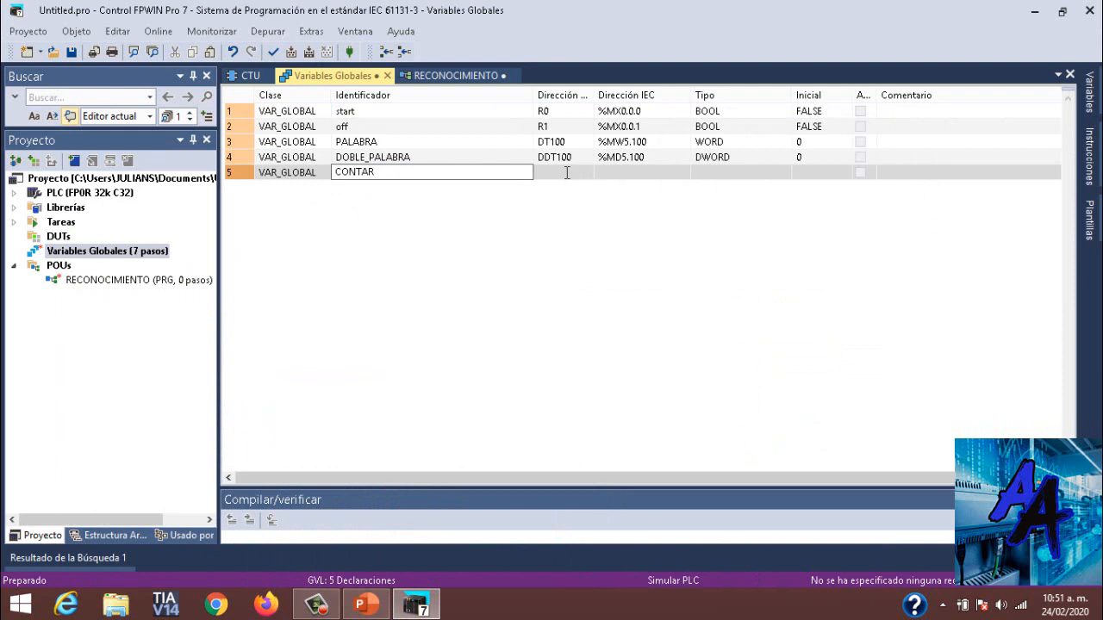
text(DT)
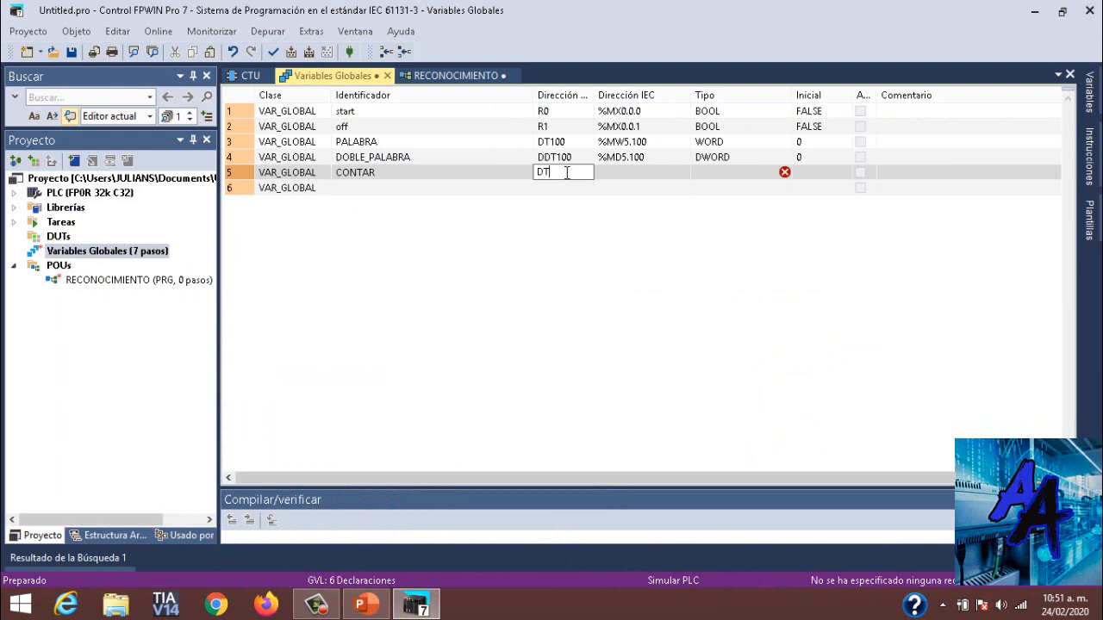
text(104)
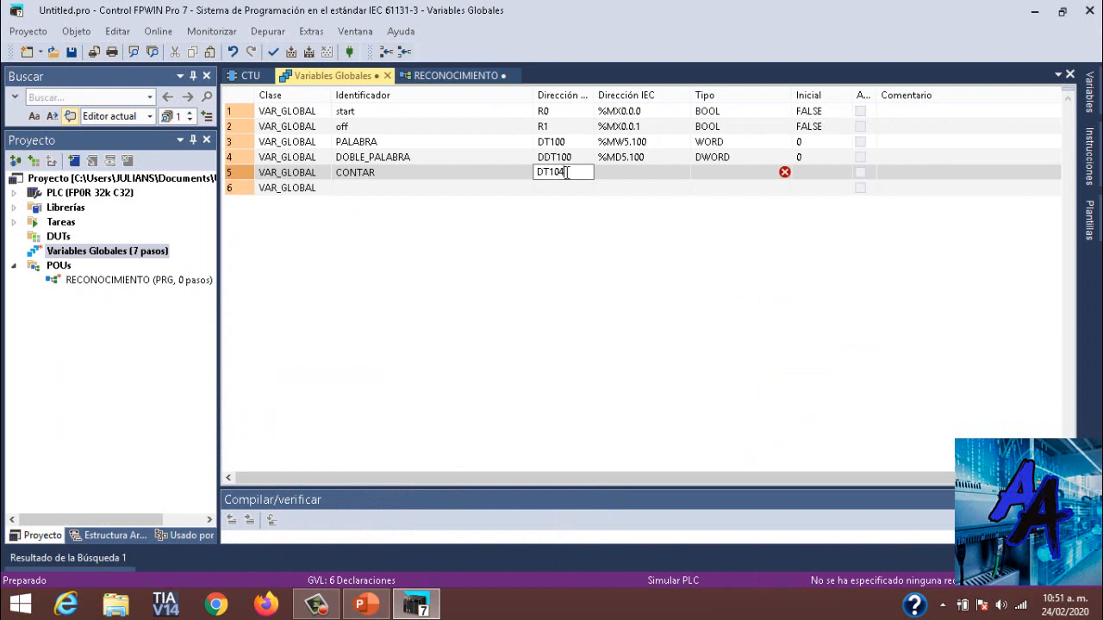
key(Enter)
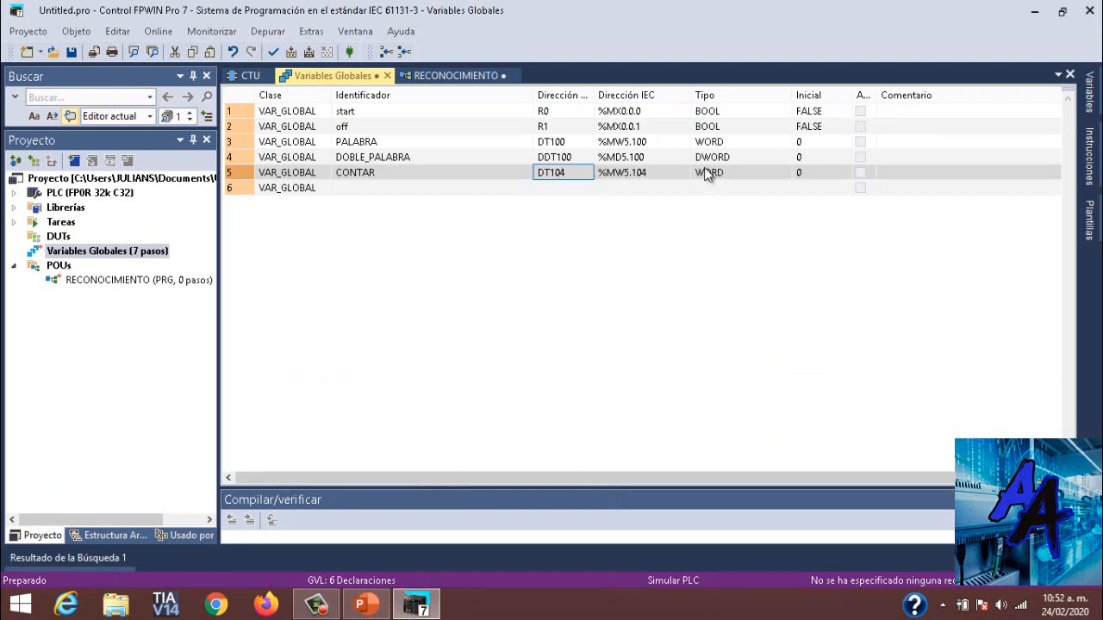
Give CONTAR data type INT and initial value 5
click(737, 172)
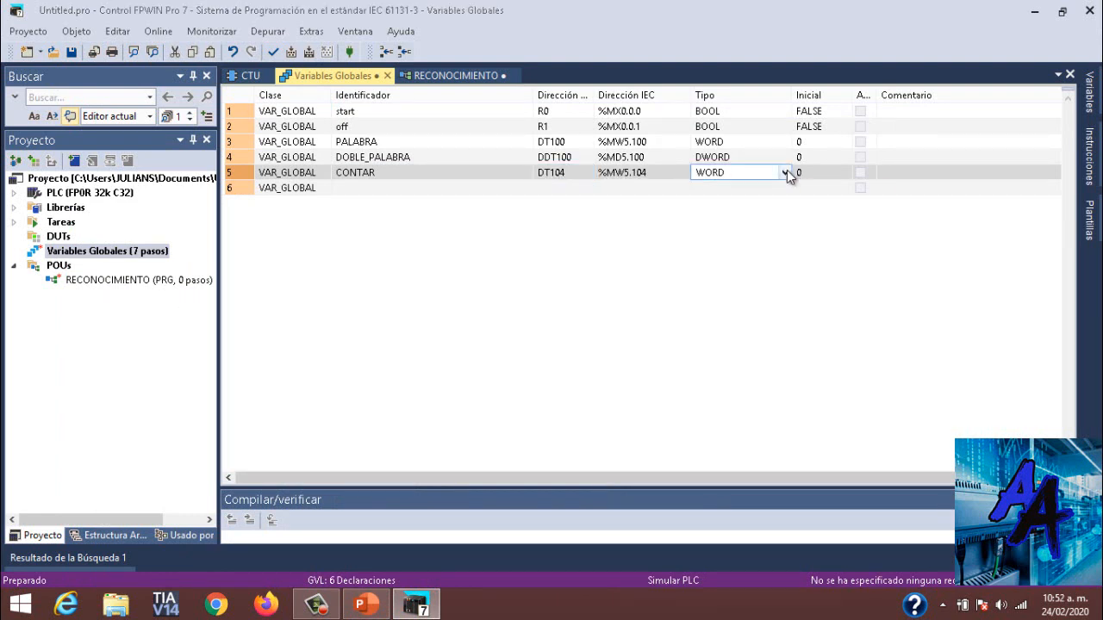
click(783, 172)
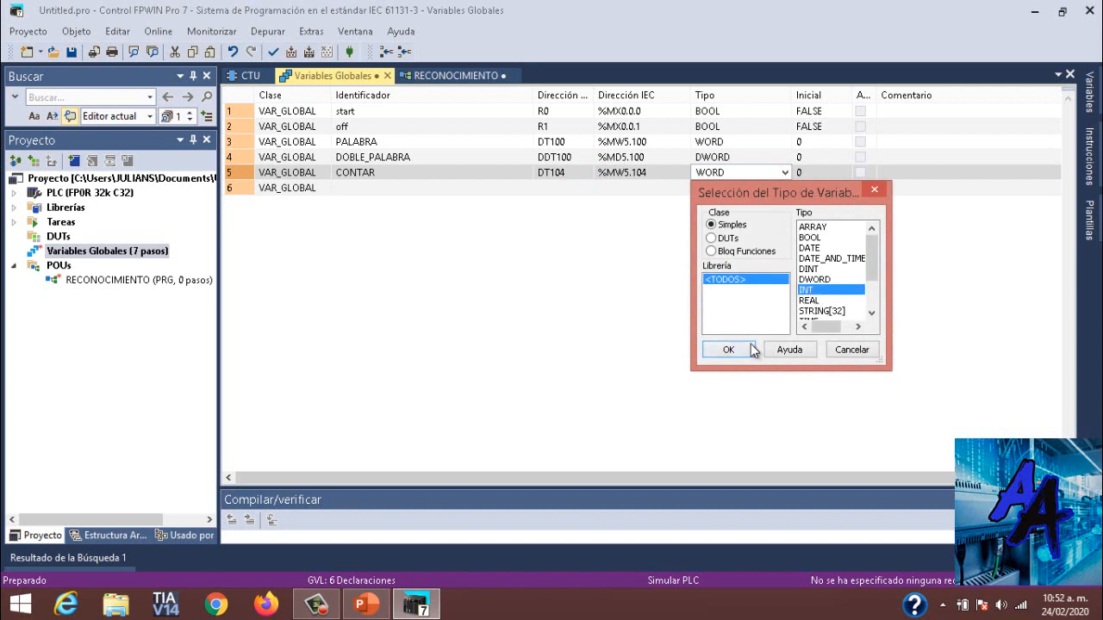
click(728, 349)
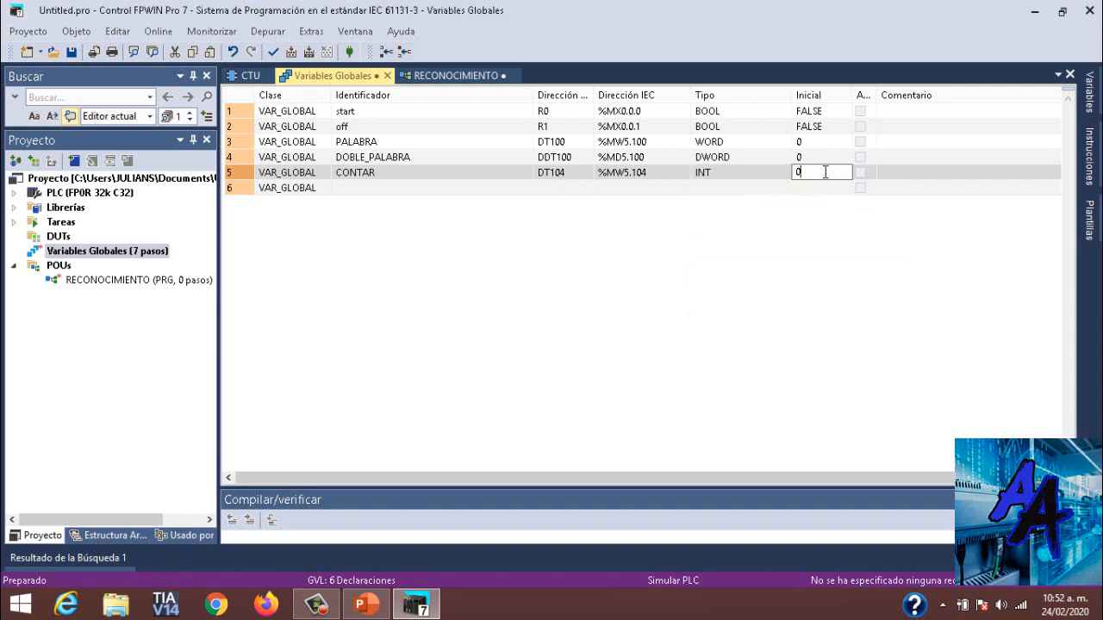
text(5)
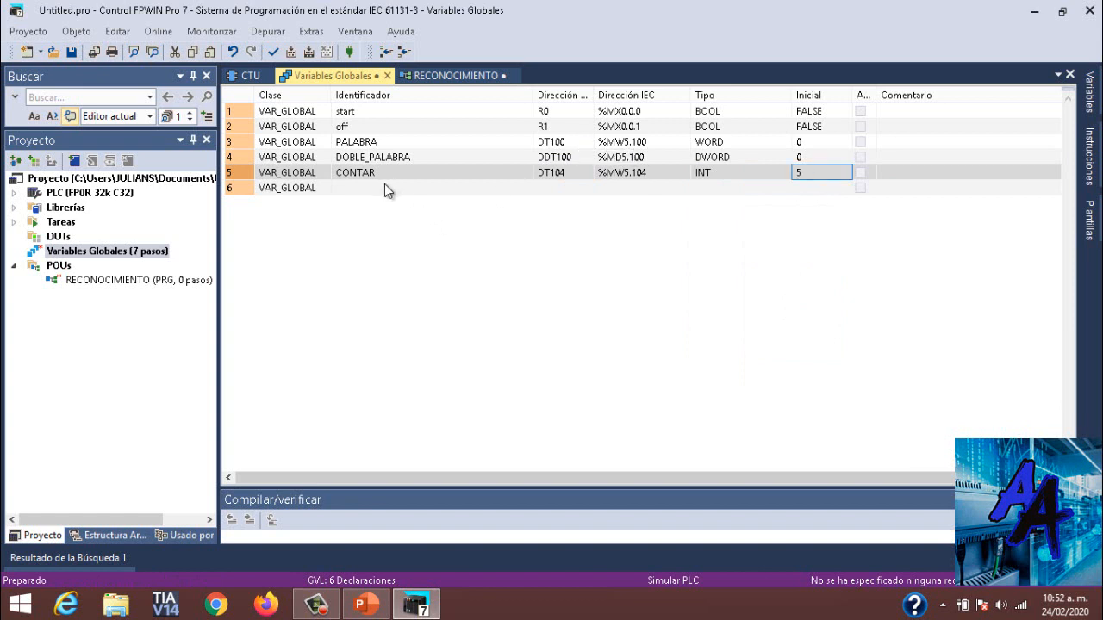
text(CON)
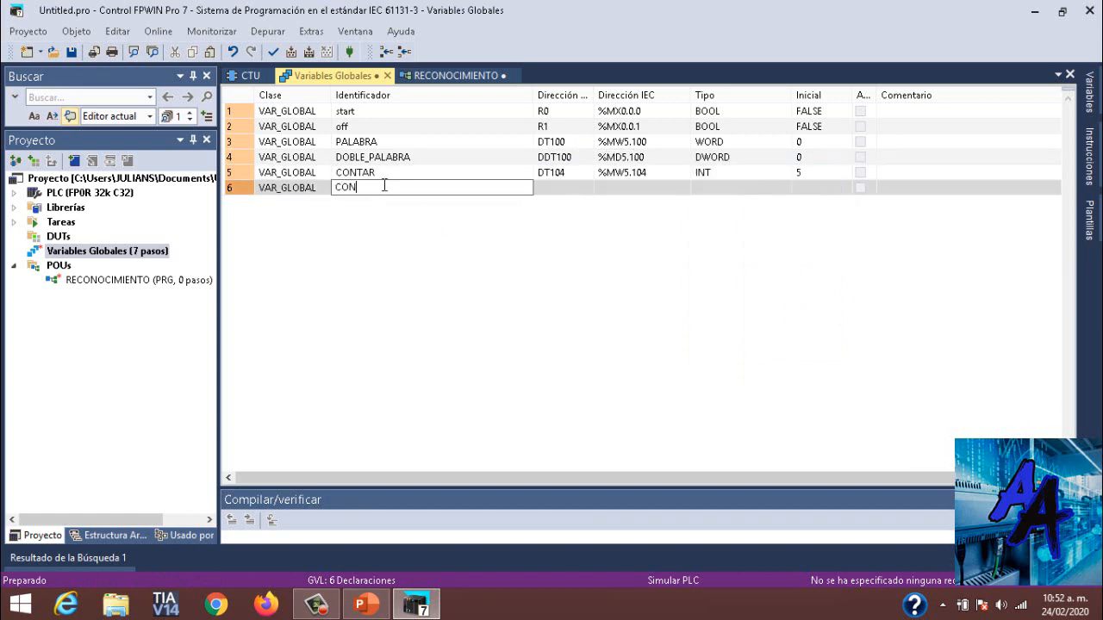
Declare global CONTEO at DT106 and choose INT as its data type
text(TEO)
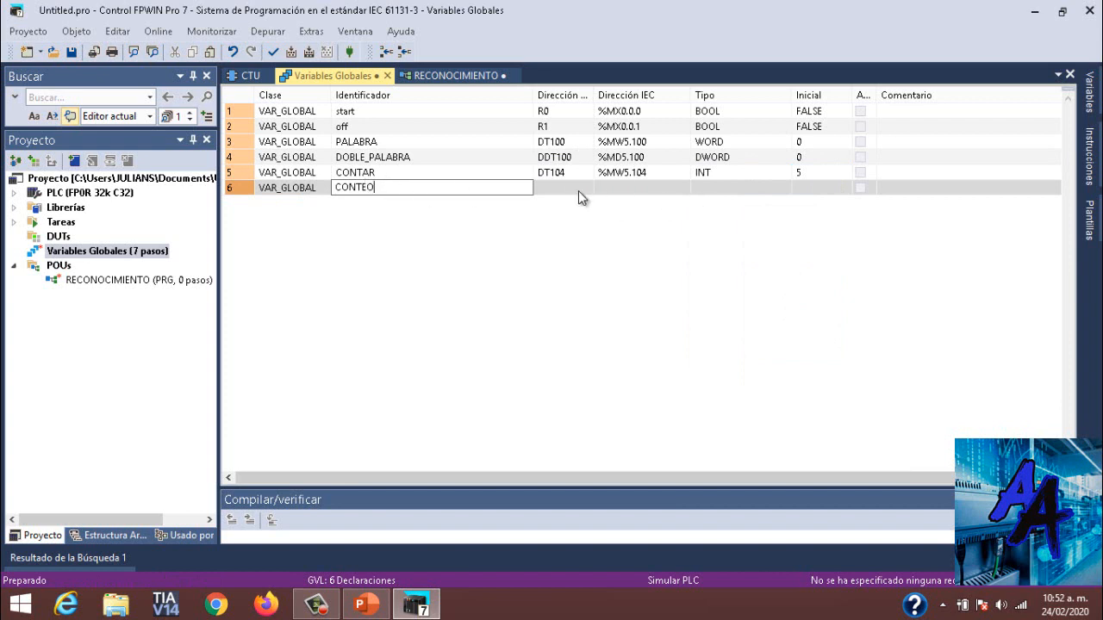
text(DT106)
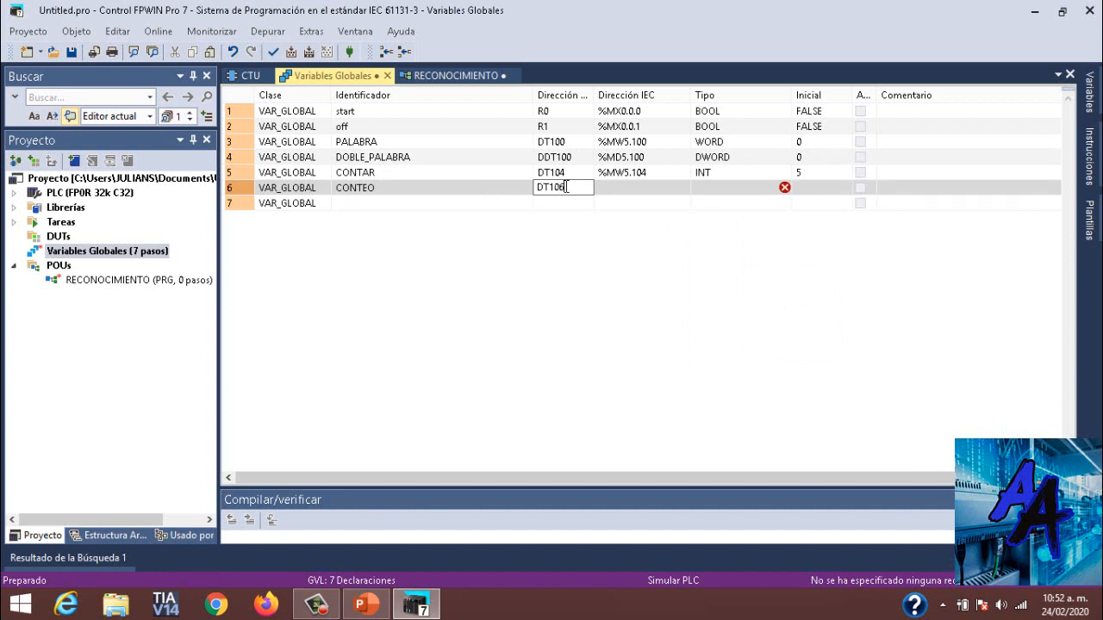
mouse_move(574, 162)
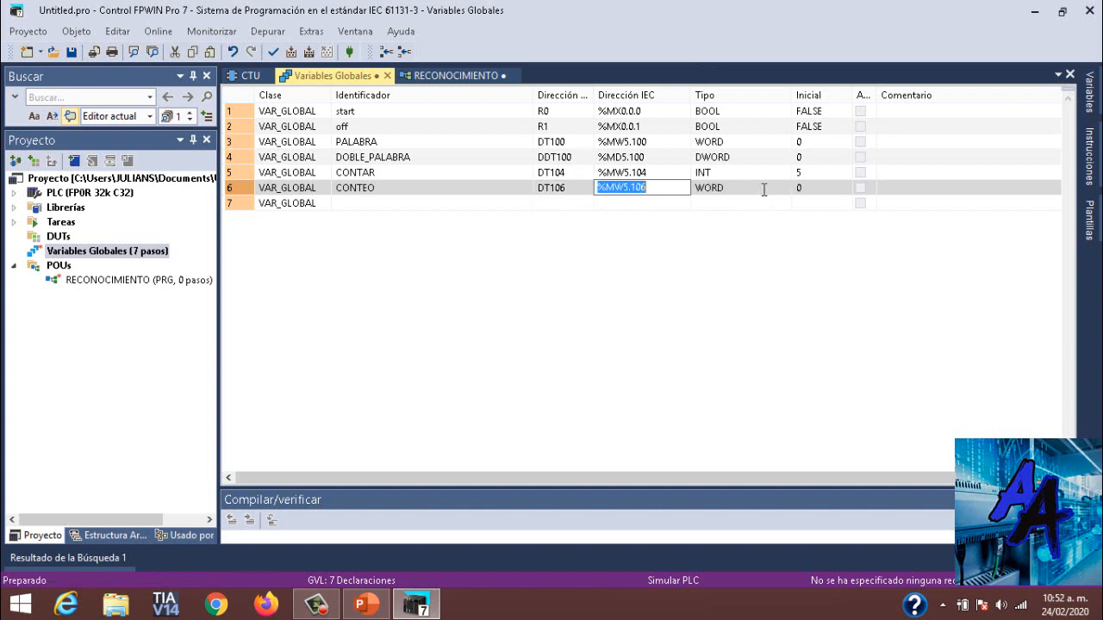
click(775, 187)
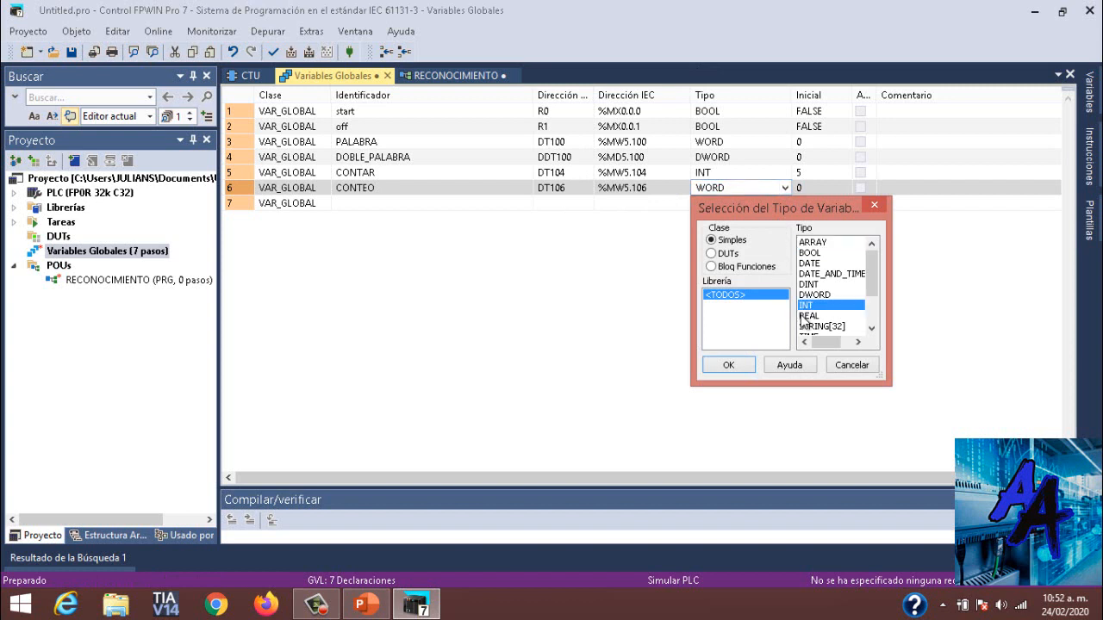
click(728, 364)
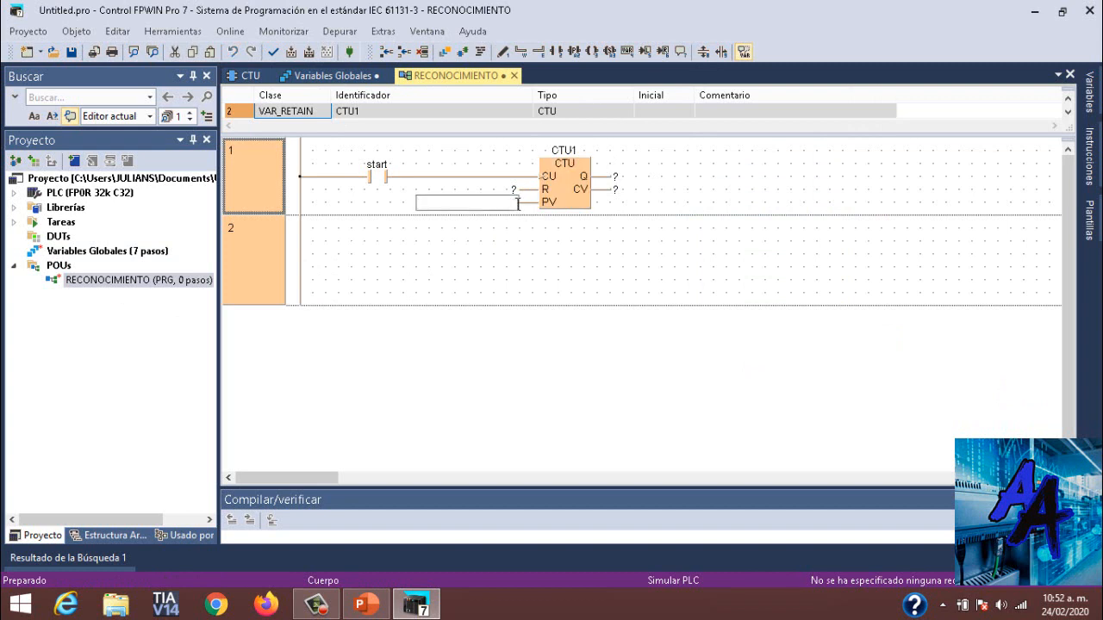
Wire CONTAR and CONTEO to CTU1 and add a confirmed MOTOR output coil
text(CONTA)
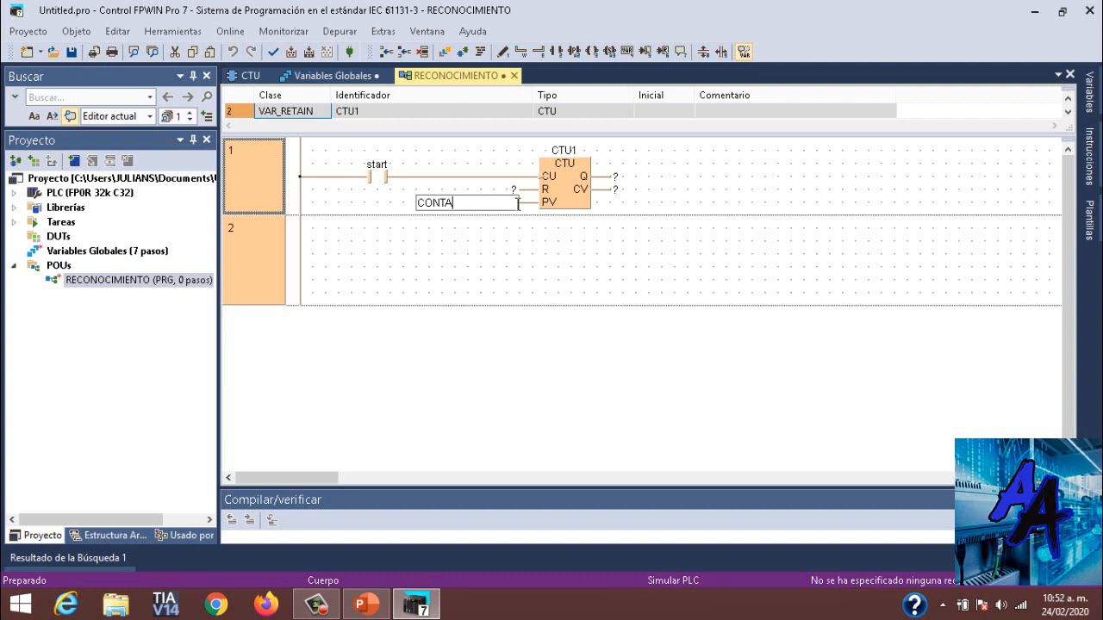
text(R)
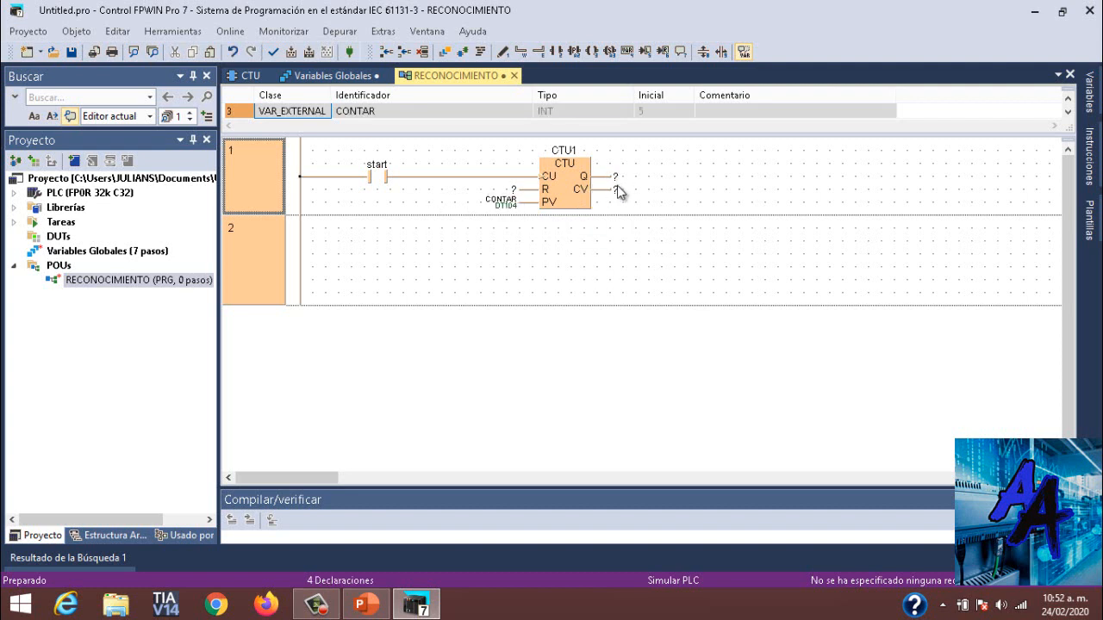
text(CONTE)
text(M)
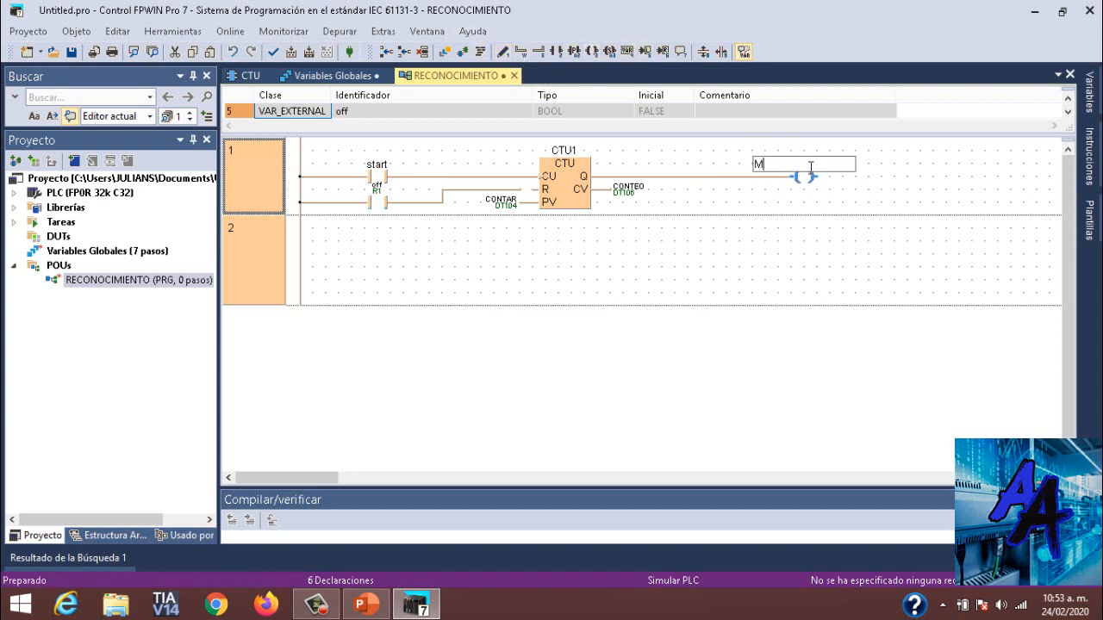
text(OTOR)
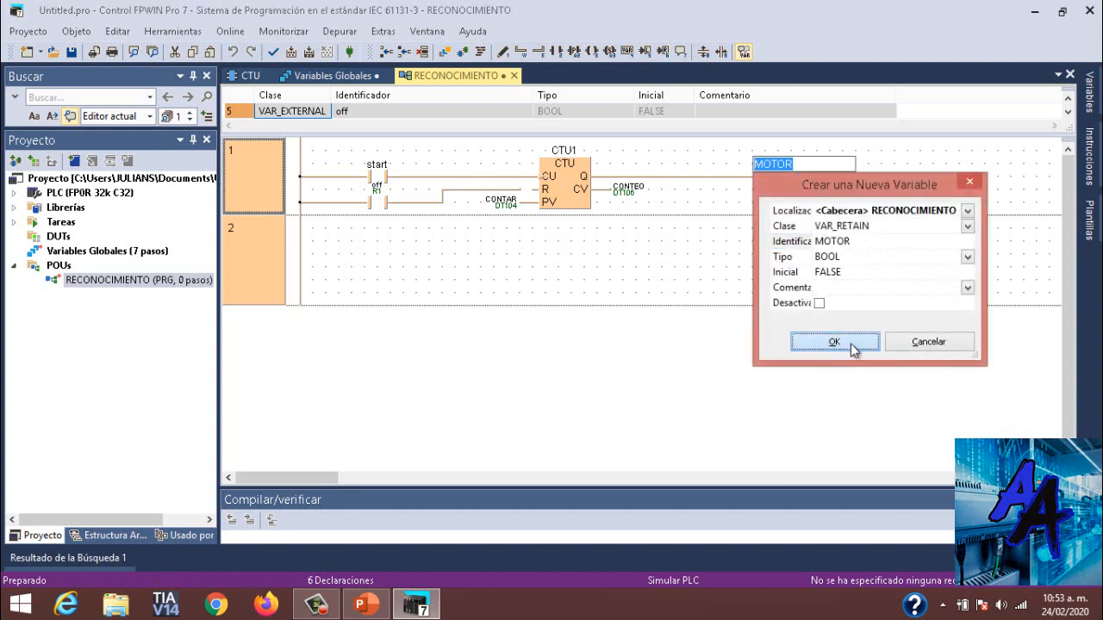
click(833, 341)
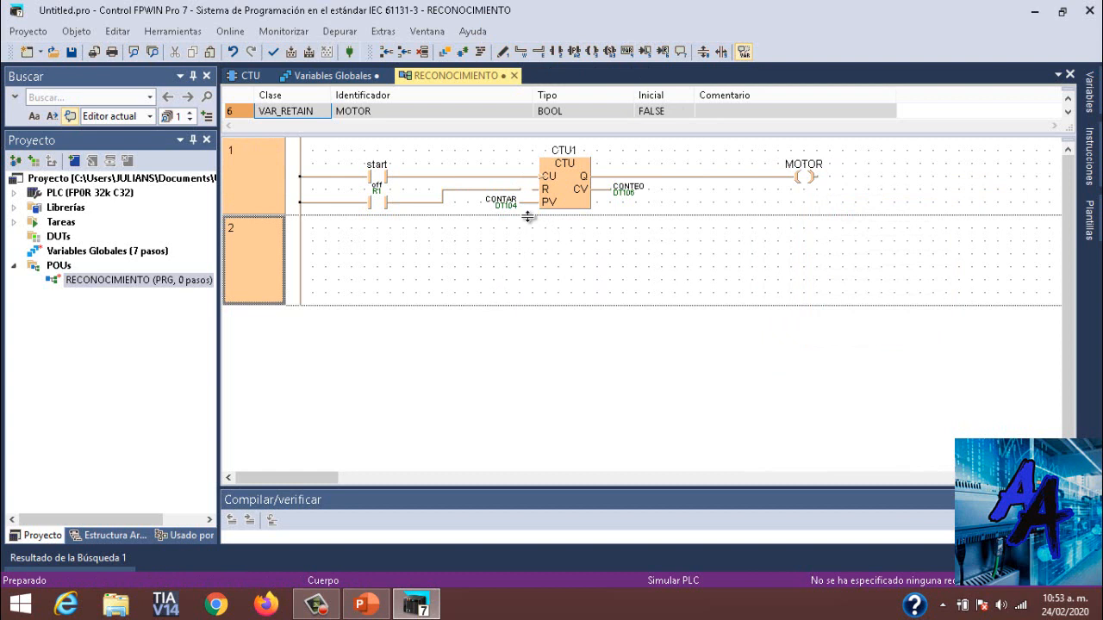
mouse_move(525, 180)
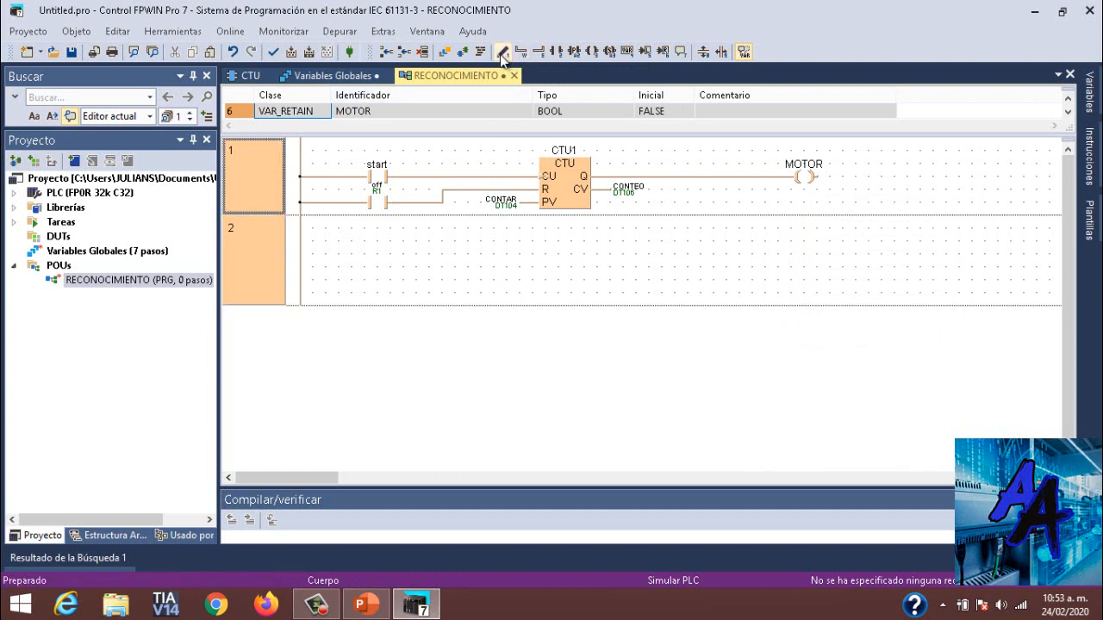
mouse_move(351, 54)
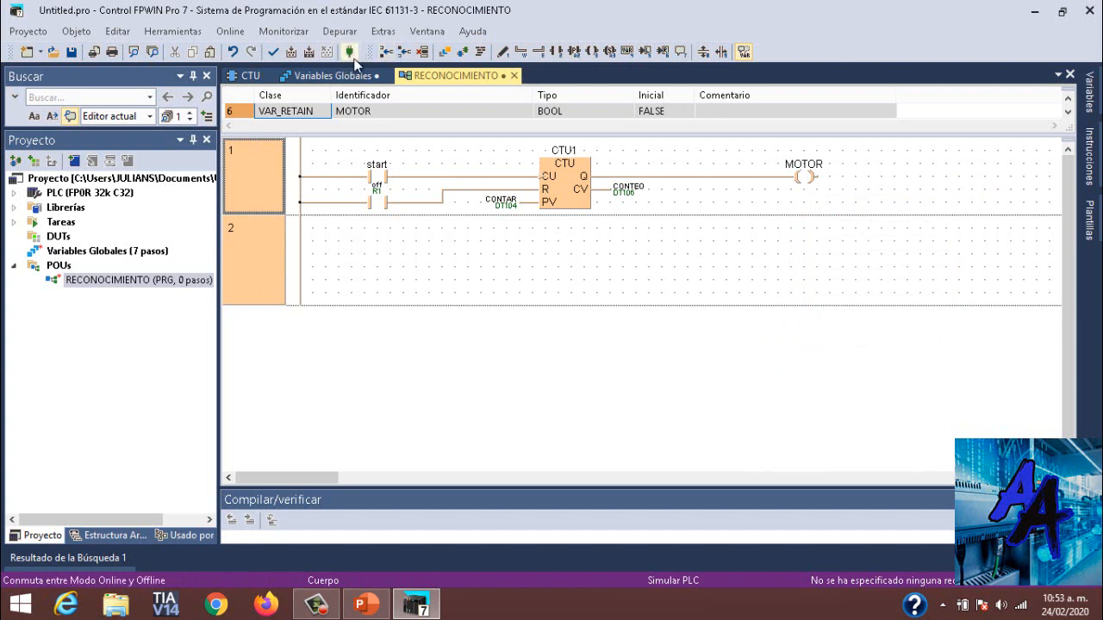
click(353, 75)
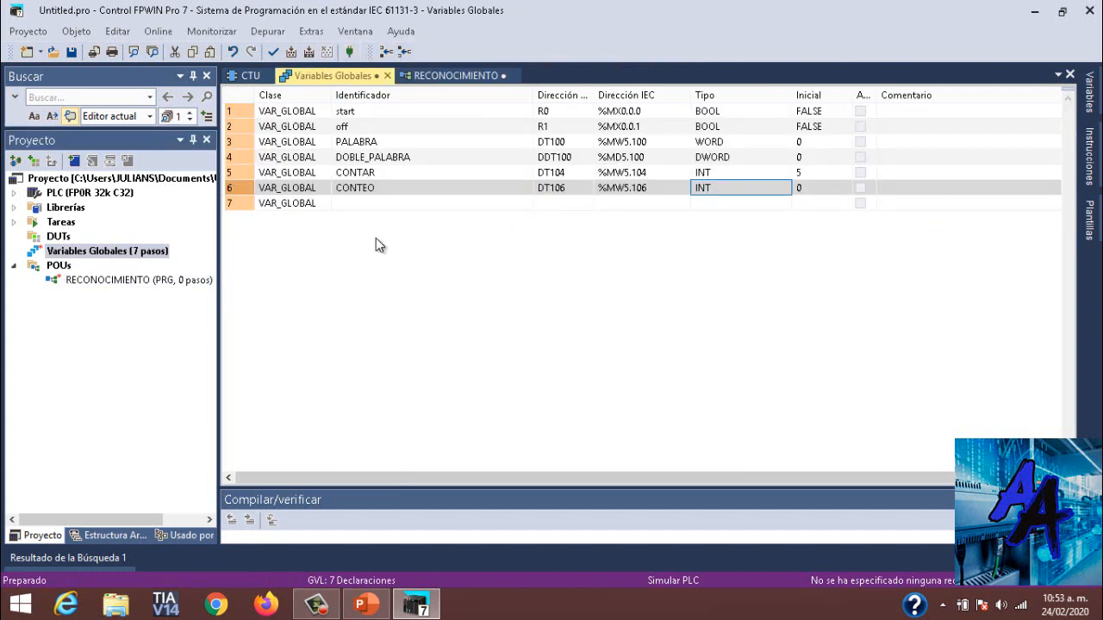
Declare MOTOR at address R2 in row 7, then reopen RECONOCIMIENTO
text(MOT)
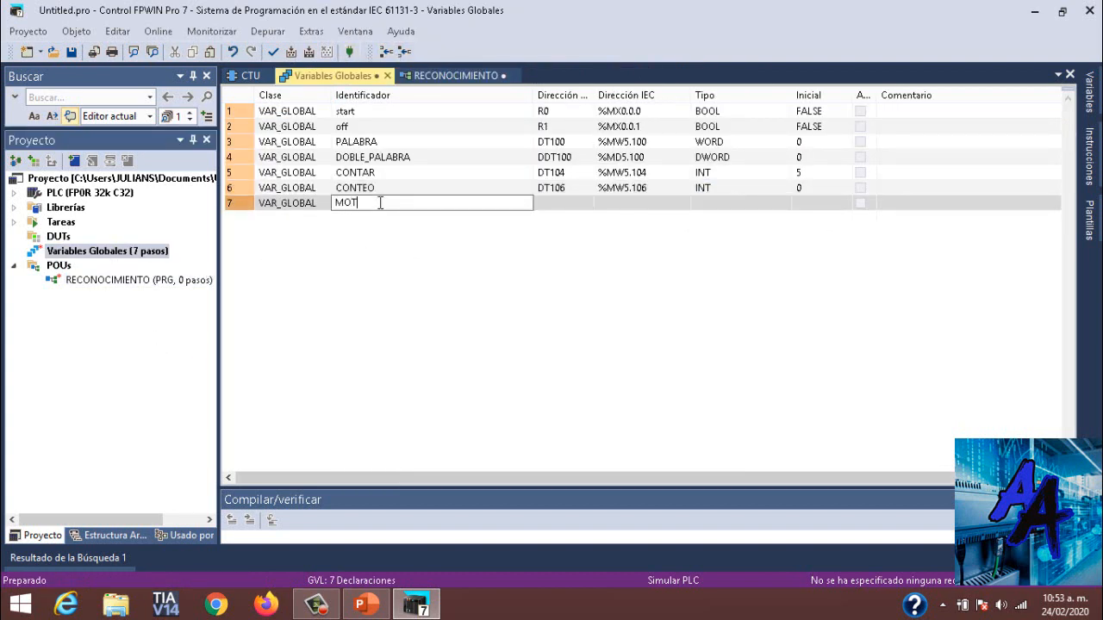
text(OR)
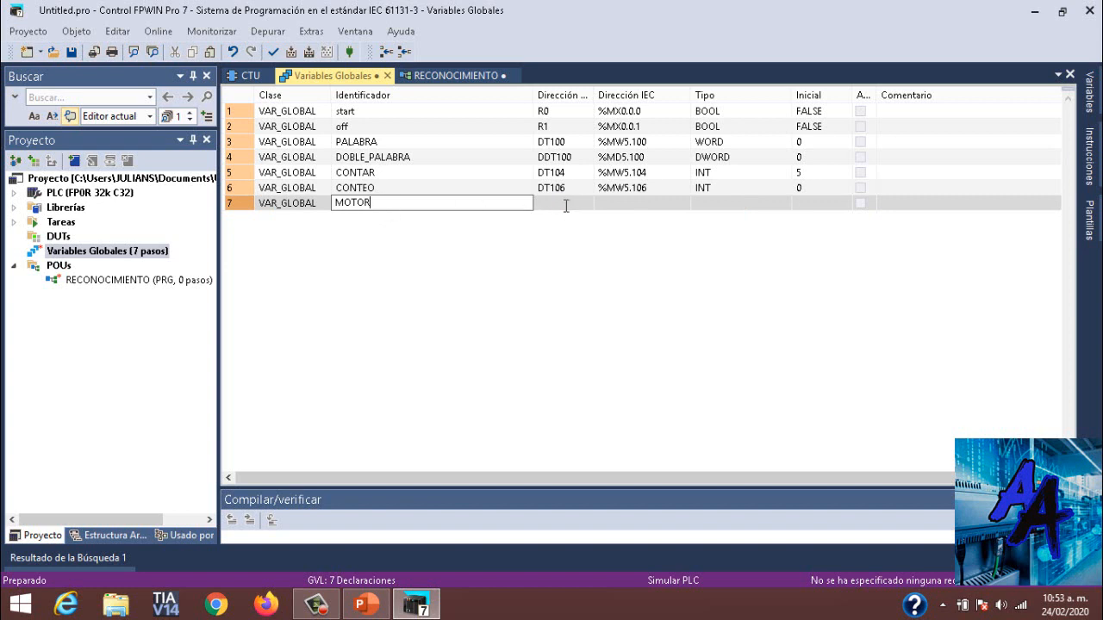
text(R2)
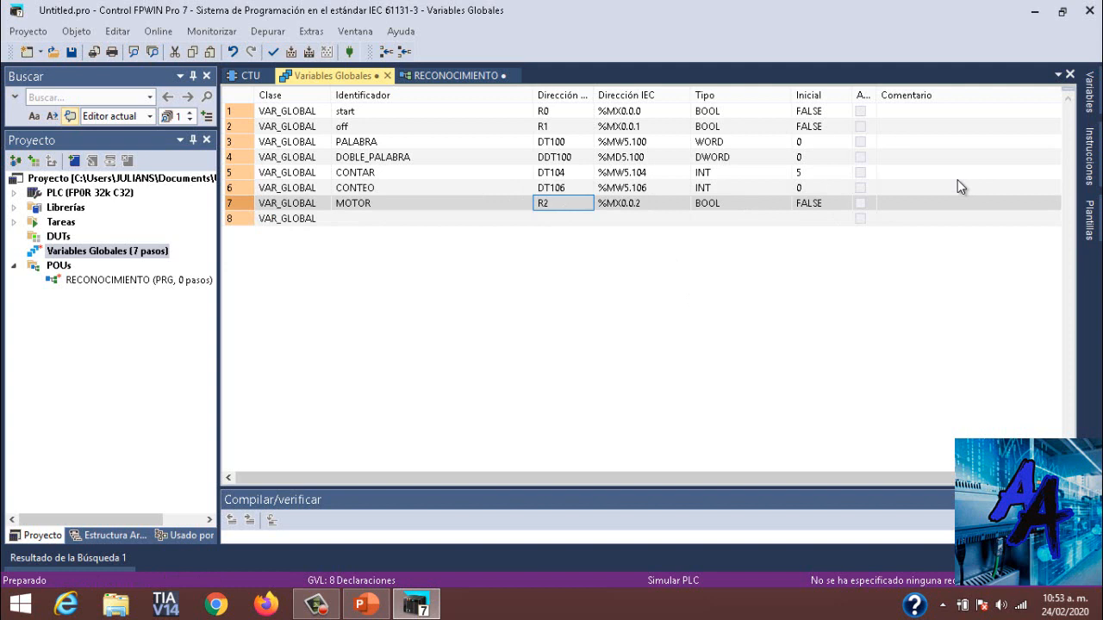
click(129, 280)
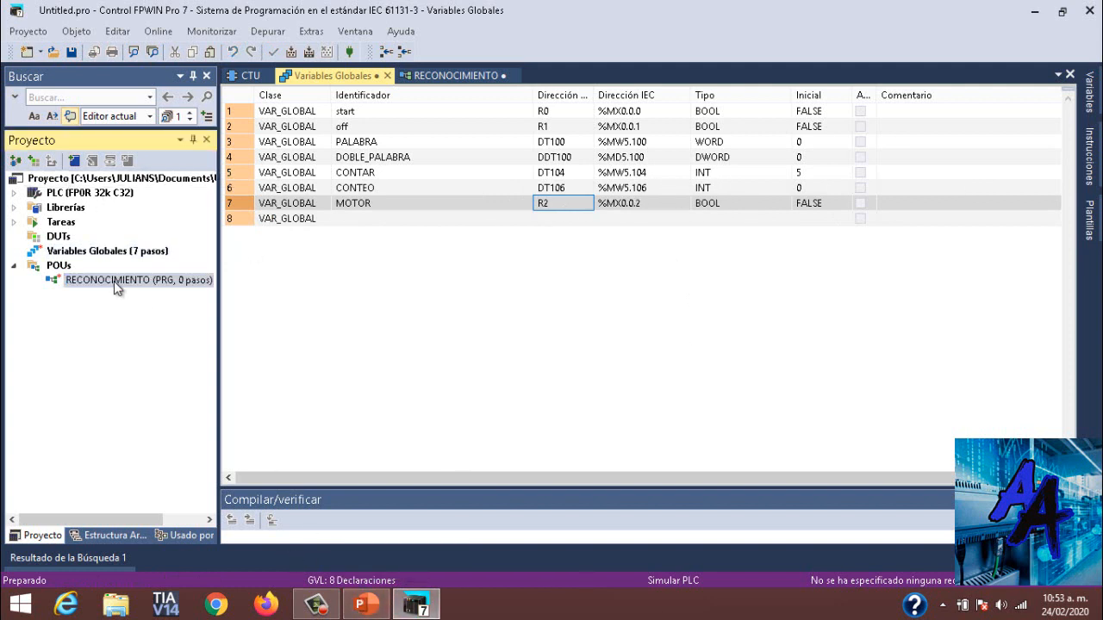
double_click(116, 280)
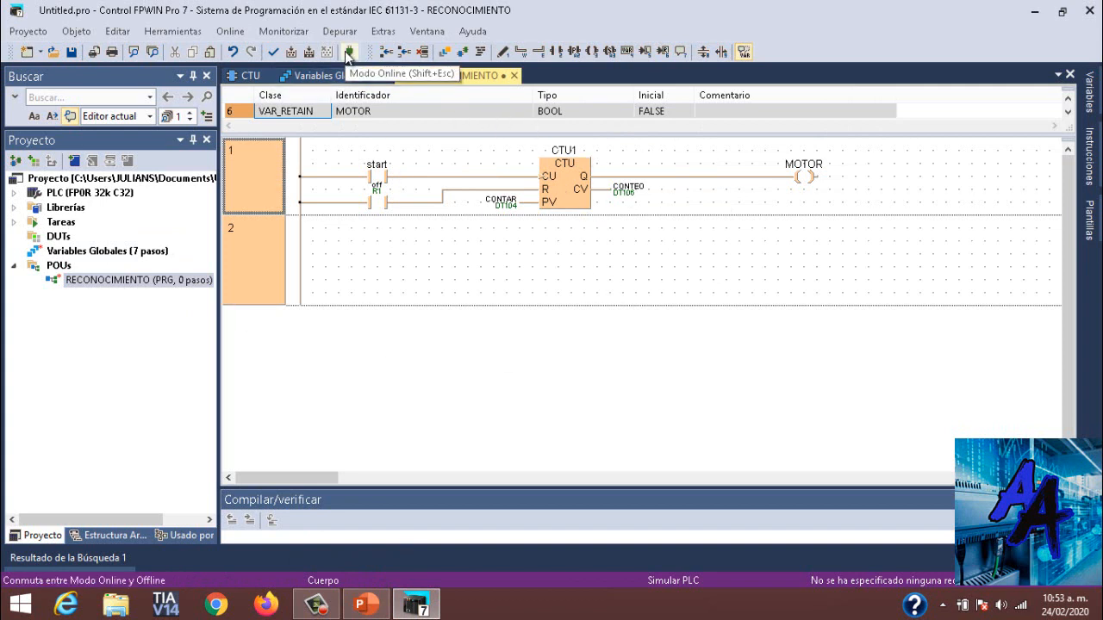
Toggle online mode and start monitoring on the simulated PLC
click(348, 47)
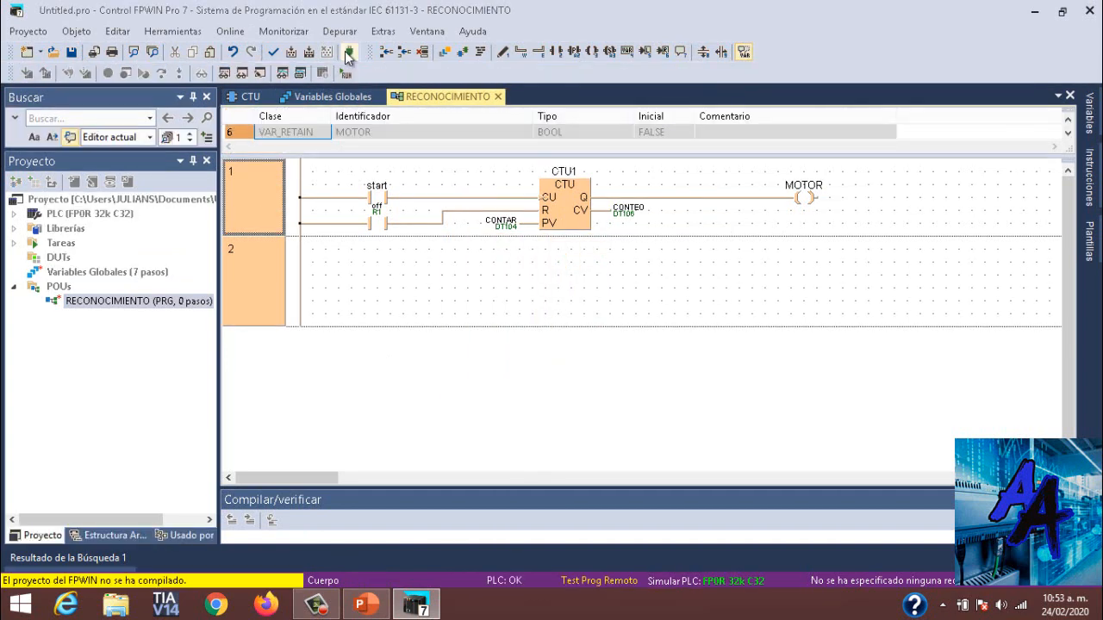
click(349, 53)
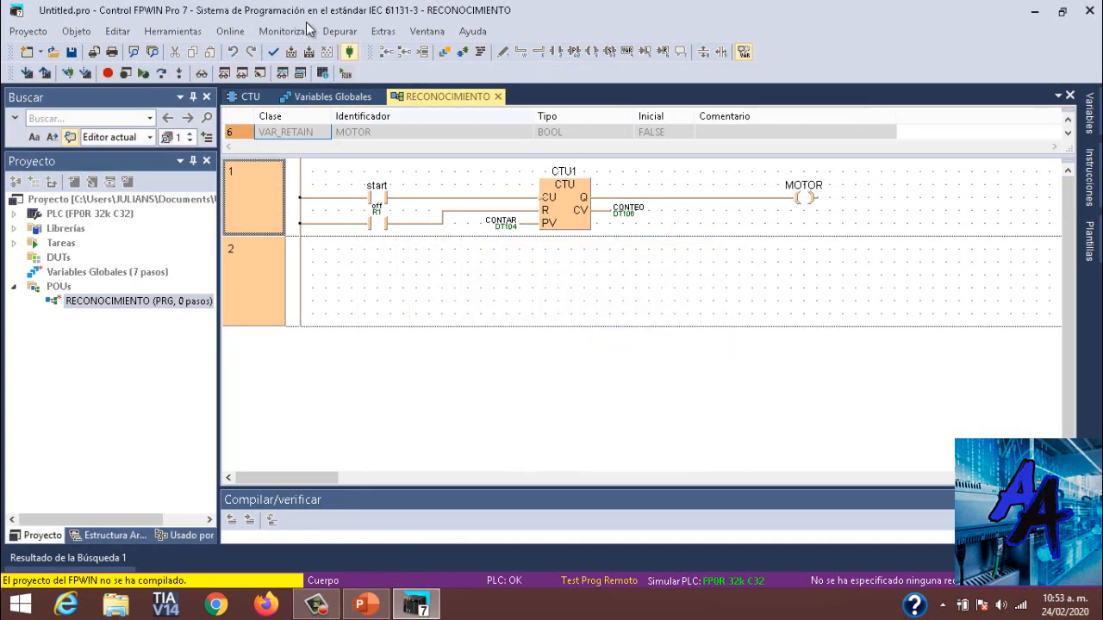
click(284, 31)
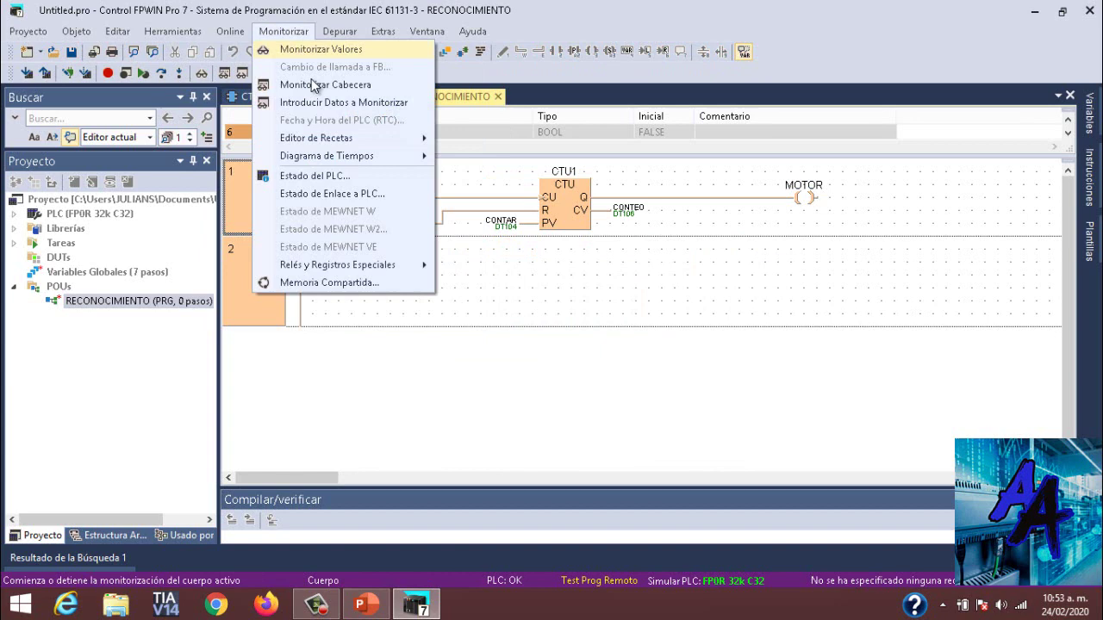
click(322, 49)
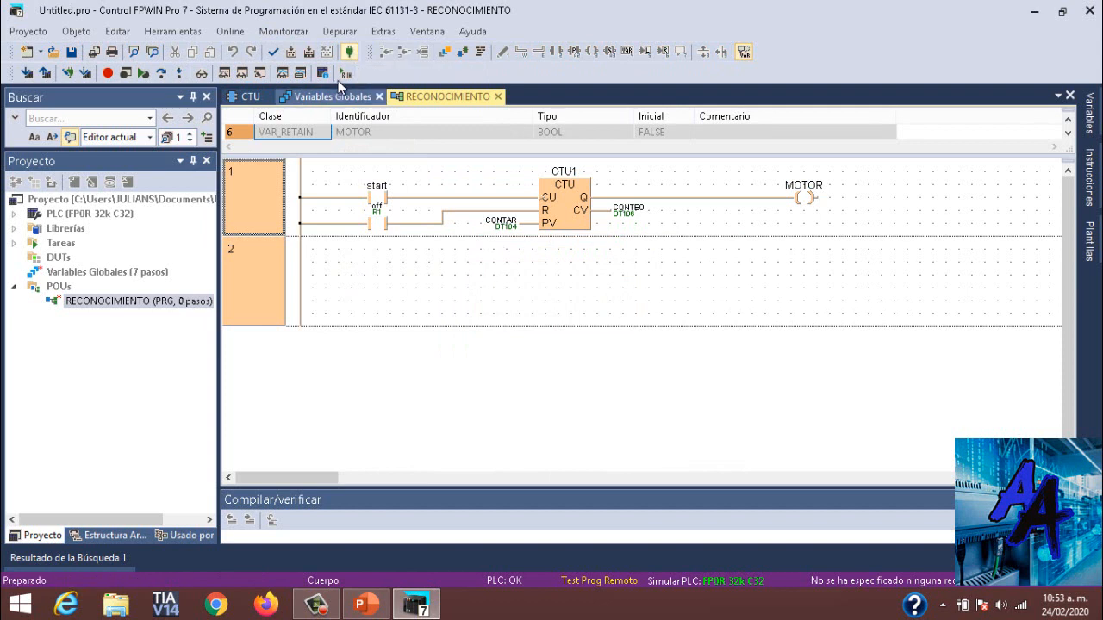
click(344, 72)
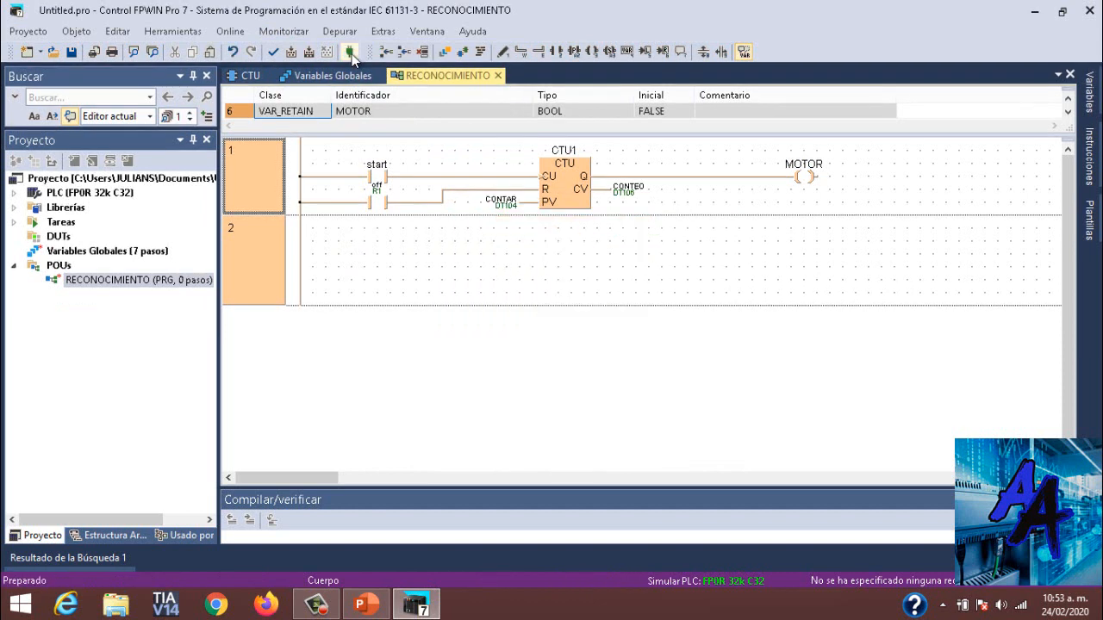
click(354, 53)
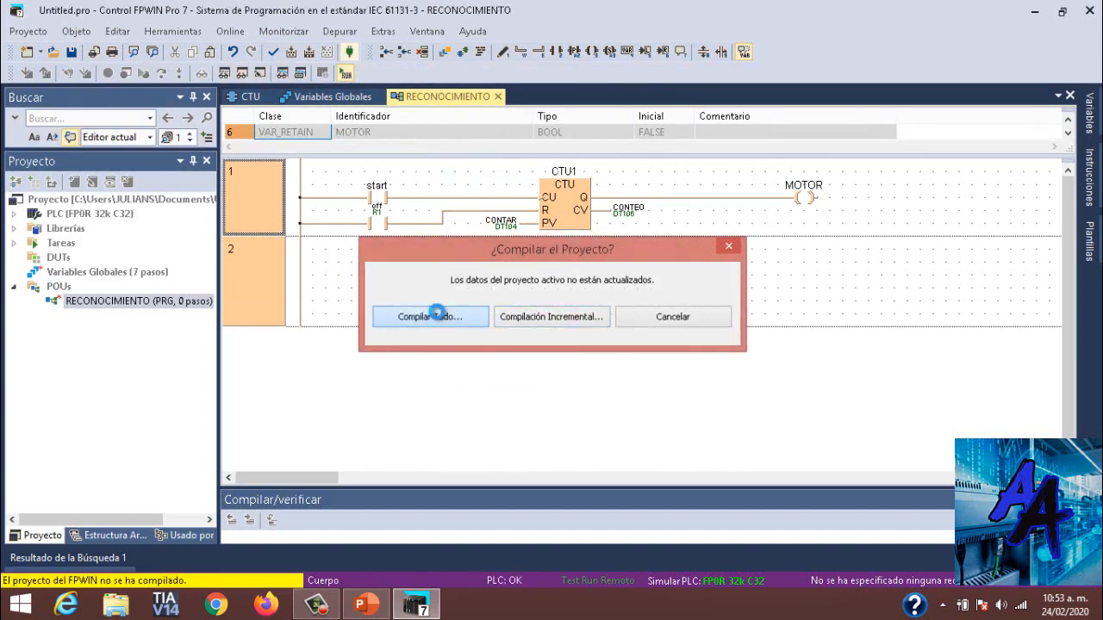
Compile all, download code and configuration, and switch the PLC from PROG to RUN
click(430, 316)
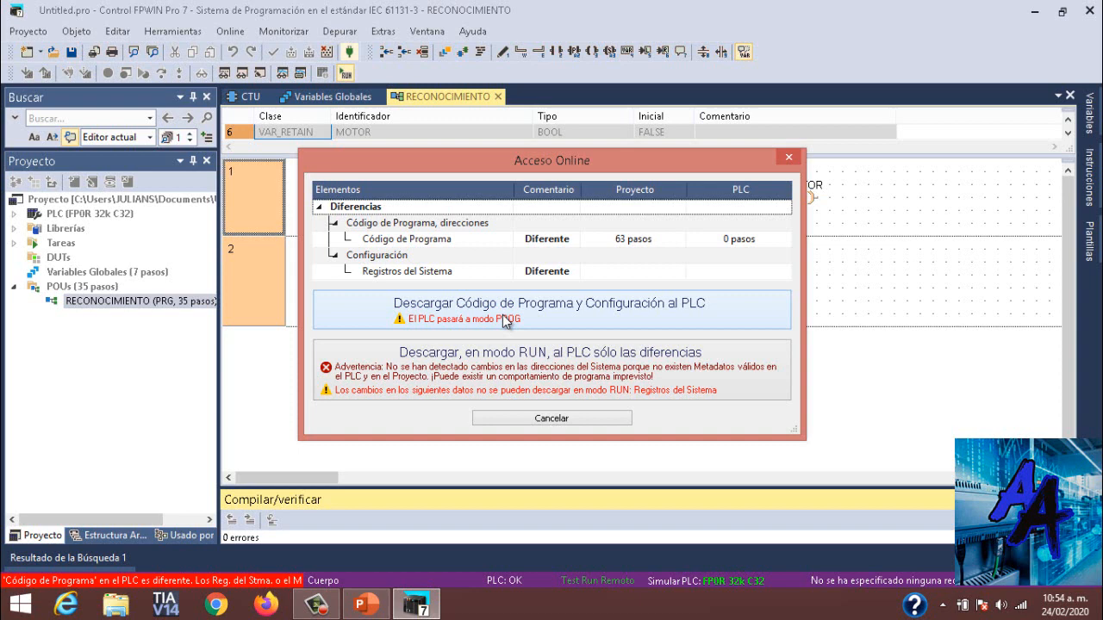
click(550, 310)
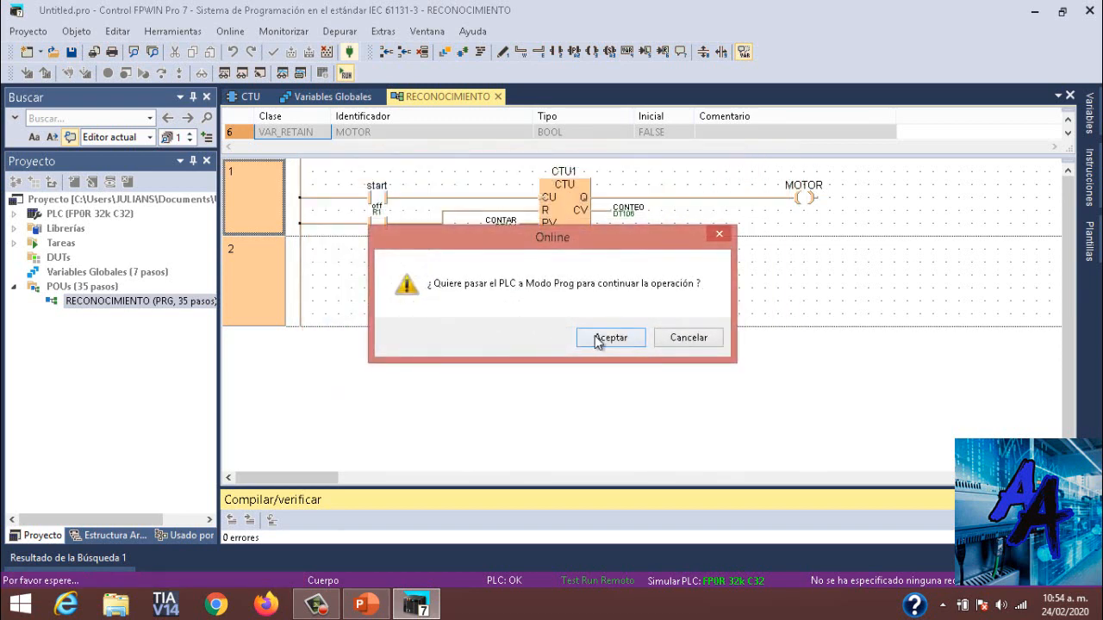
click(610, 337)
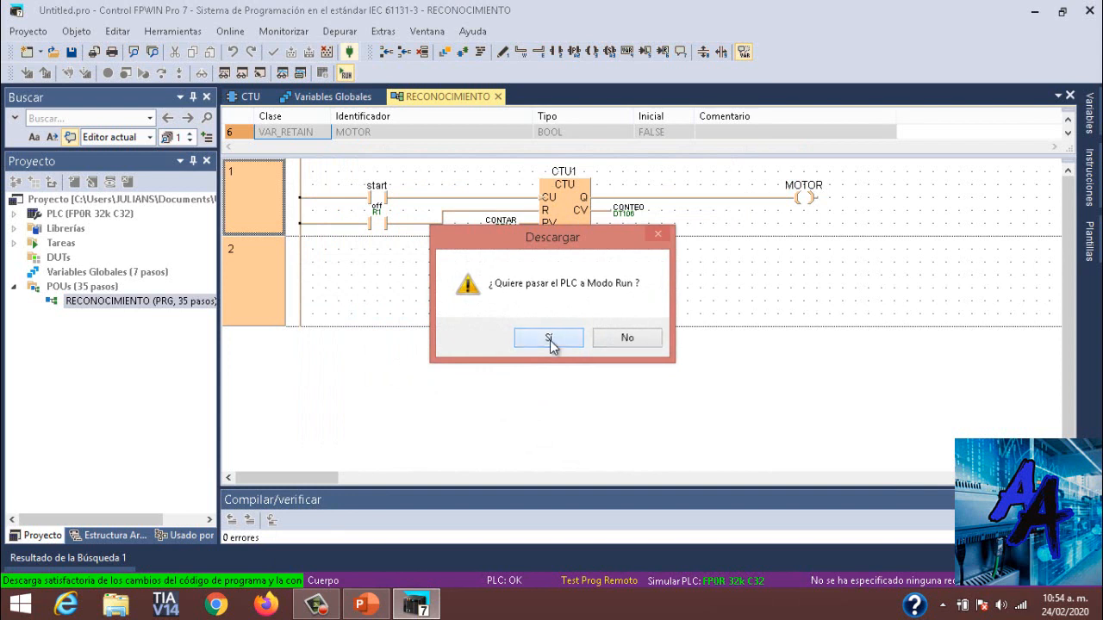
click(548, 337)
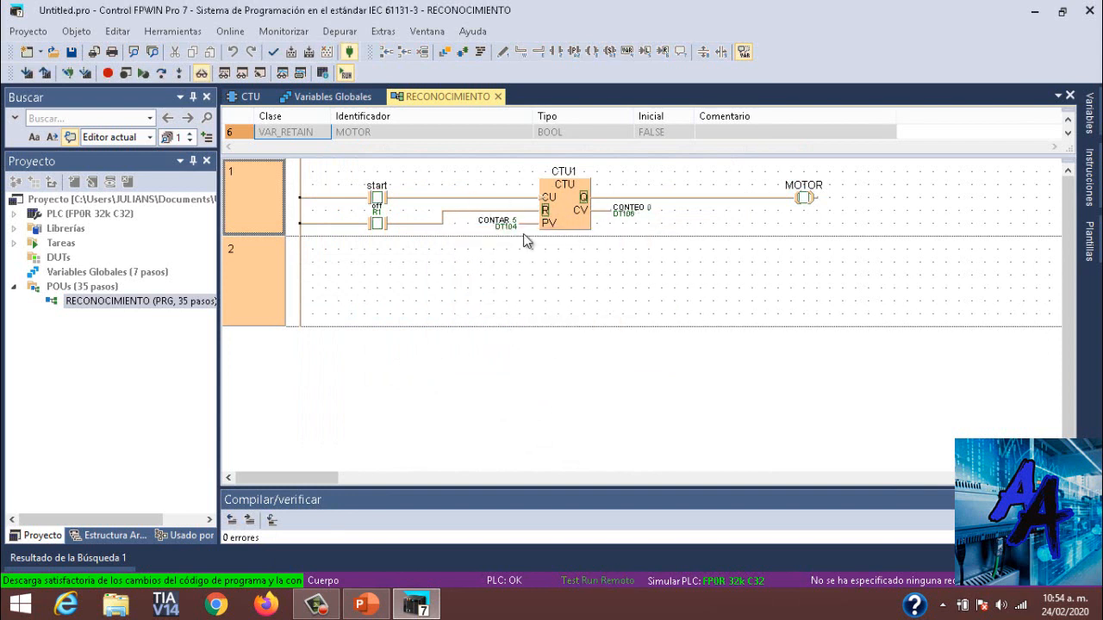
mouse_move(667, 209)
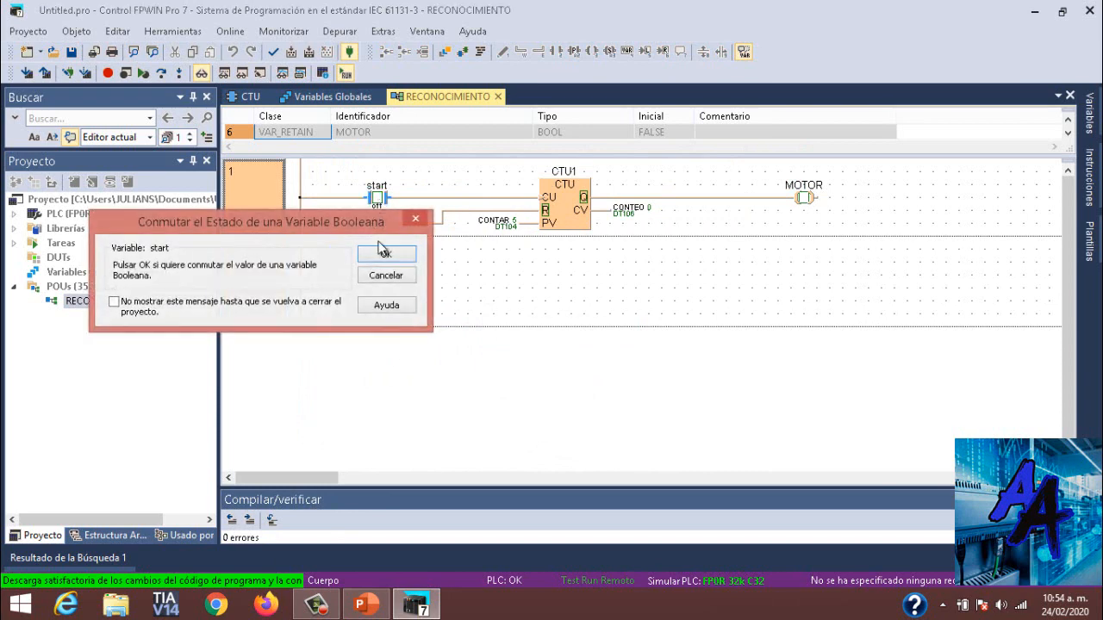
Toggle the start contact repeatedly until CONTEO reaches 5 and MOTOR turns green
click(386, 253)
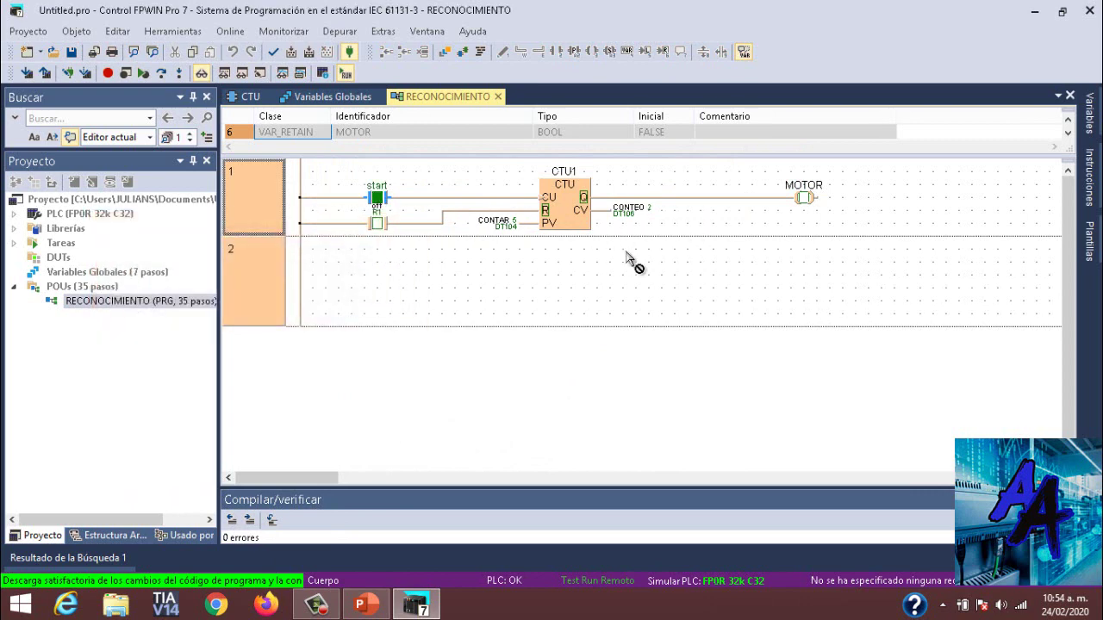
mouse_move(475, 234)
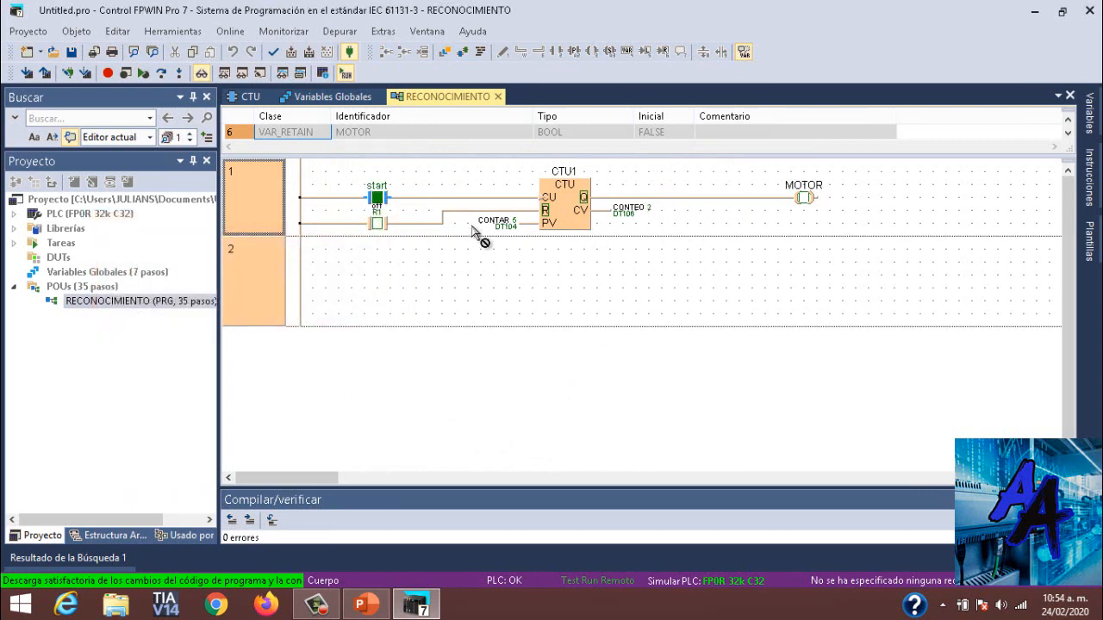
click(374, 199)
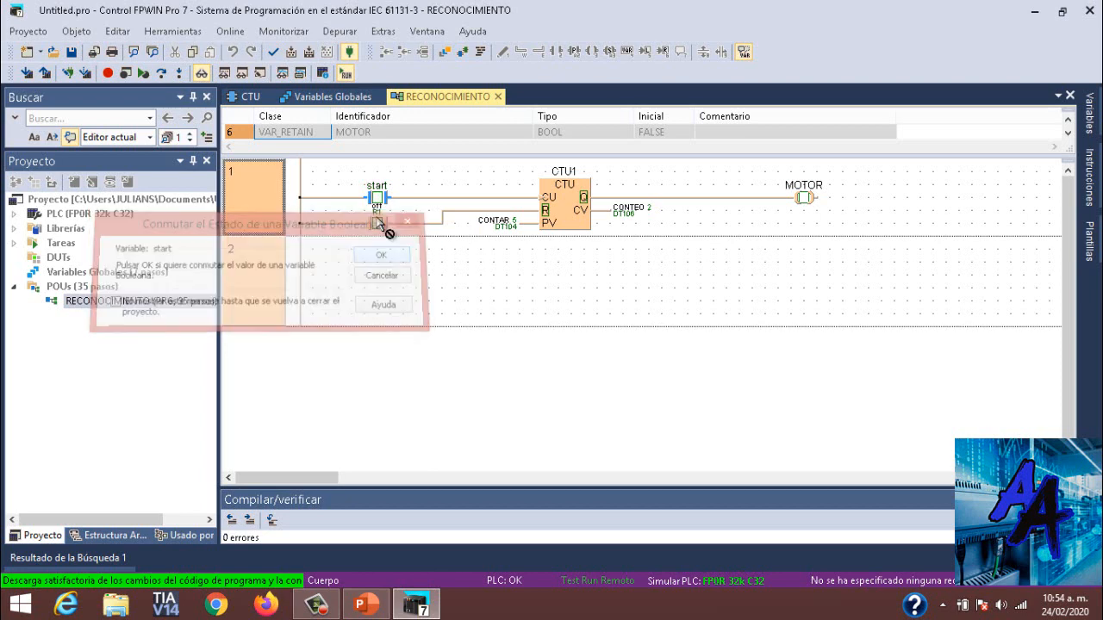
click(382, 254)
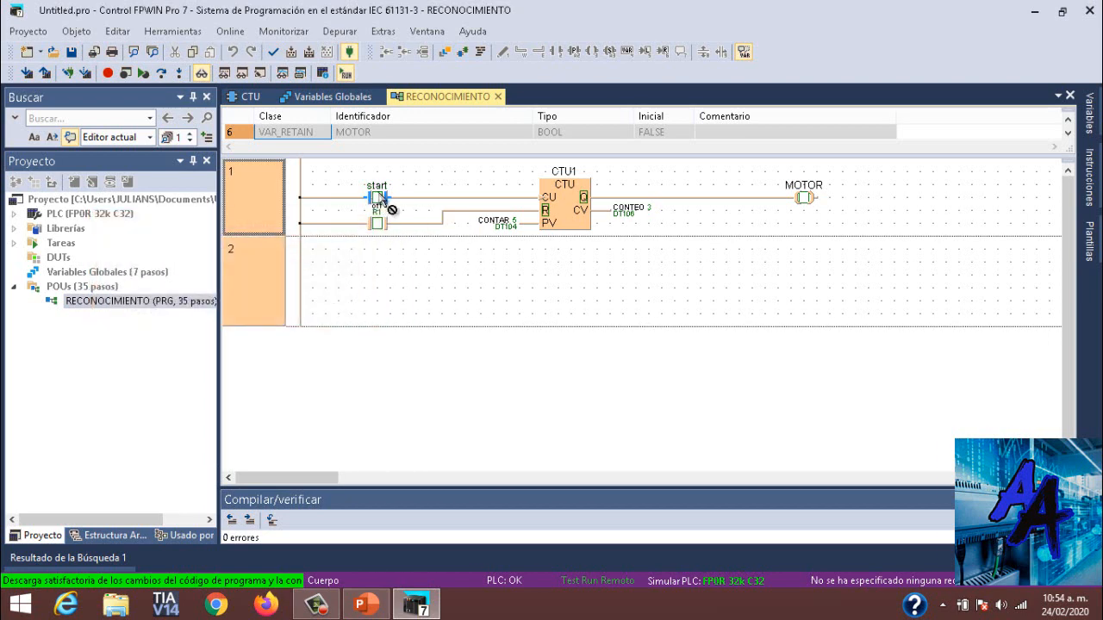
double_click(378, 203)
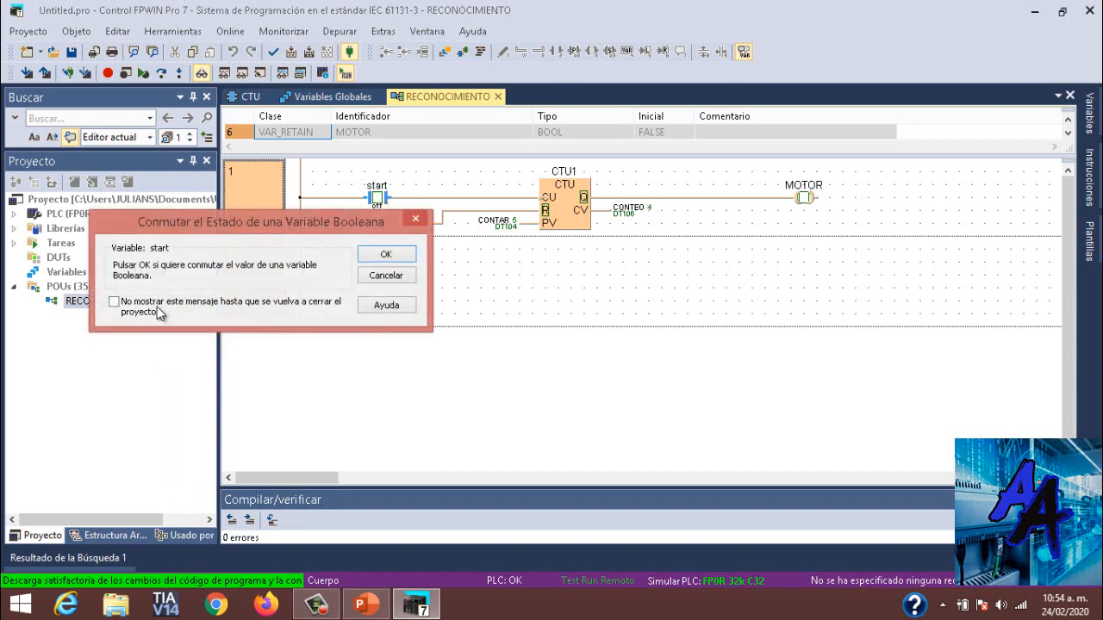
click(385, 254)
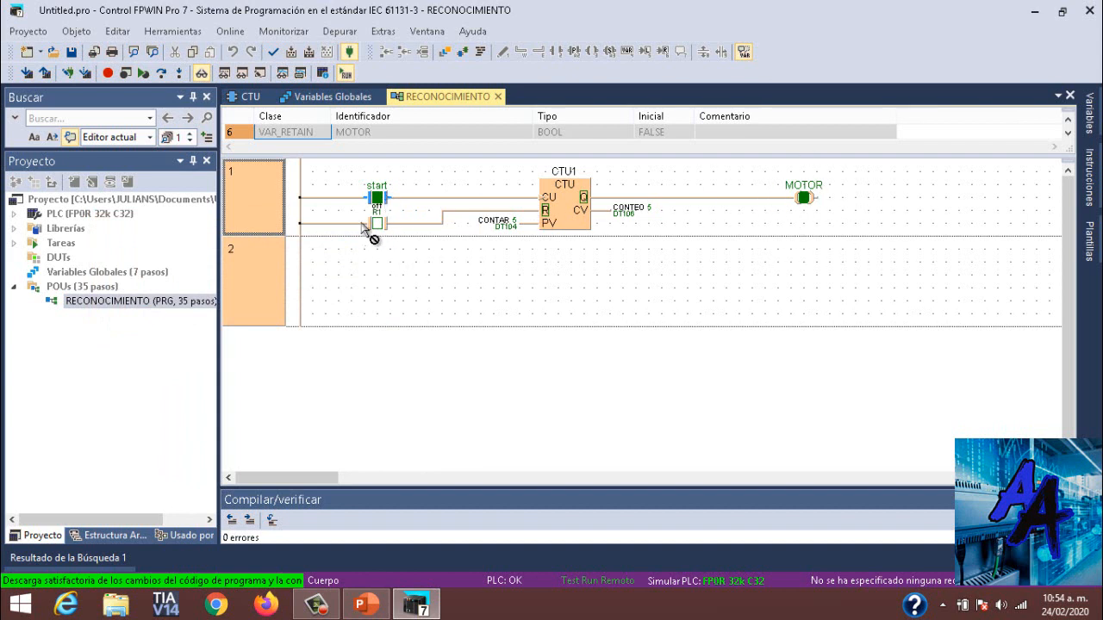
mouse_move(386, 247)
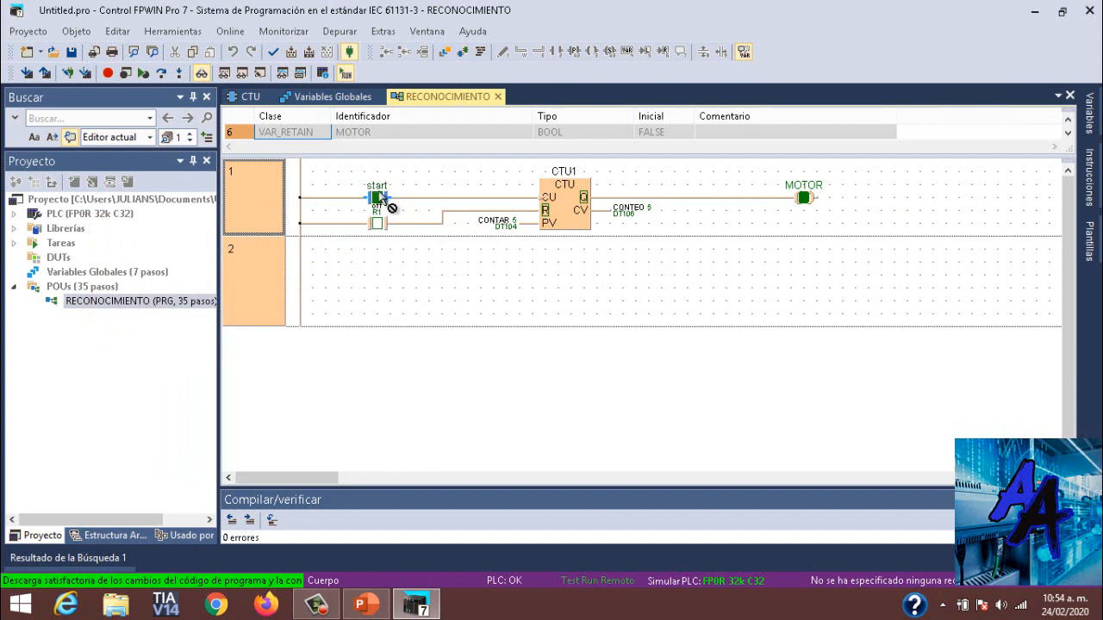
mouse_move(607, 191)
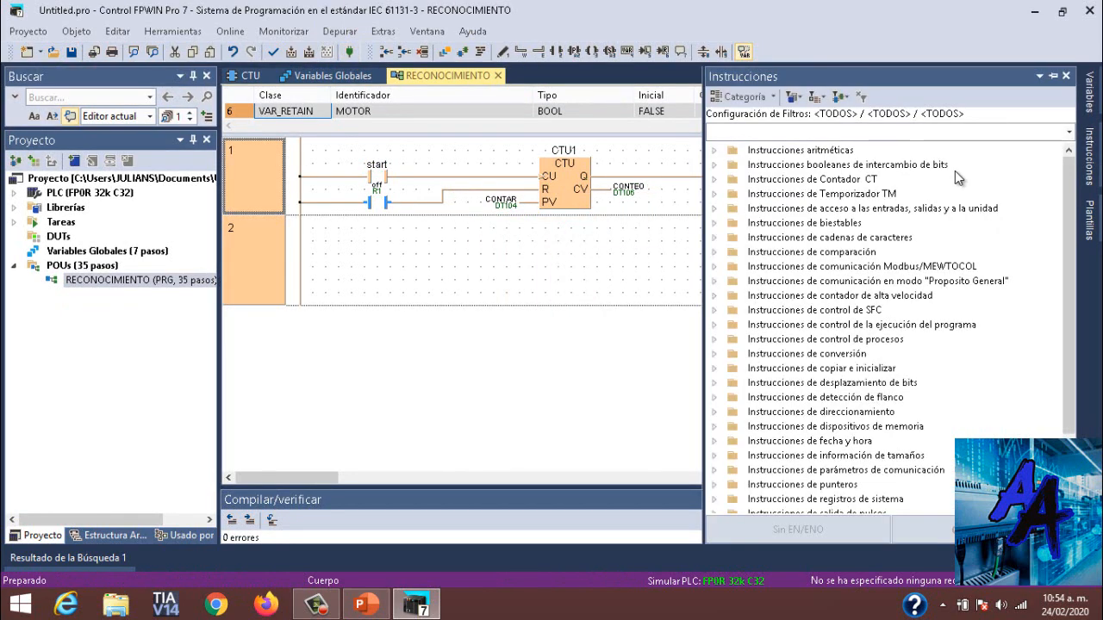
Drop a TON timer into the rung and accept the TON1 instance between start and MOTOR
click(714, 193)
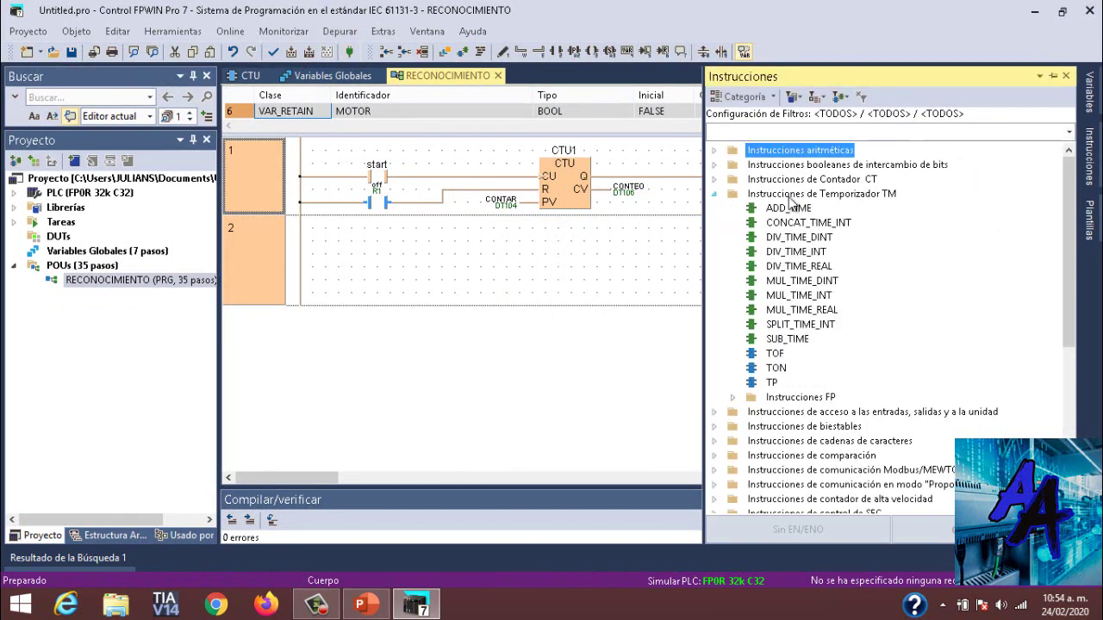
drag(775, 354, 616, 276)
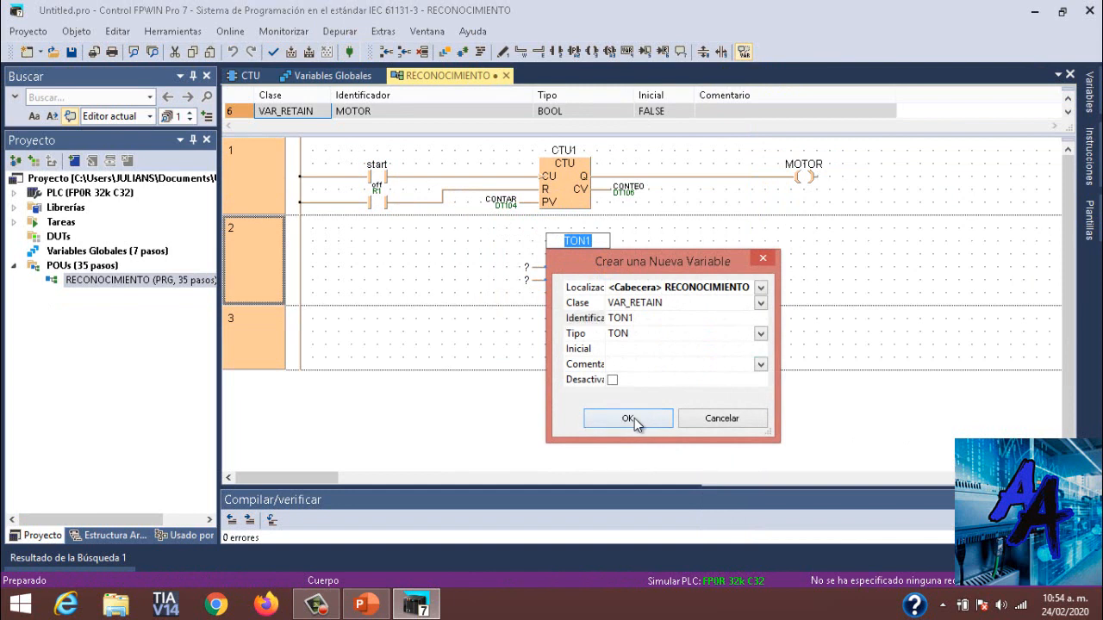
click(627, 418)
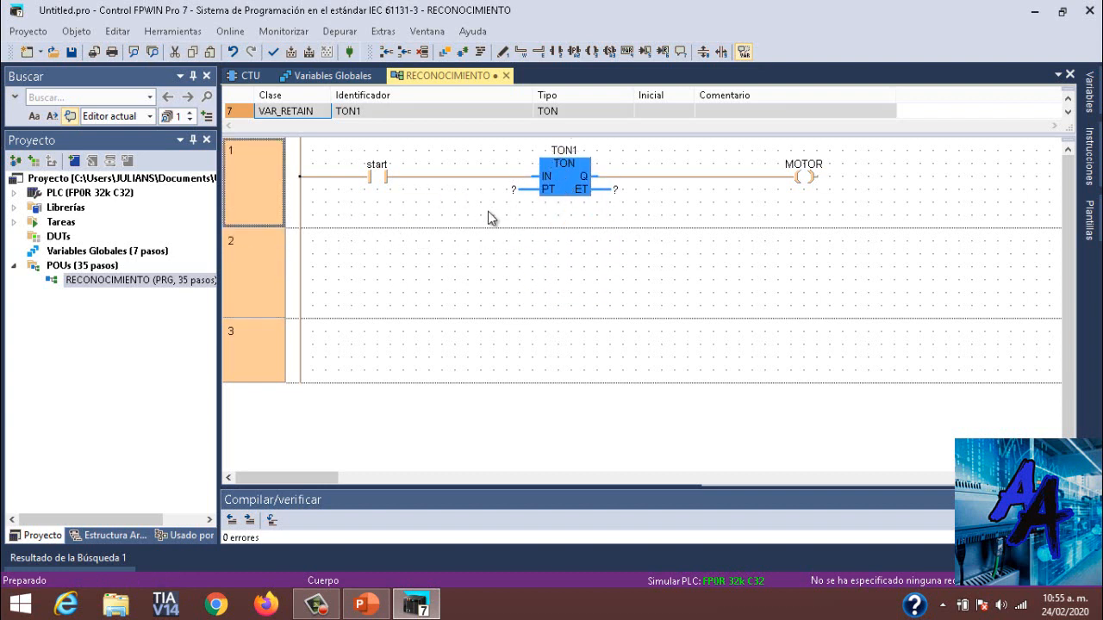
Add global variable TIEMPO of type TIME at address DDT104
click(107, 250)
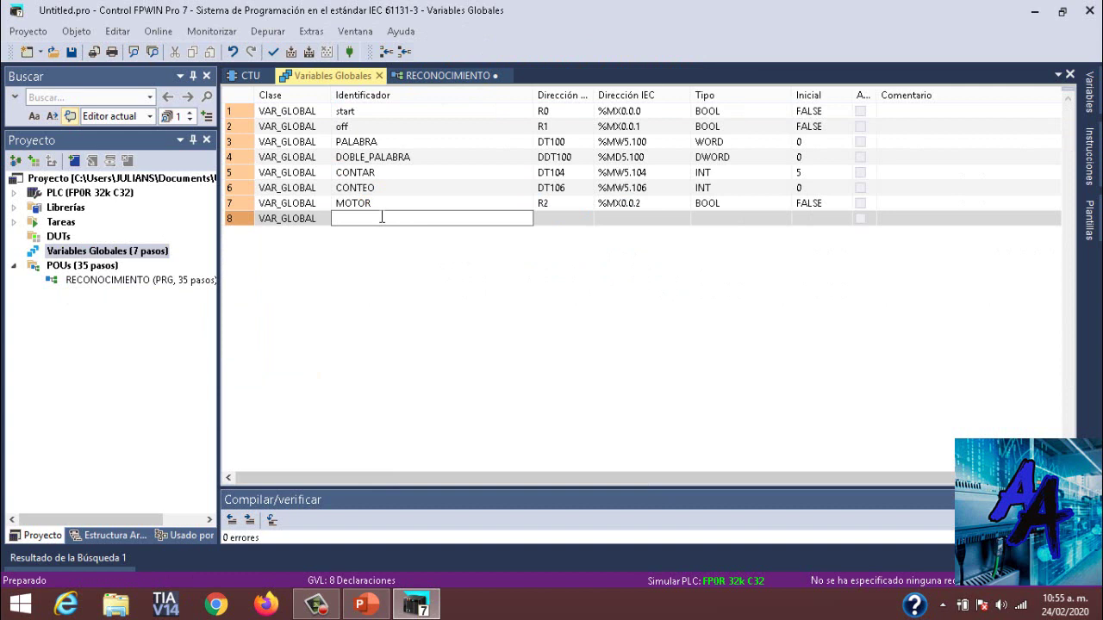
text(TIEM)
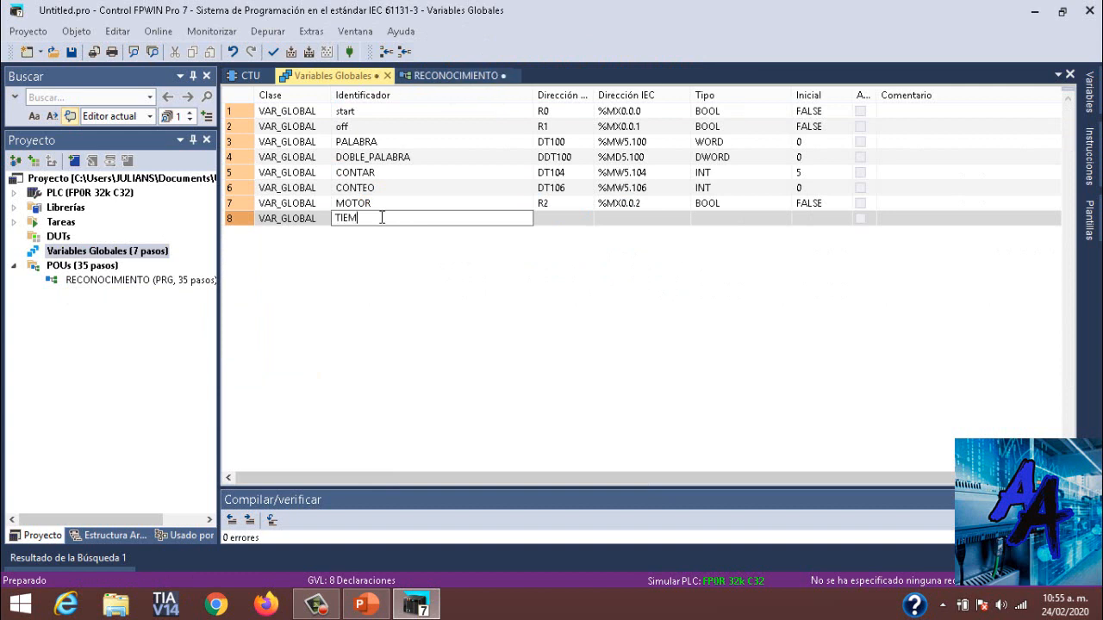
text(PO)
click(564, 218)
text(DDT)
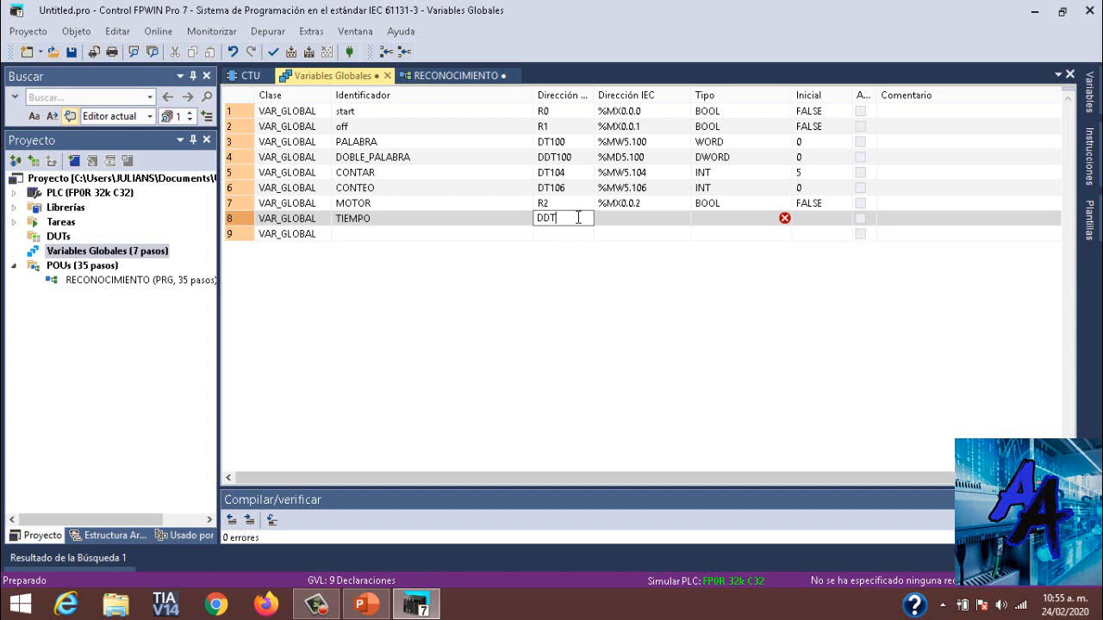
text(104)
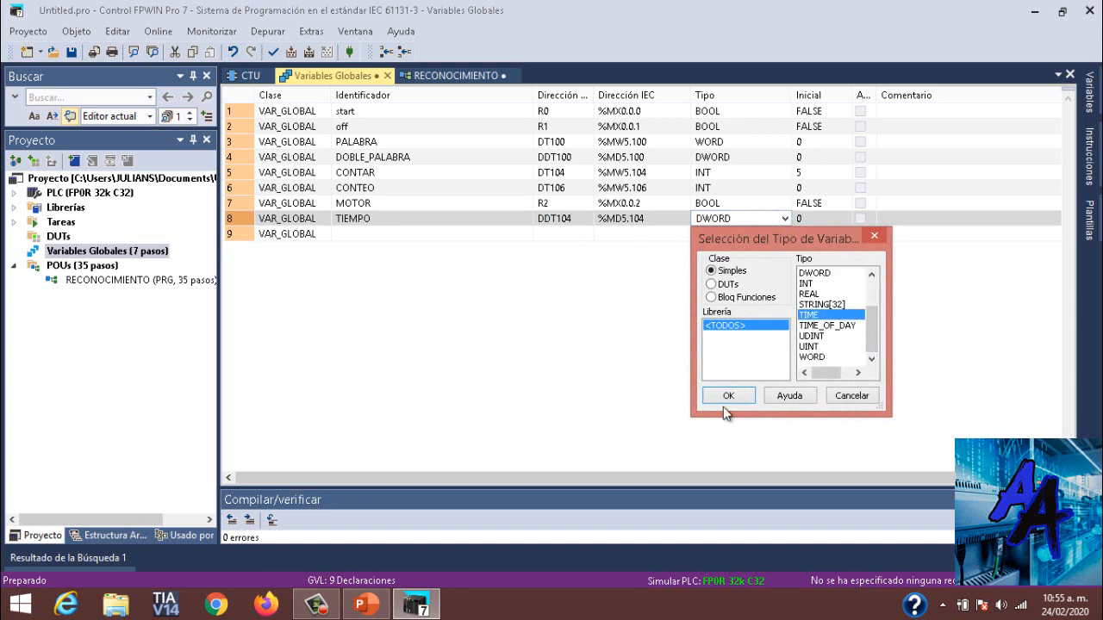
click(728, 395)
text(T#2s)
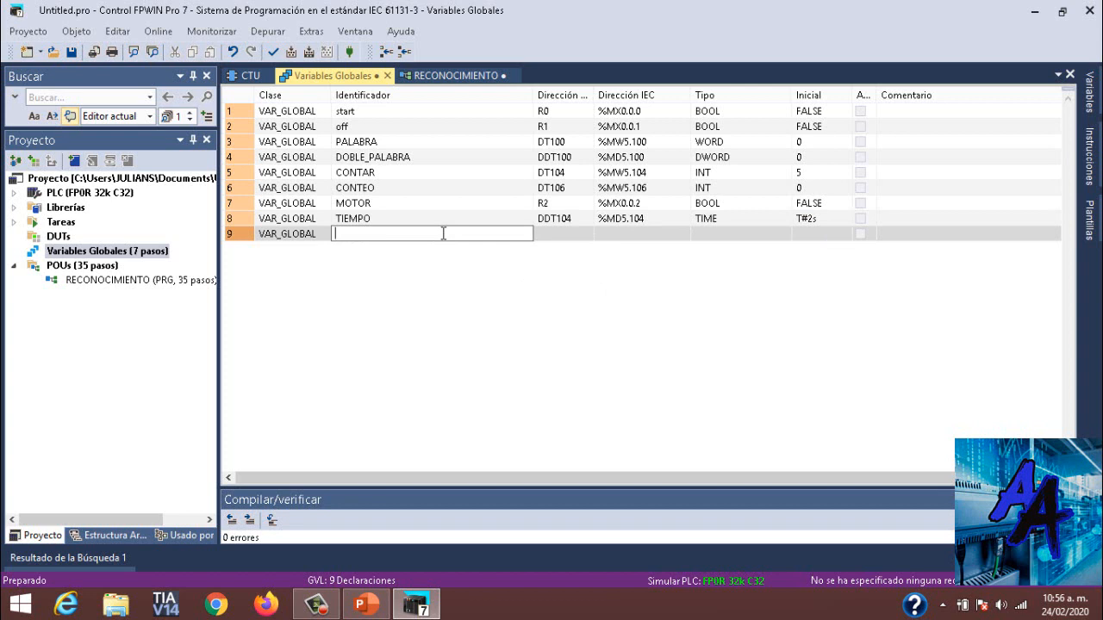
Add global variable TT1 of type TIME at address DDT108
text(TT1)
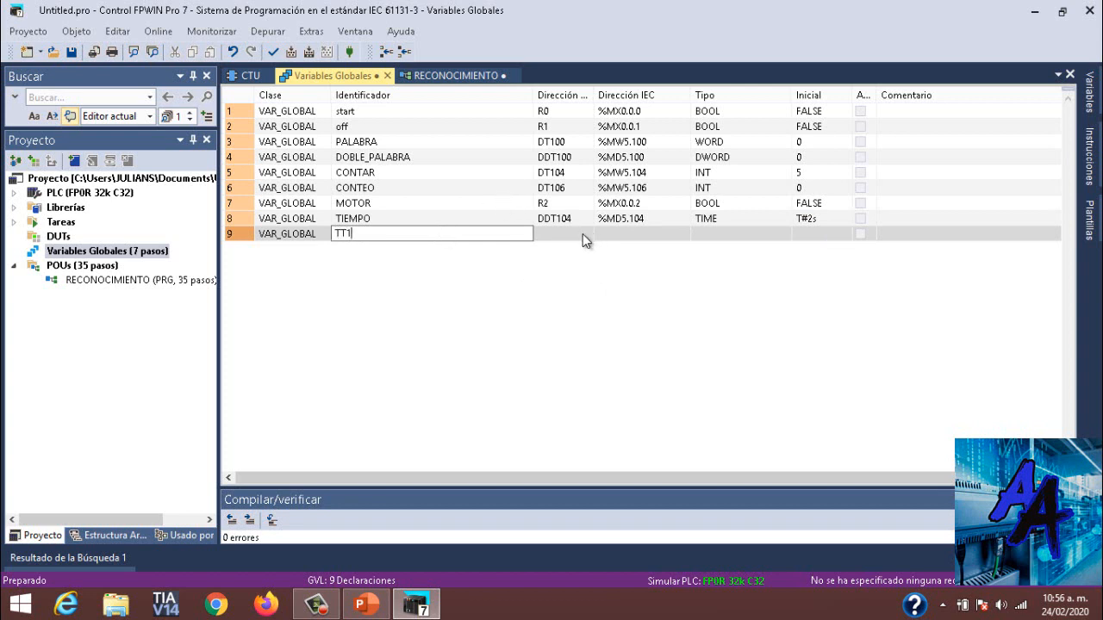
text(DDT)
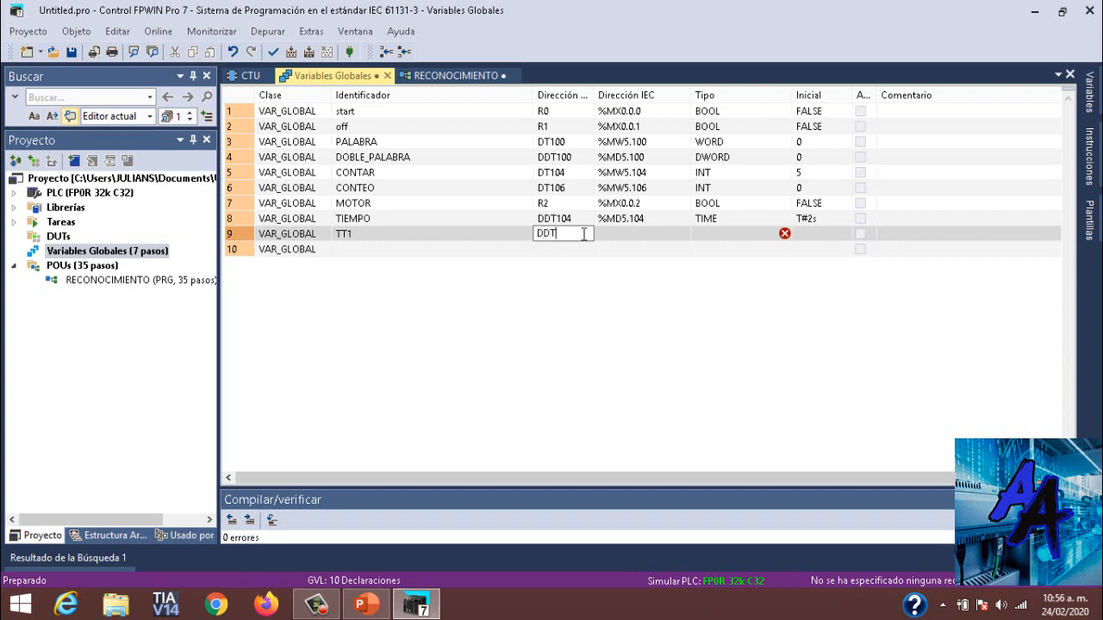
text(108)
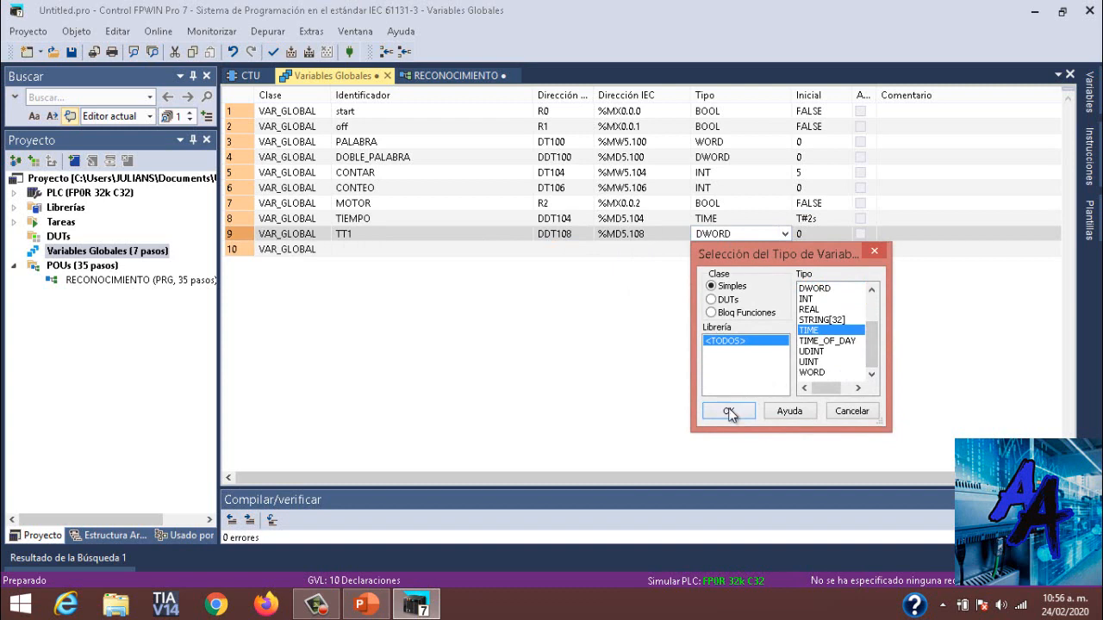
click(728, 411)
text(T)
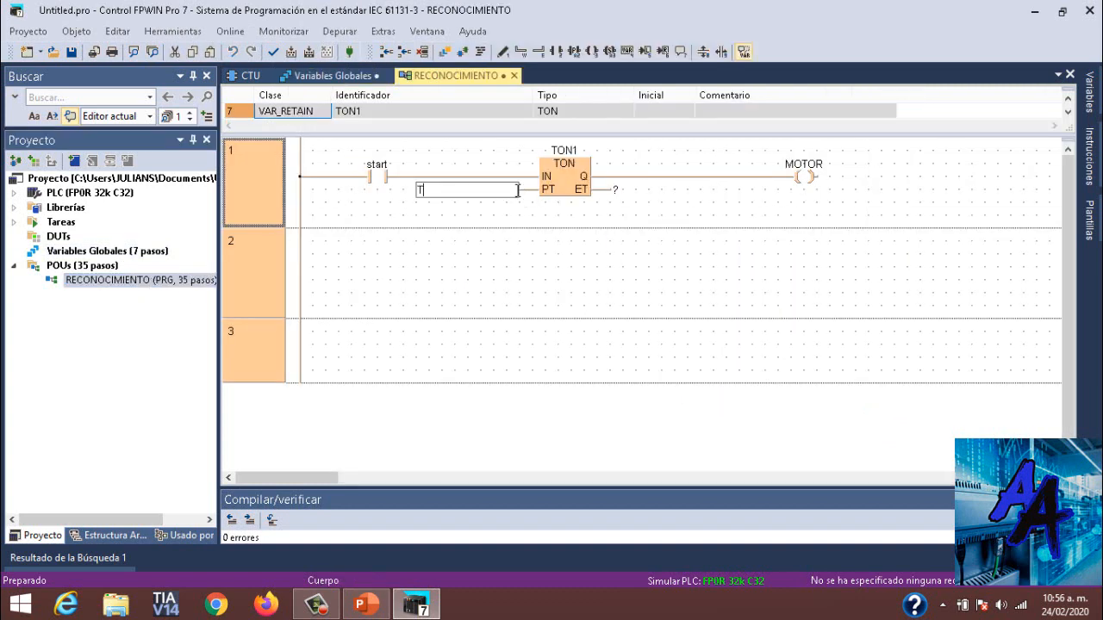
Enter TIEMPO on TON1's PT input and TT1 on its ET output
text(IE)
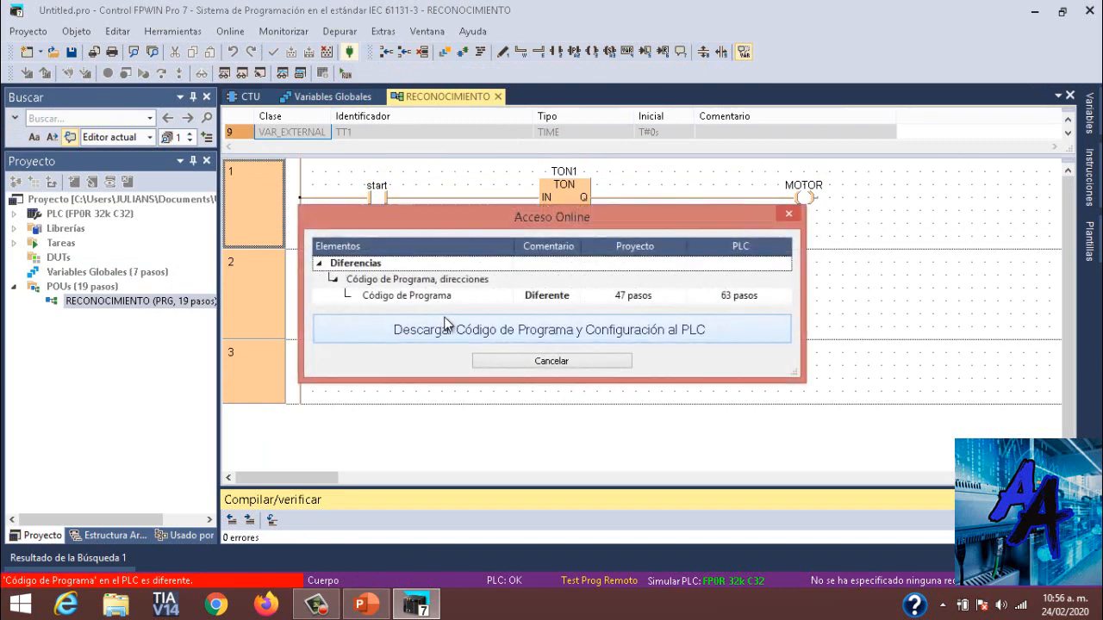
Download program and configuration to the simulated PLC and monitor the start contact online
click(551, 329)
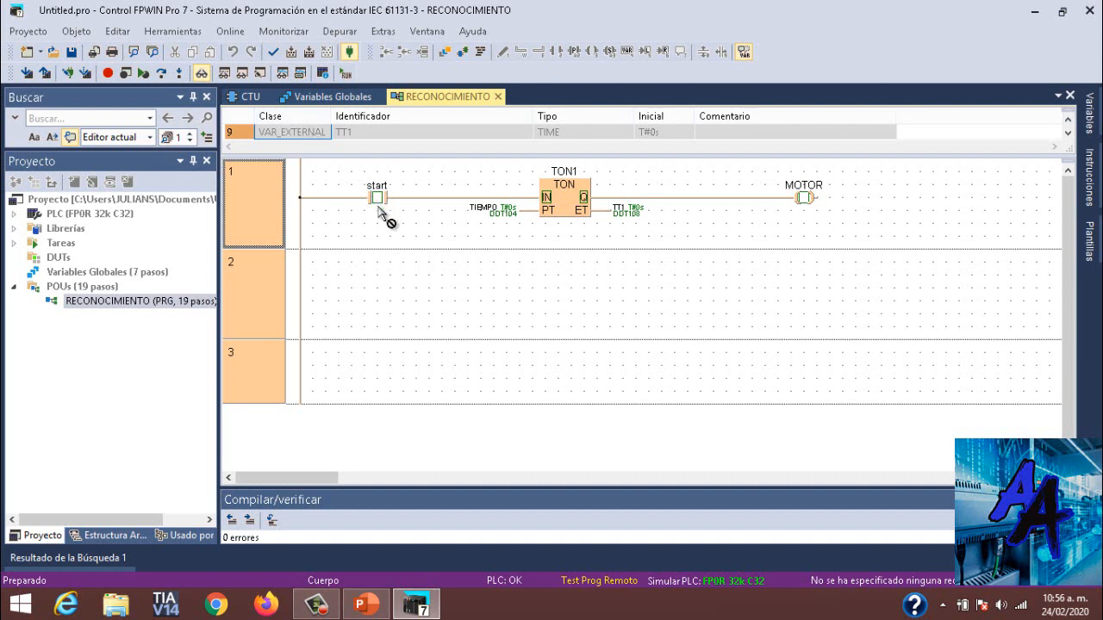
click(377, 197)
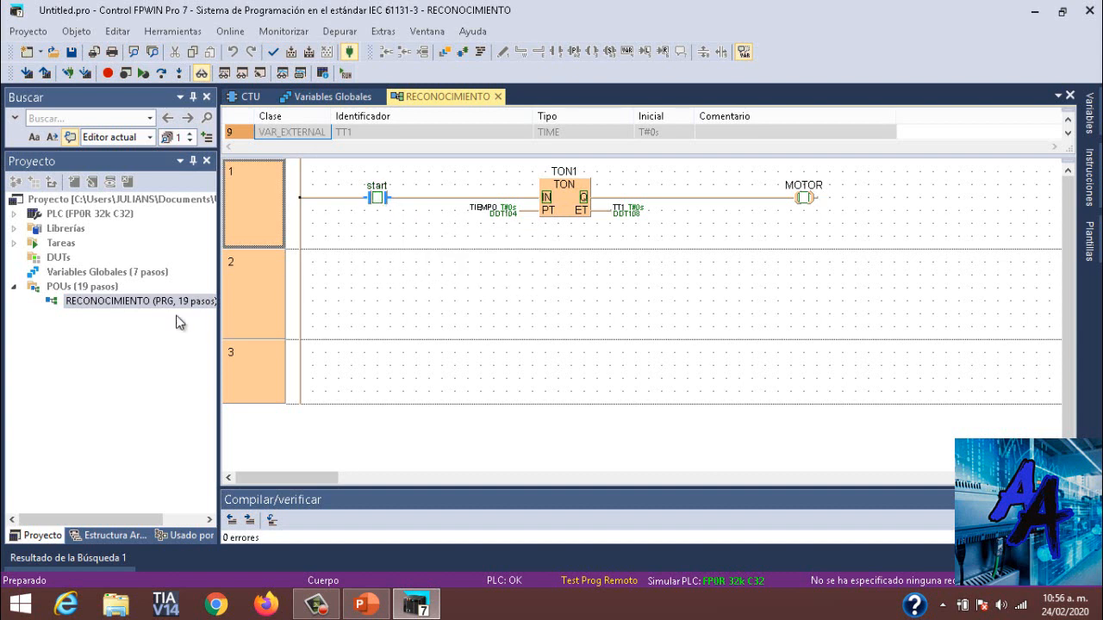
click(328, 96)
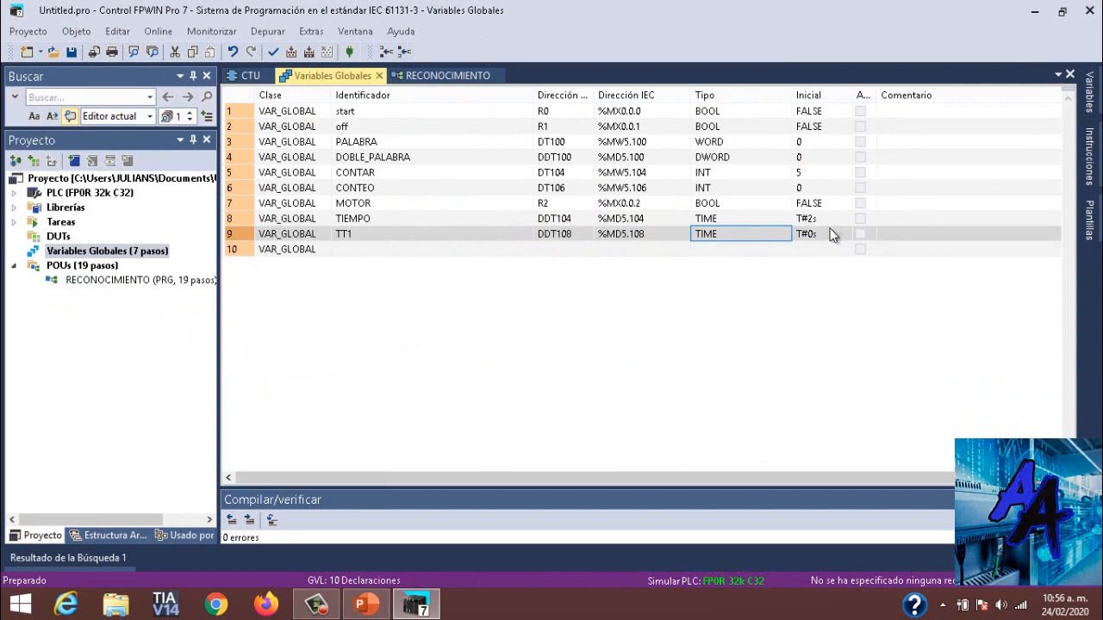
mouse_move(104, 281)
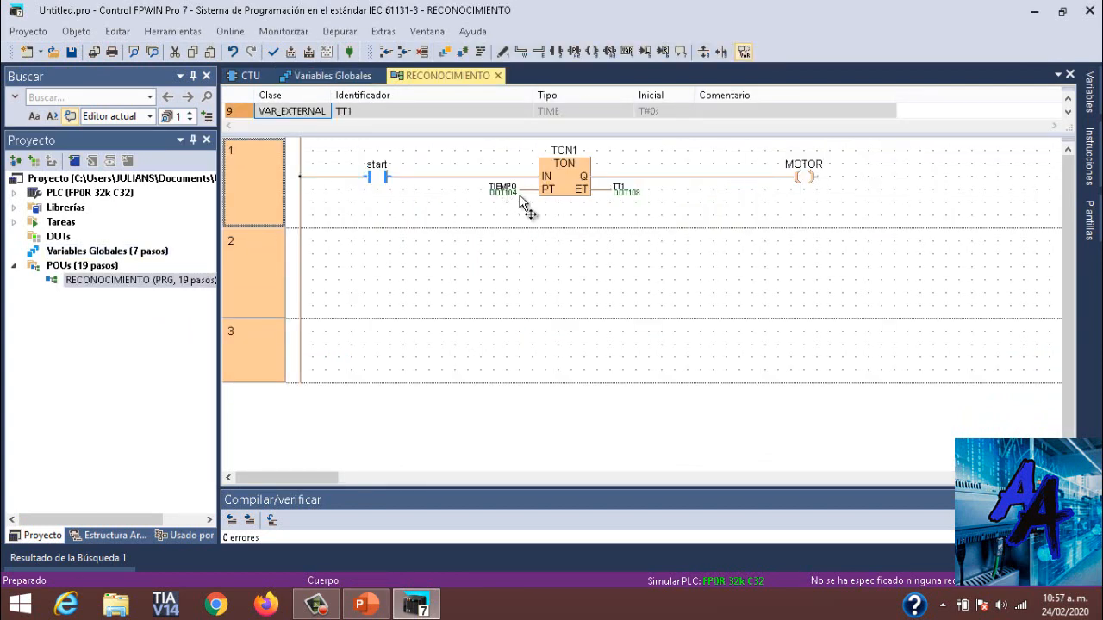
mouse_move(158, 263)
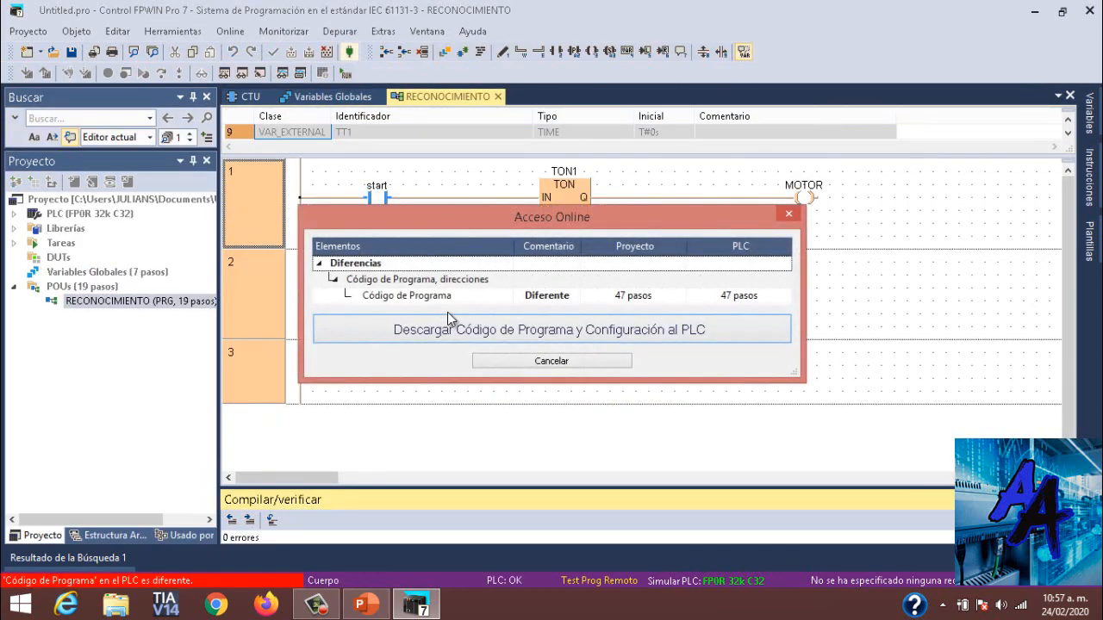
Download, run, set start TRUE until MOTOR energizes, then switch the PLC to Prog mode
click(551, 328)
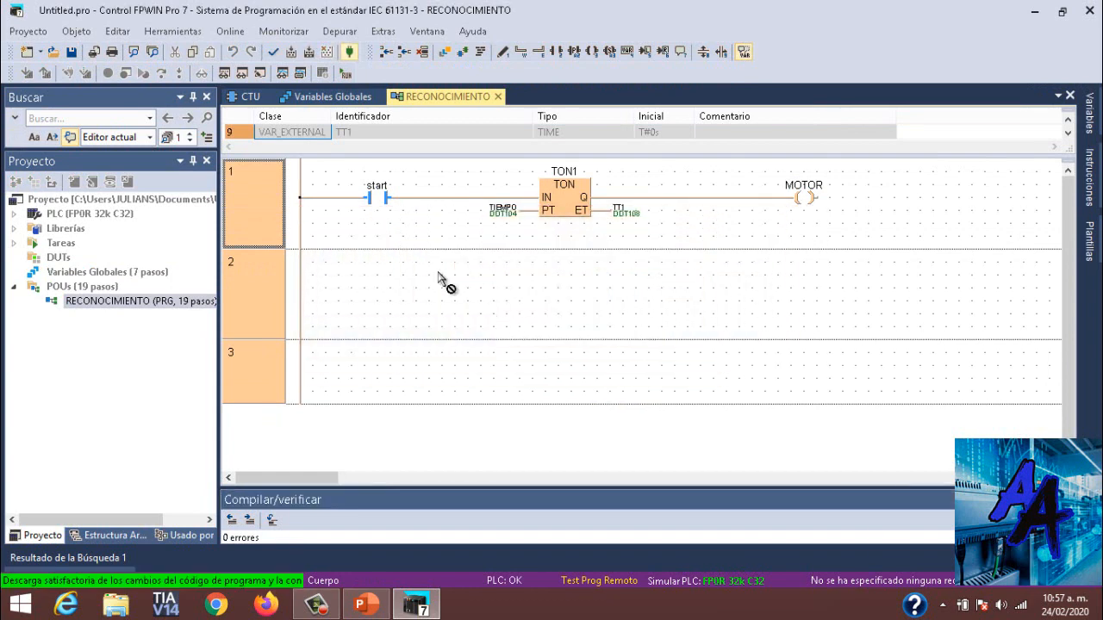
click(342, 73)
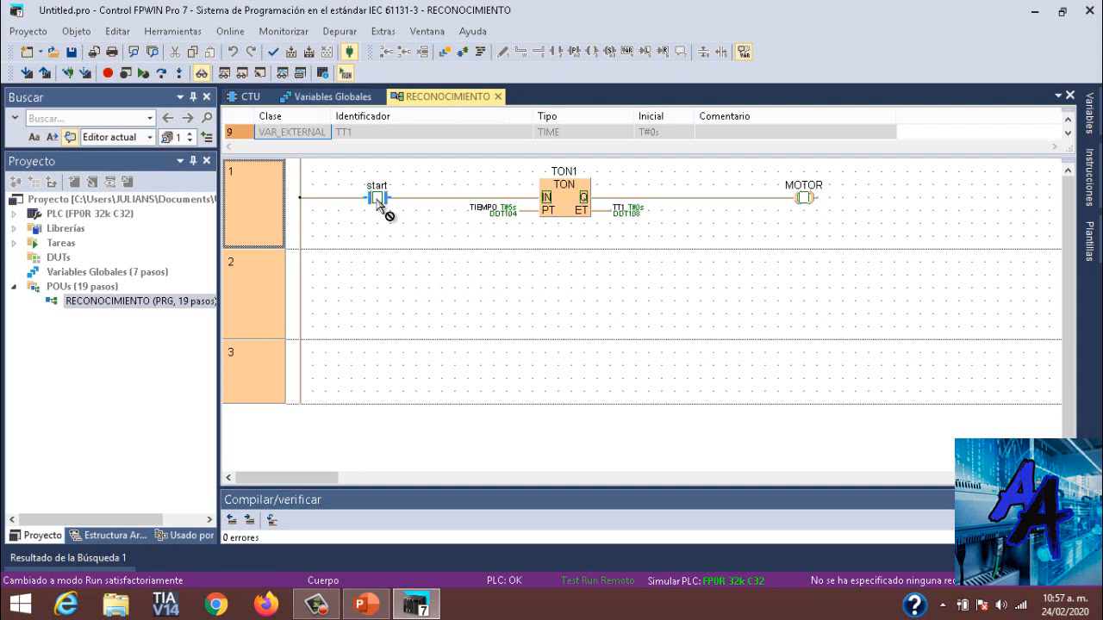
click(380, 198)
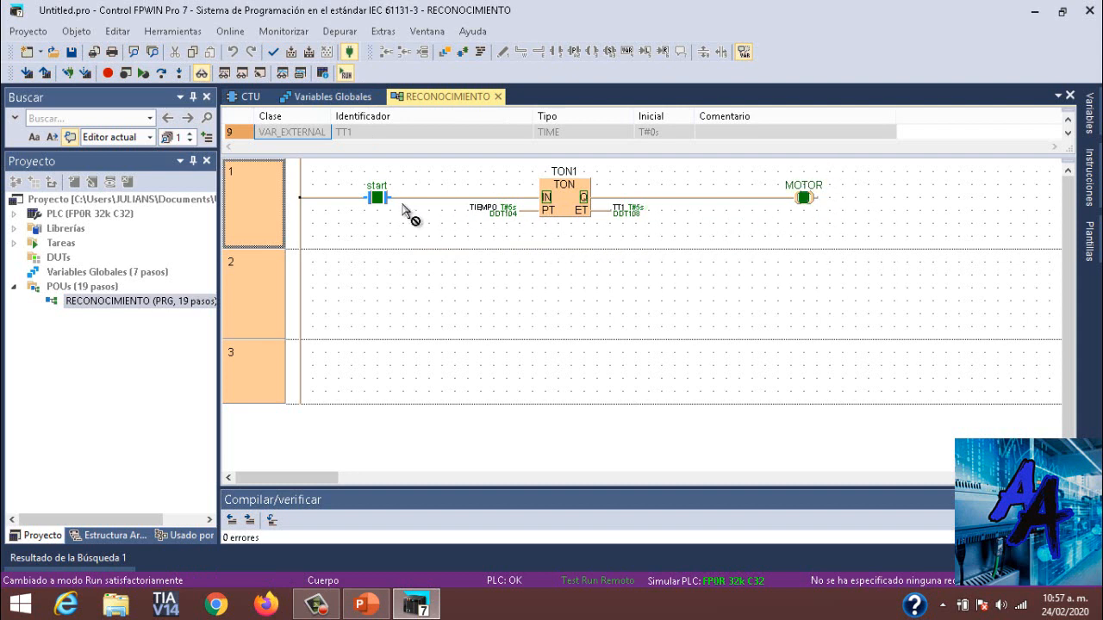
click(356, 74)
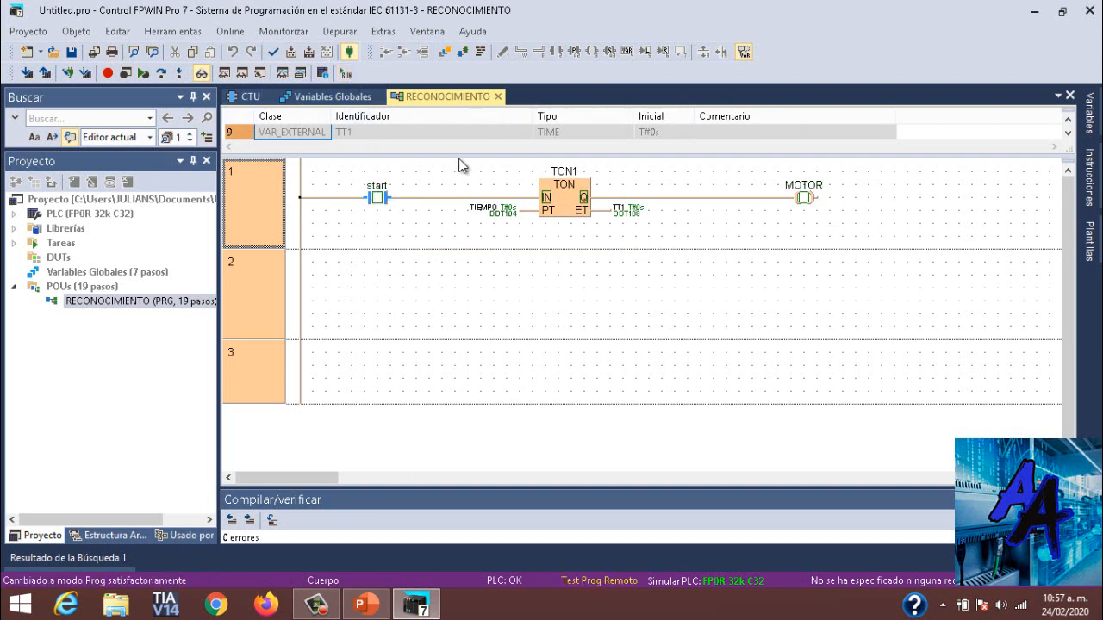
mouse_move(549, 164)
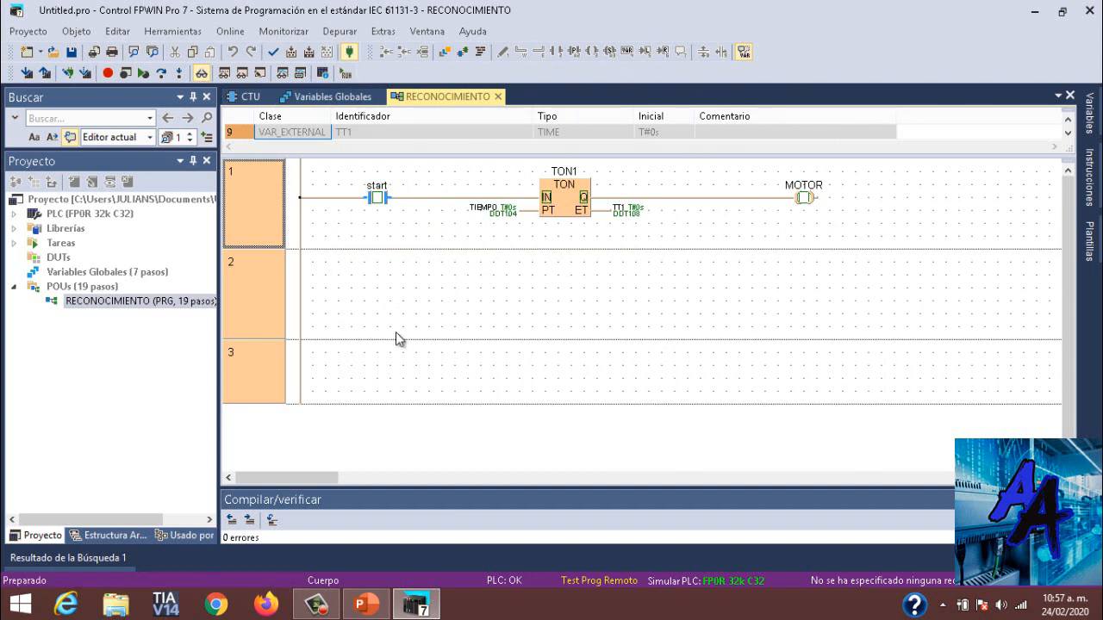
mouse_move(488, 235)
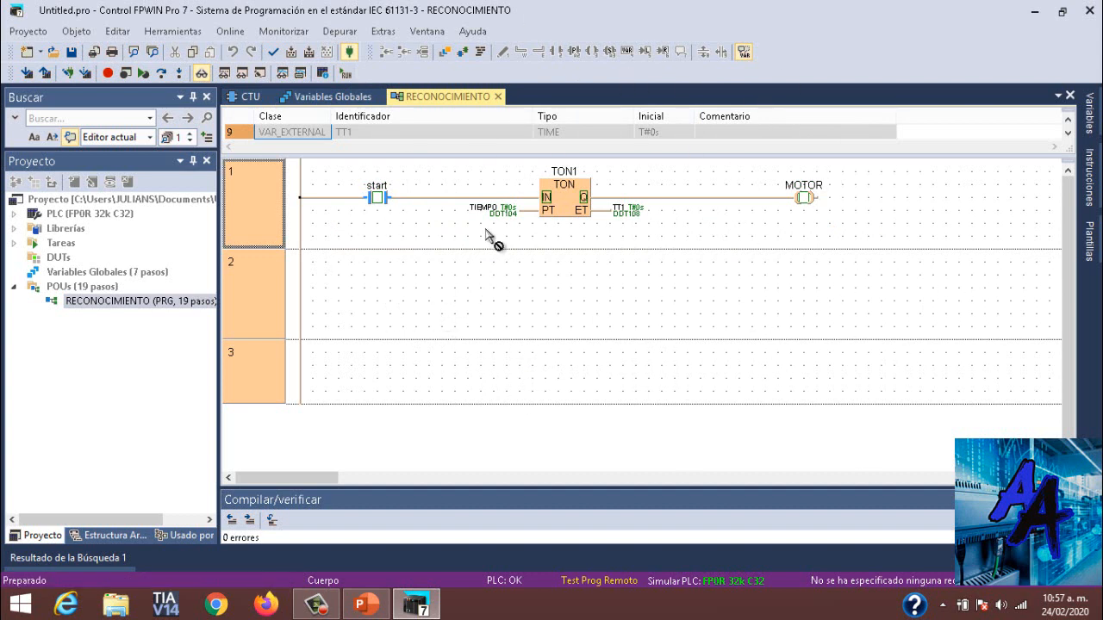